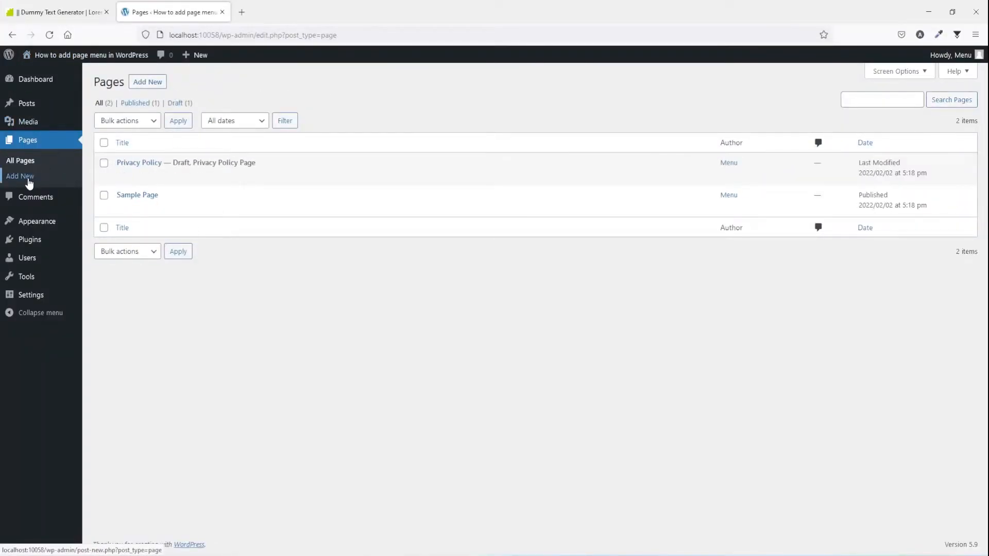
Create and publish a new page titled Home.
left_click(19, 178)
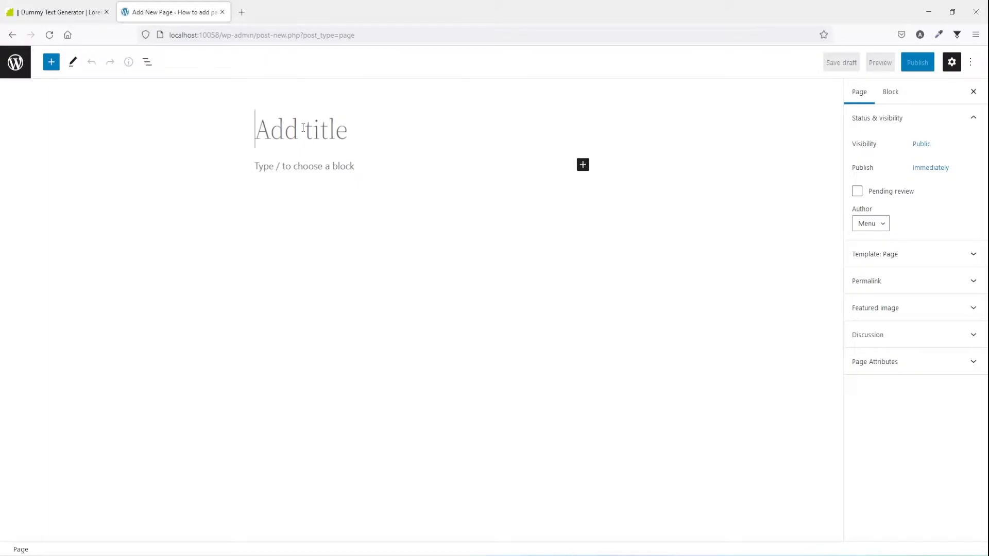
type("Home")
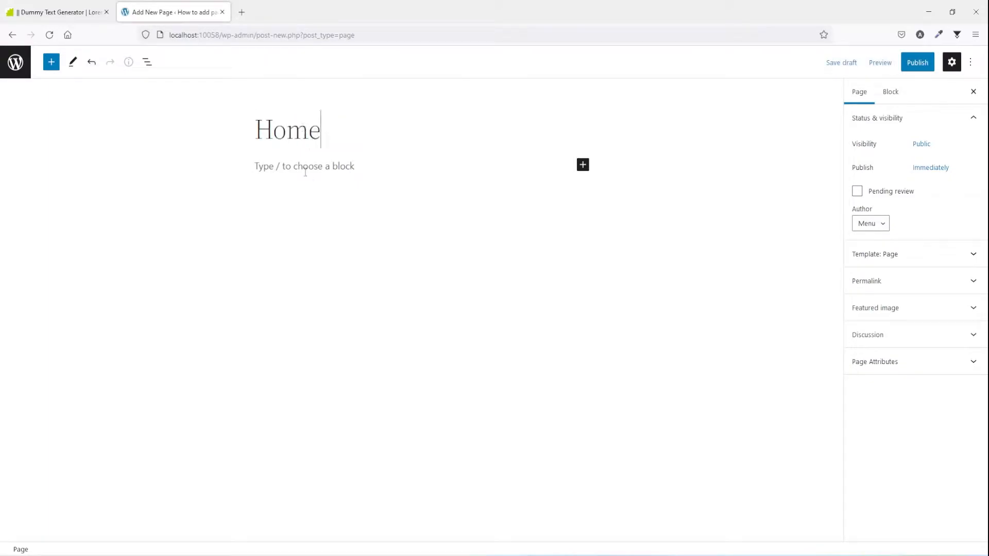
left_click(266, 166)
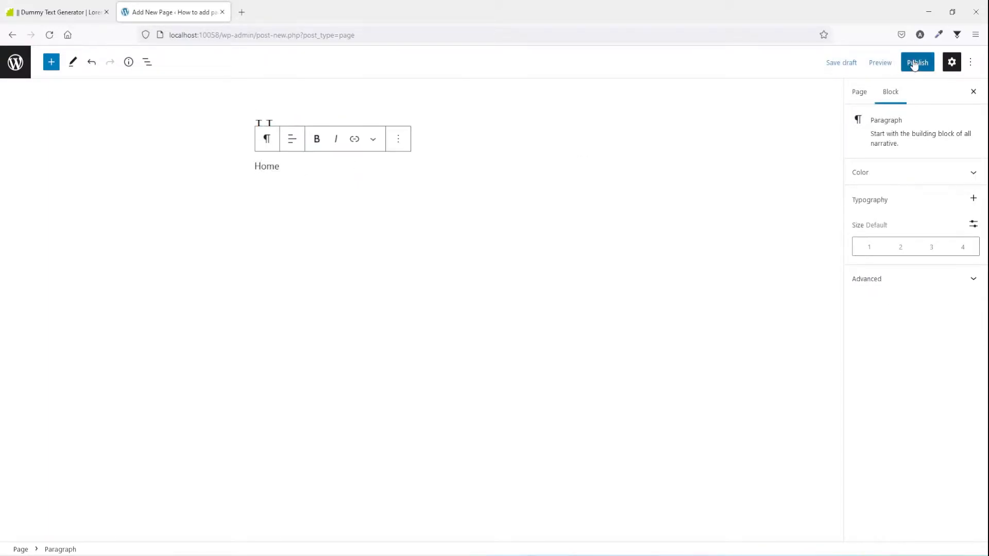
left_click(917, 62)
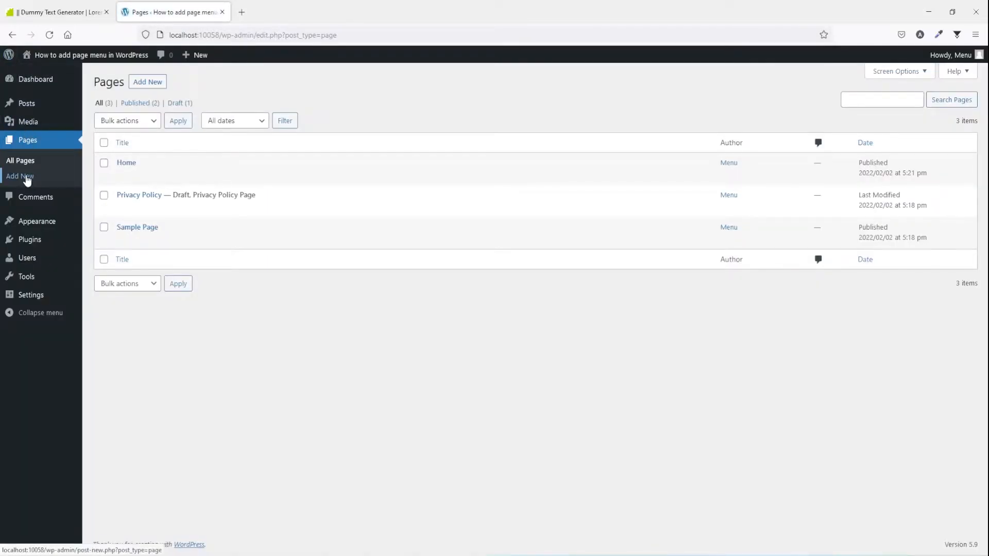
Create and publish the About Us and Services pages.
left_click(18, 176)
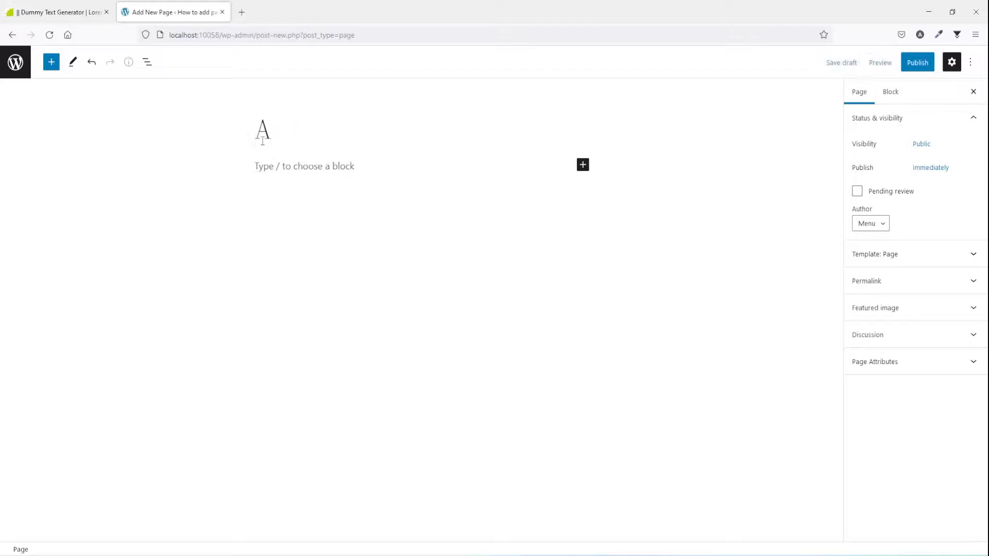
type("About U")
type("Services")
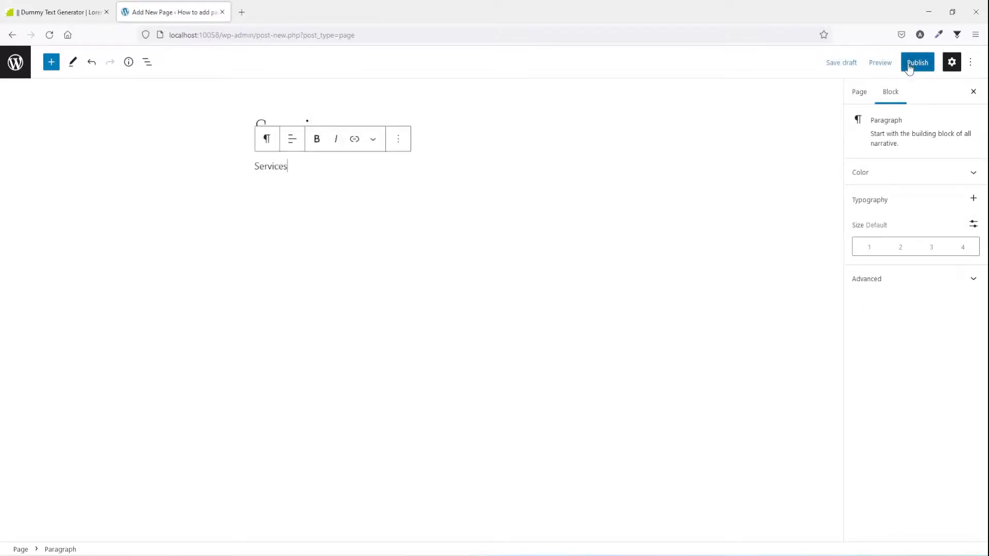
left_click(916, 63)
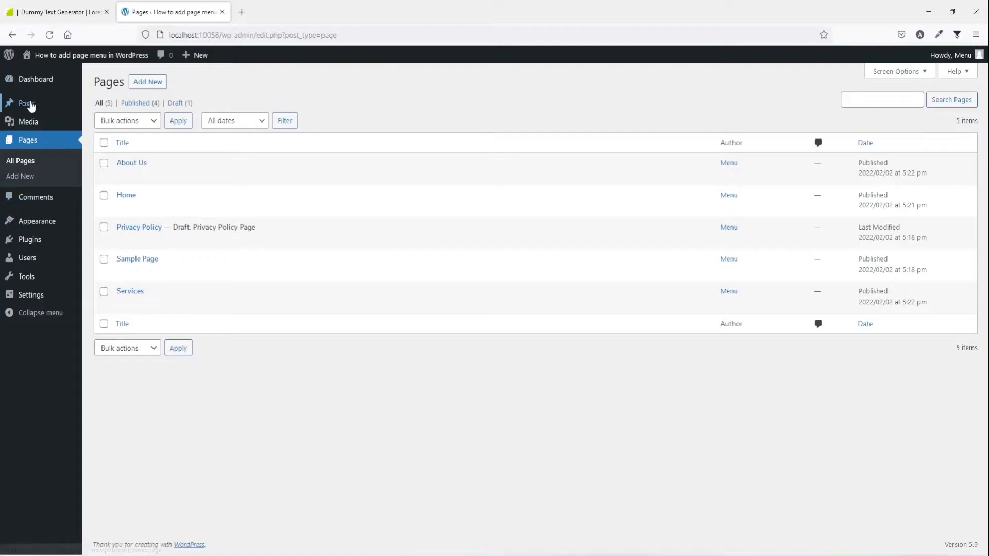
Create and publish a post titled February News.
left_click(27, 103)
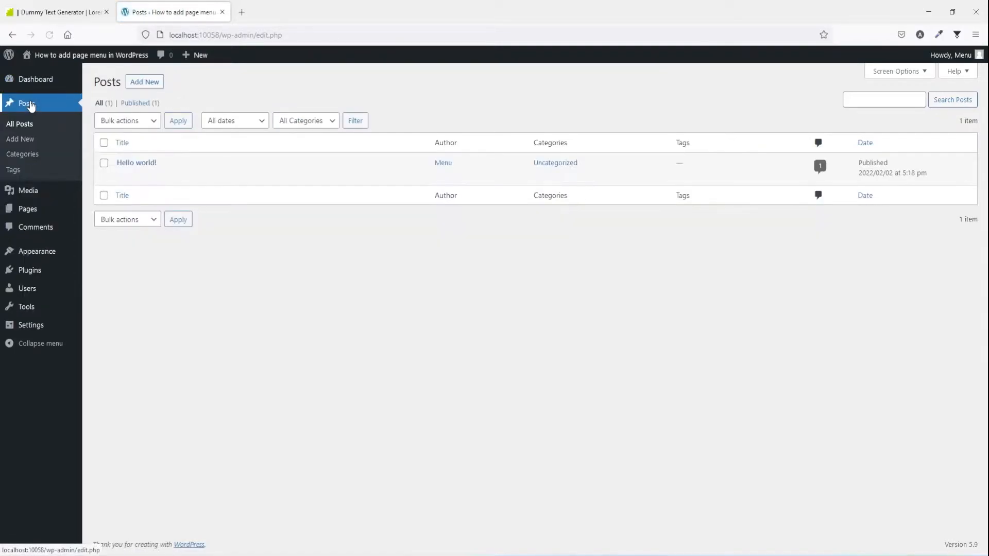
mouse_move(20, 139)
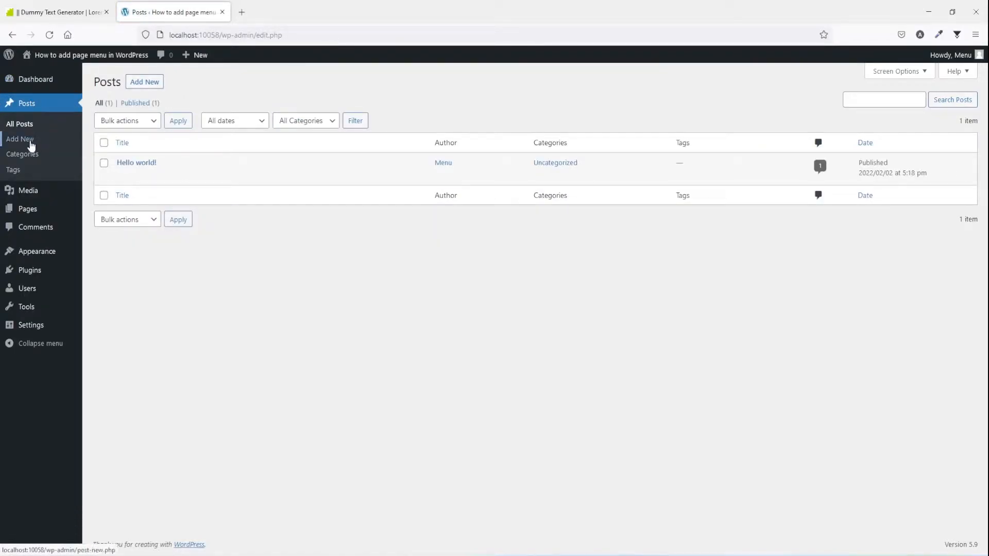
mouse_move(53, 145)
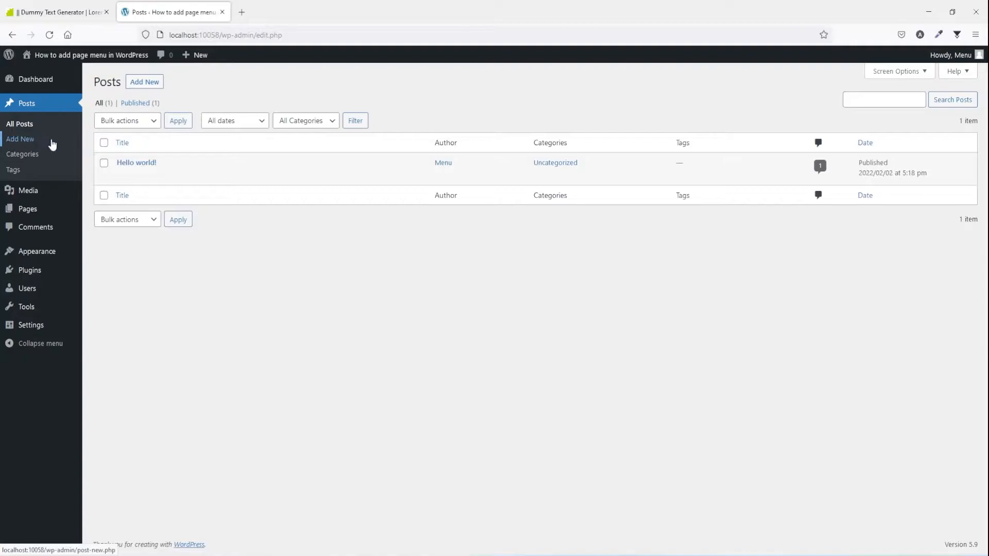
left_click(144, 82)
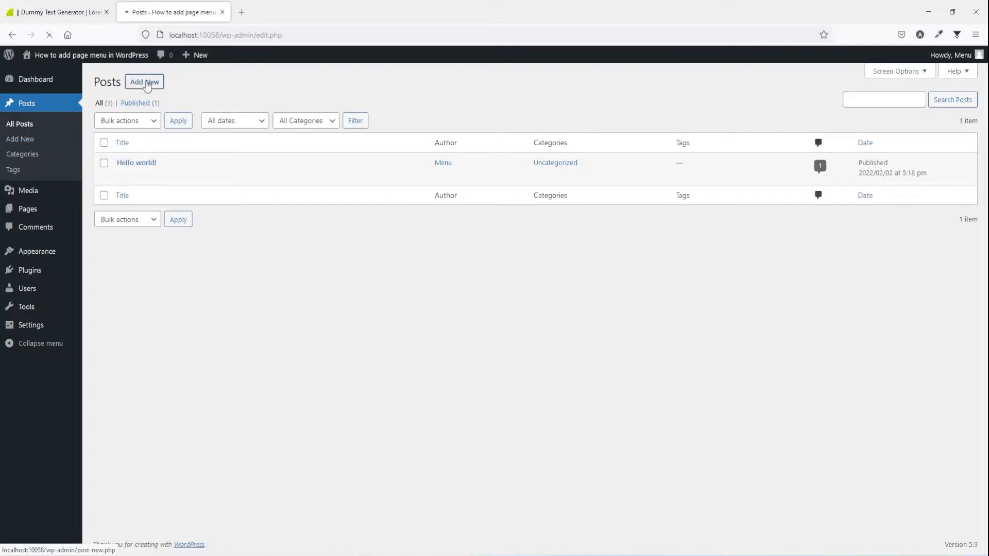
left_click(144, 82)
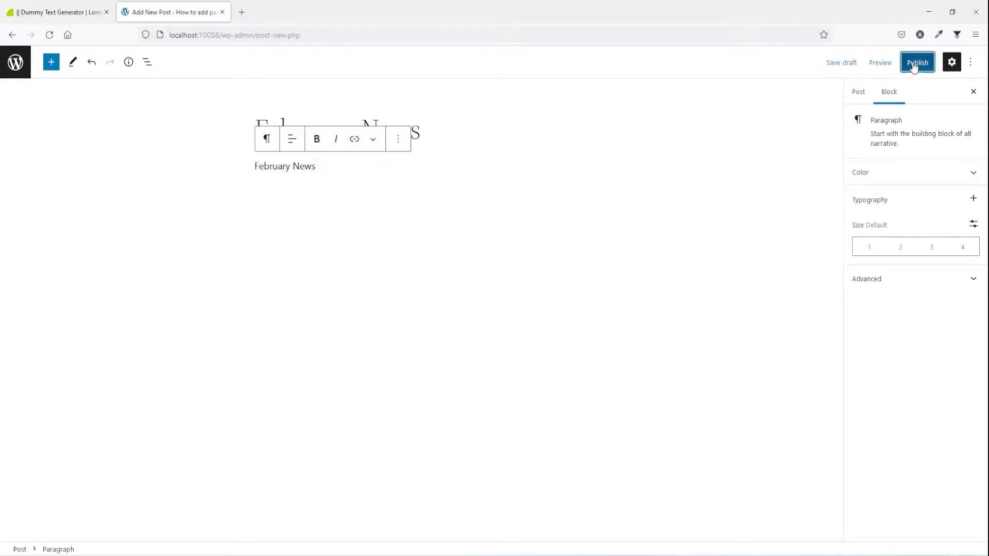
left_click(917, 61)
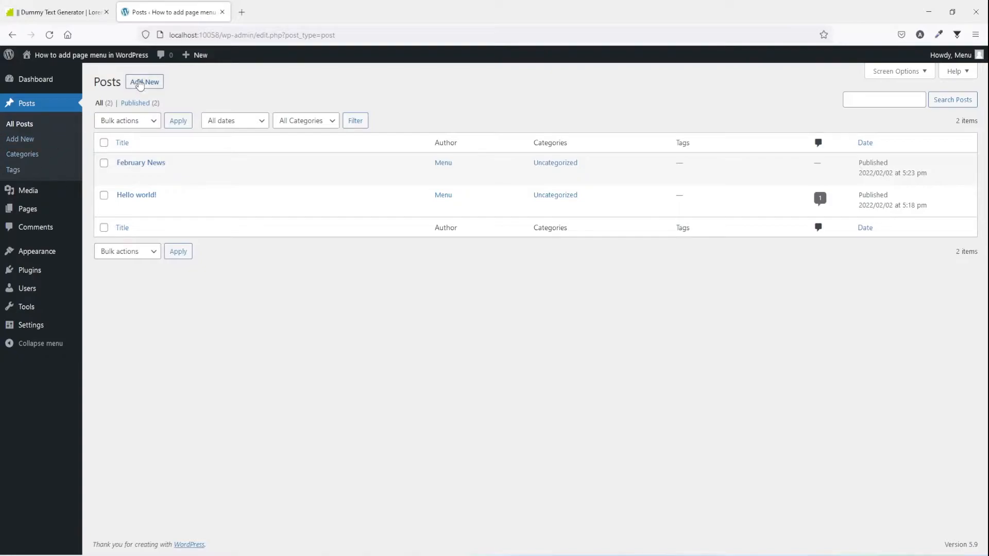
Create a March News post, file it under a new March category and publish it.
left_click(144, 82)
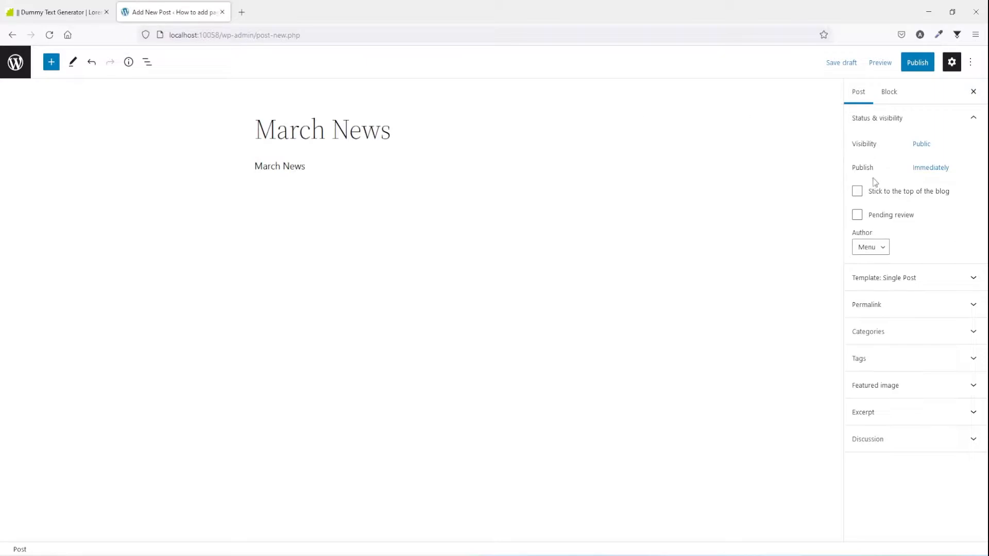
mouse_move(891, 331)
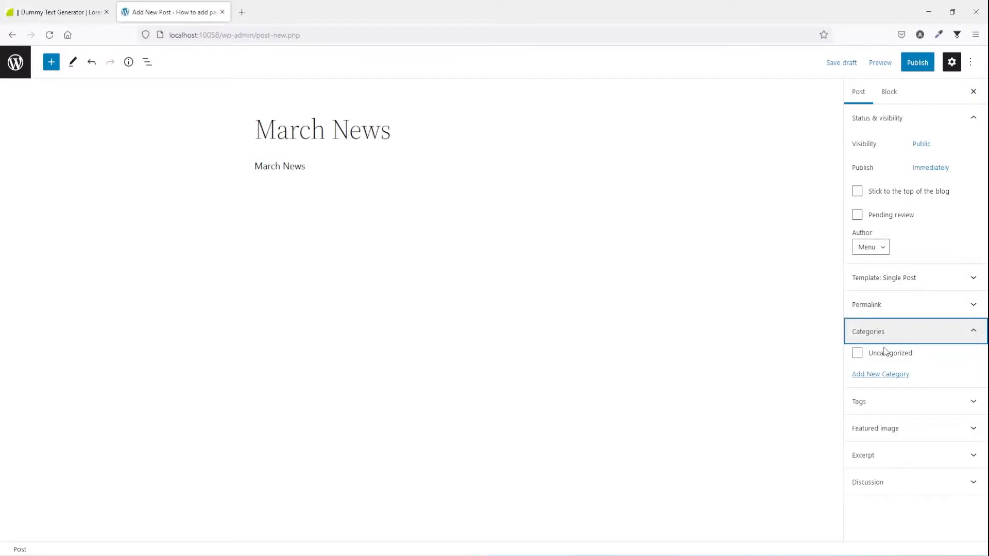
left_click(880, 374)
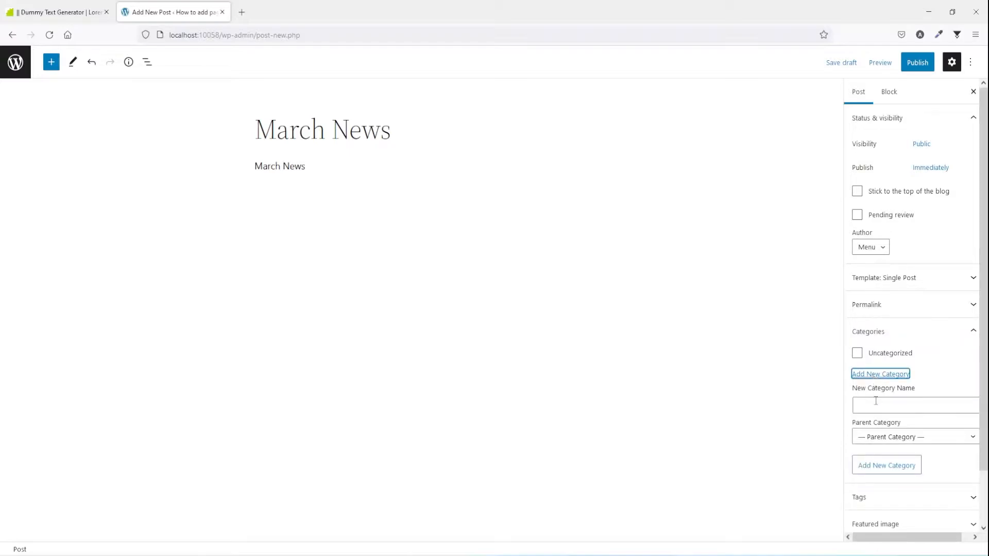
left_click(914, 405)
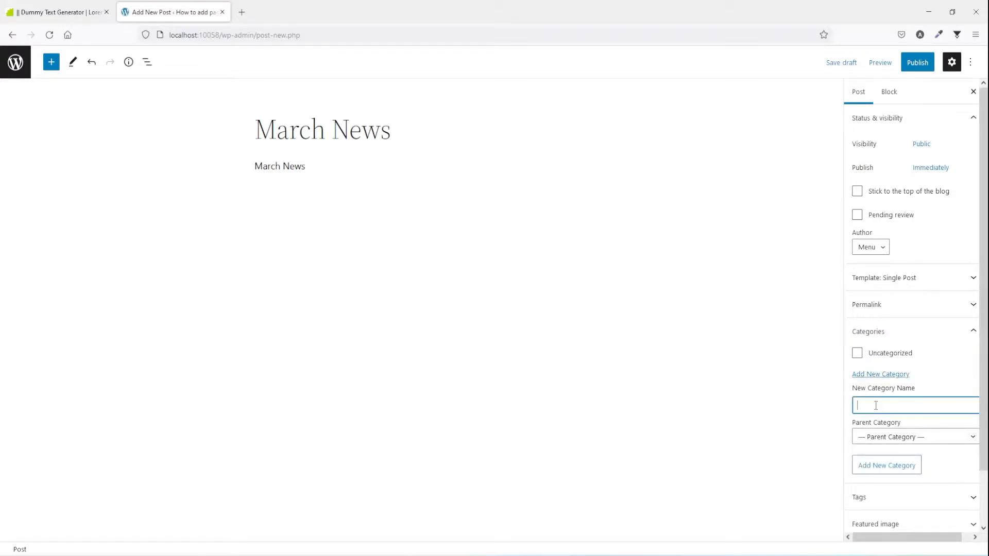
left_click(885, 464)
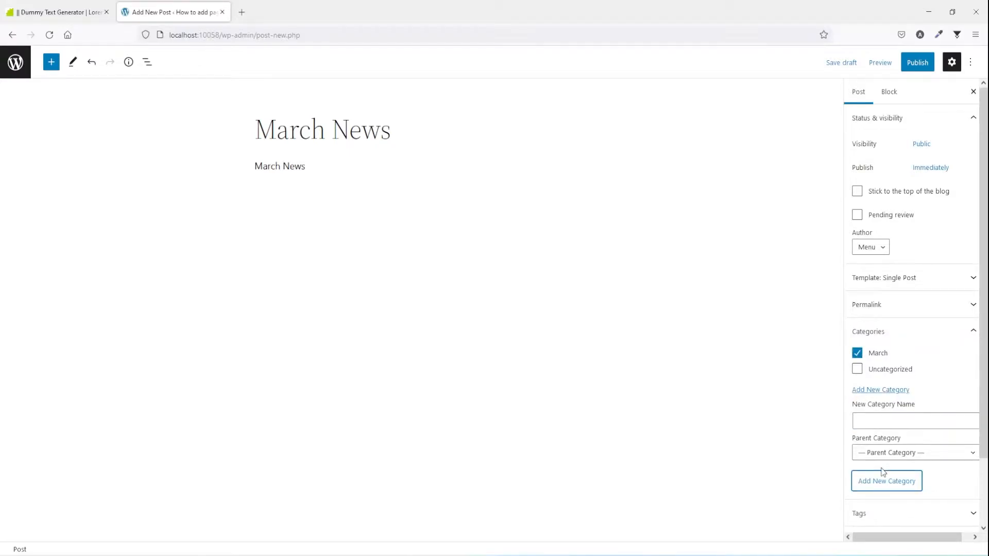
left_click(916, 62)
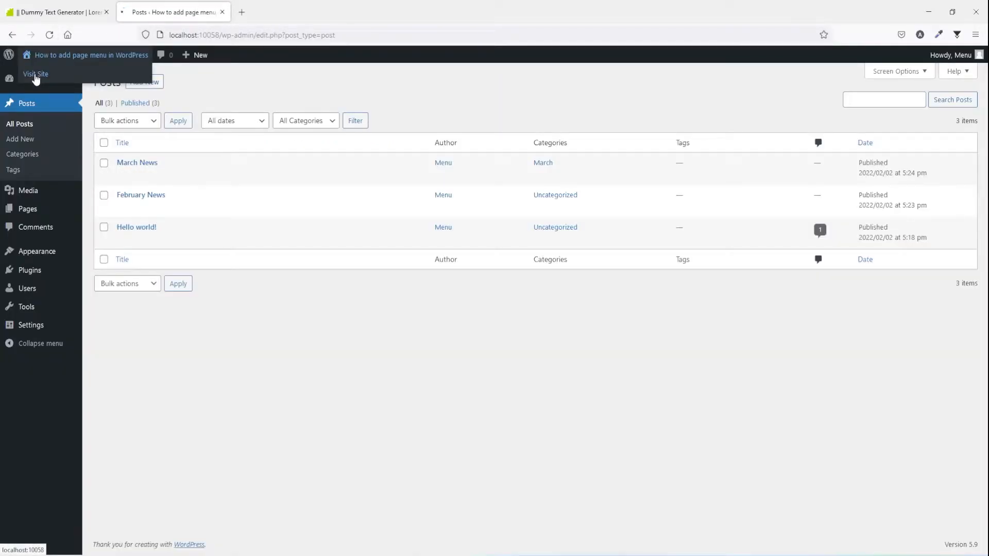
Visit the live site to check the header menu, then enter the site editor.
left_click(35, 74)
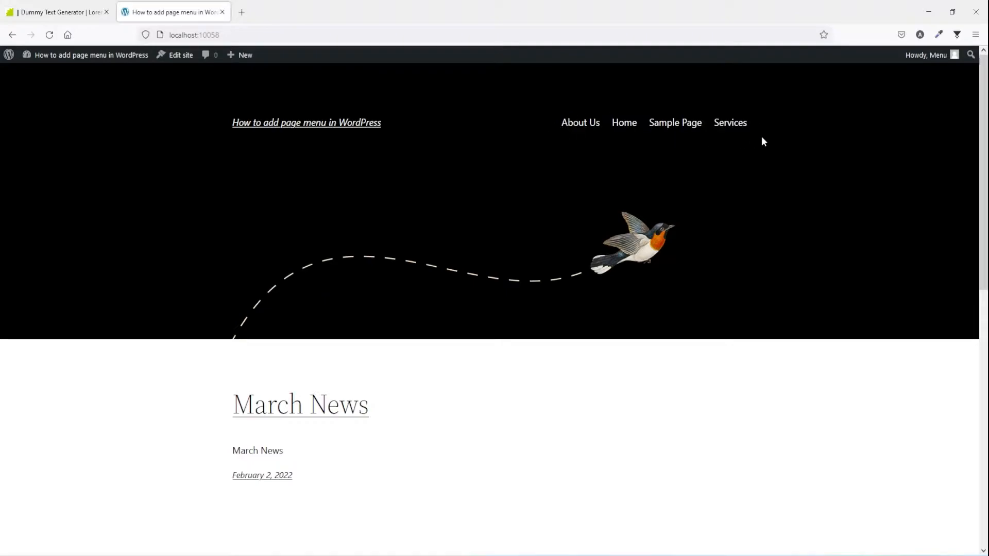
mouse_move(580, 123)
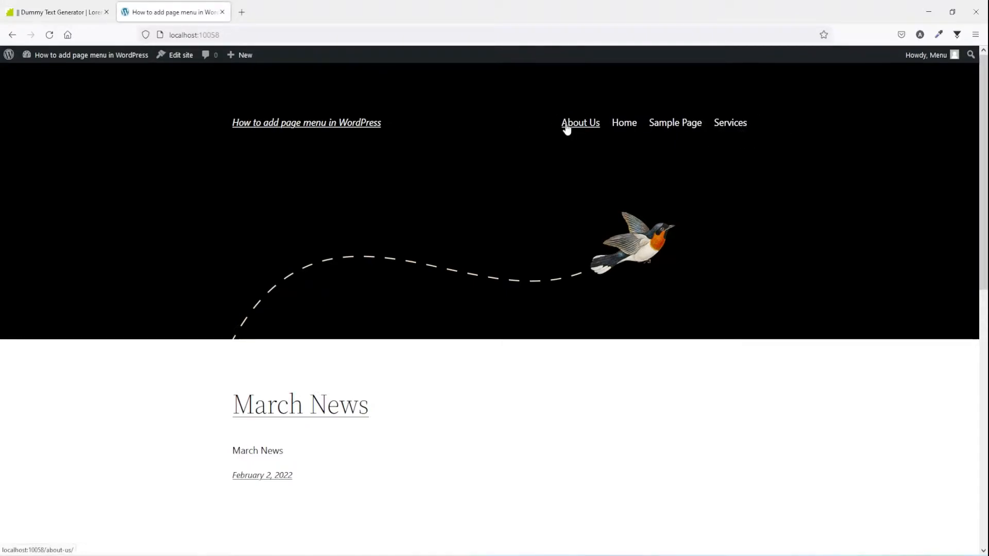
mouse_move(180, 55)
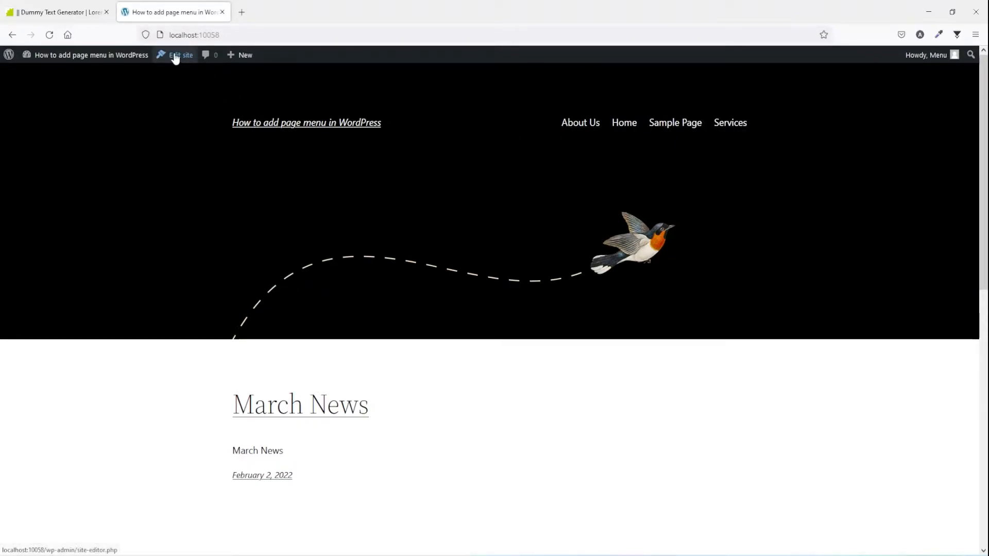
left_click(181, 54)
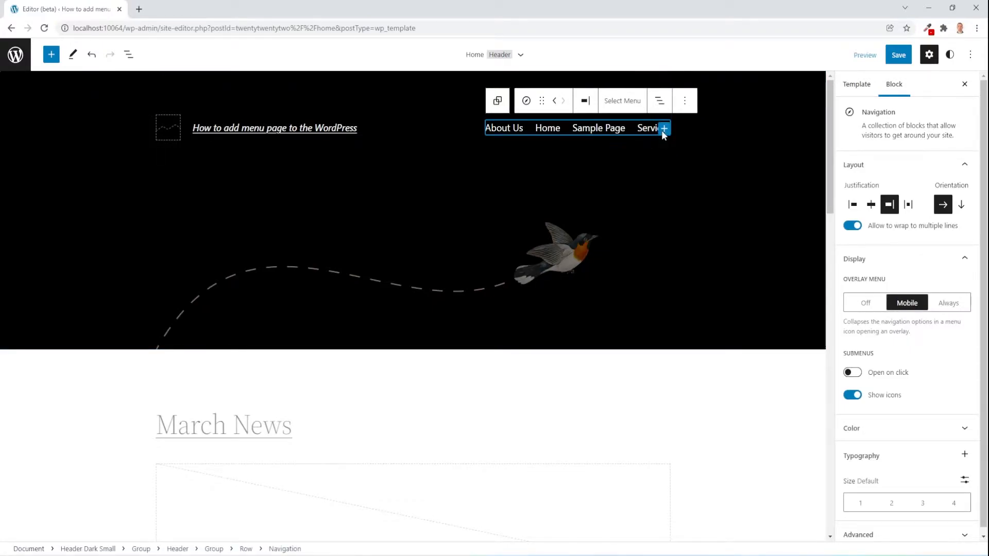
Add a new March News link to the header navigation menu.
left_click(662, 128)
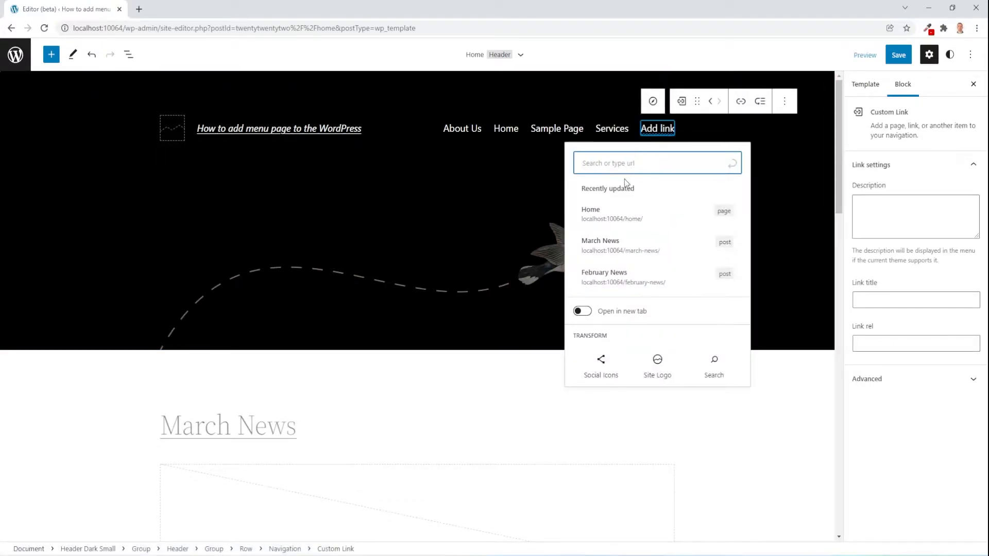
mouse_move(609, 245)
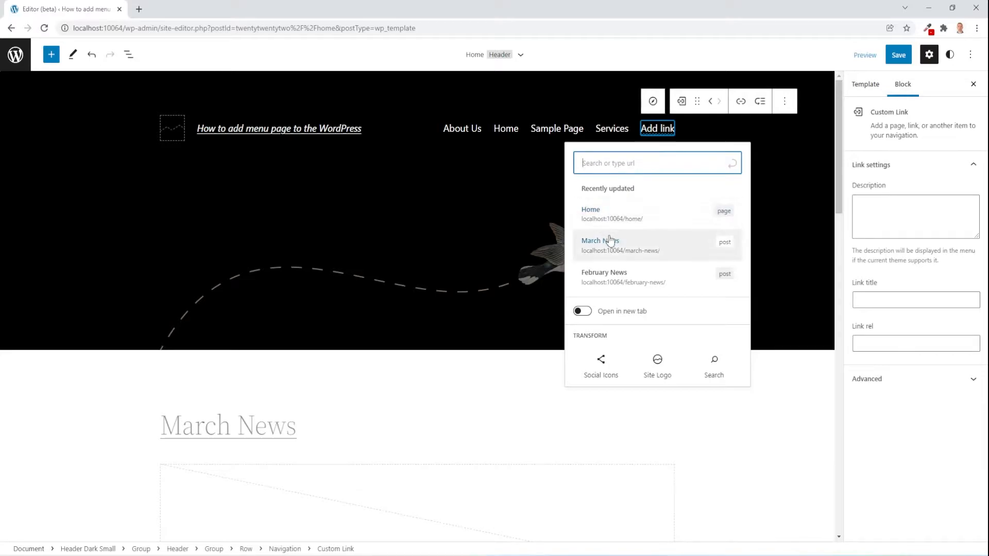
mouse_move(601, 198)
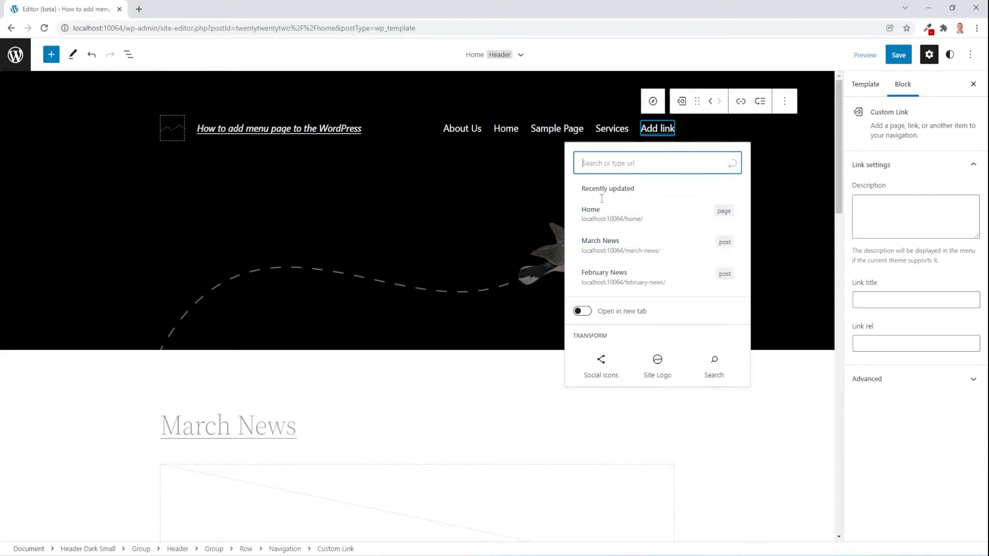
mouse_move(608, 246)
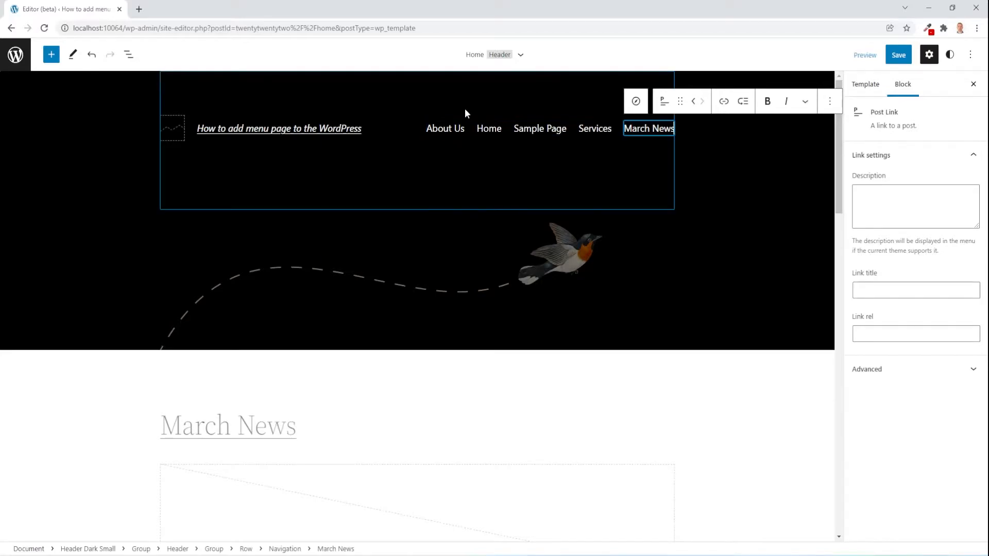
mouse_move(128, 54)
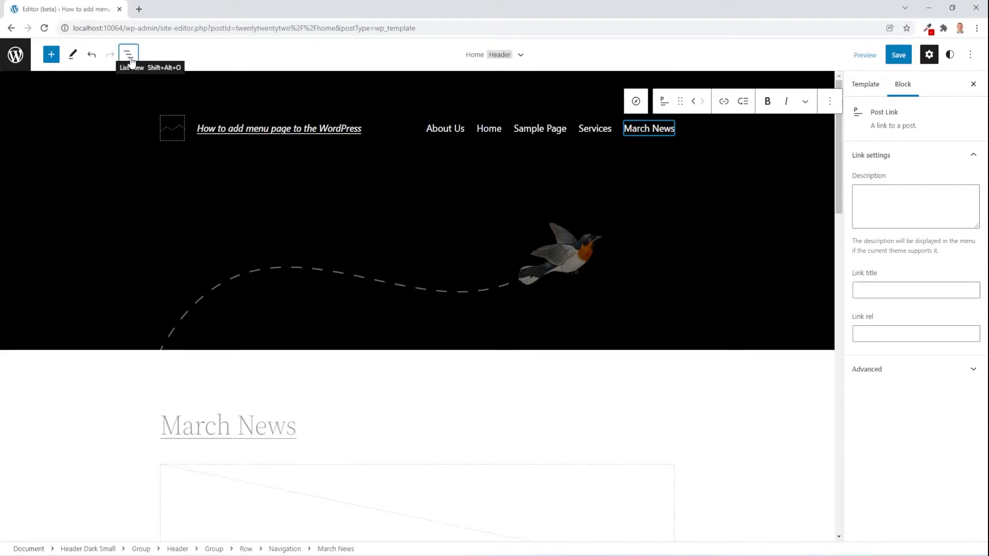
Remove the automatic Page List from the header navigation, leaving only March News.
left_click(128, 55)
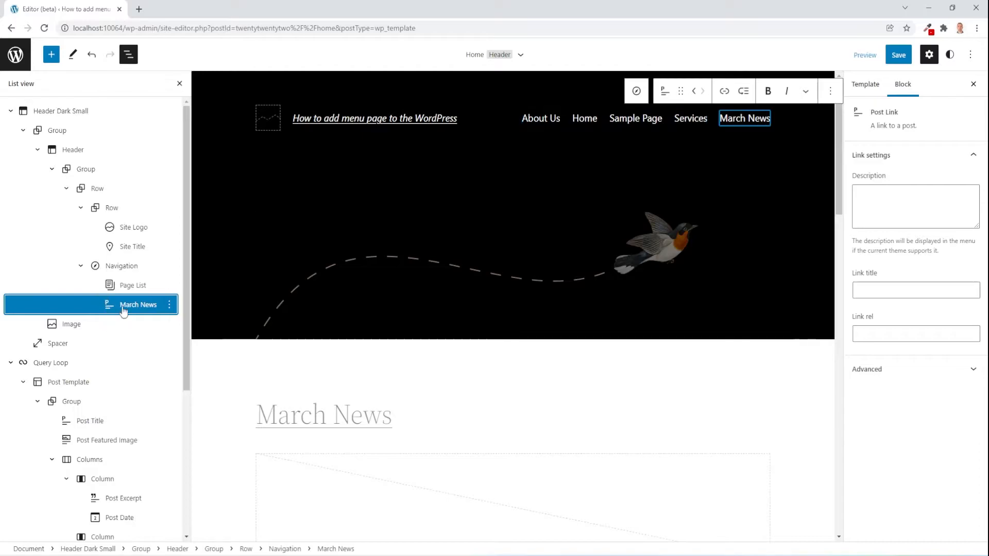
left_click(168, 289)
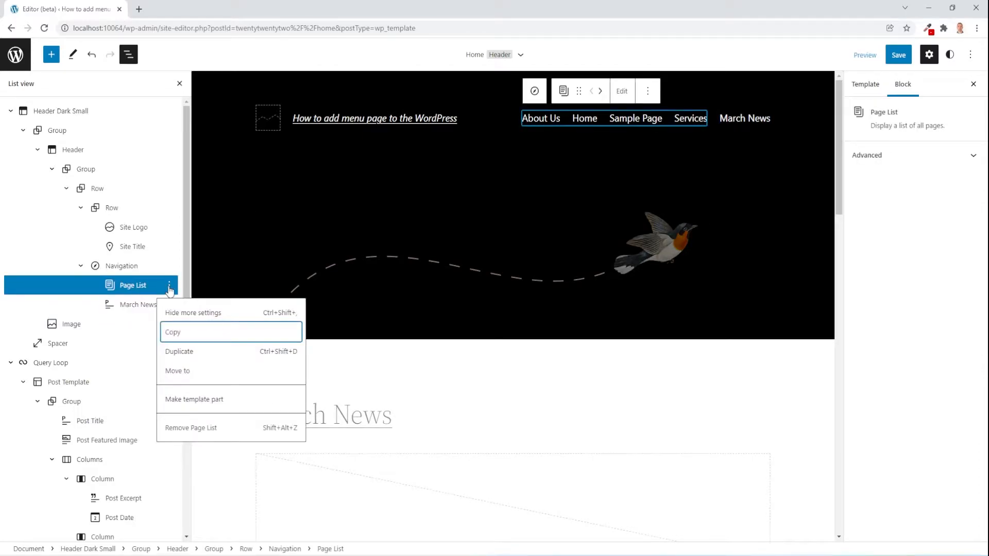
mouse_move(187, 434)
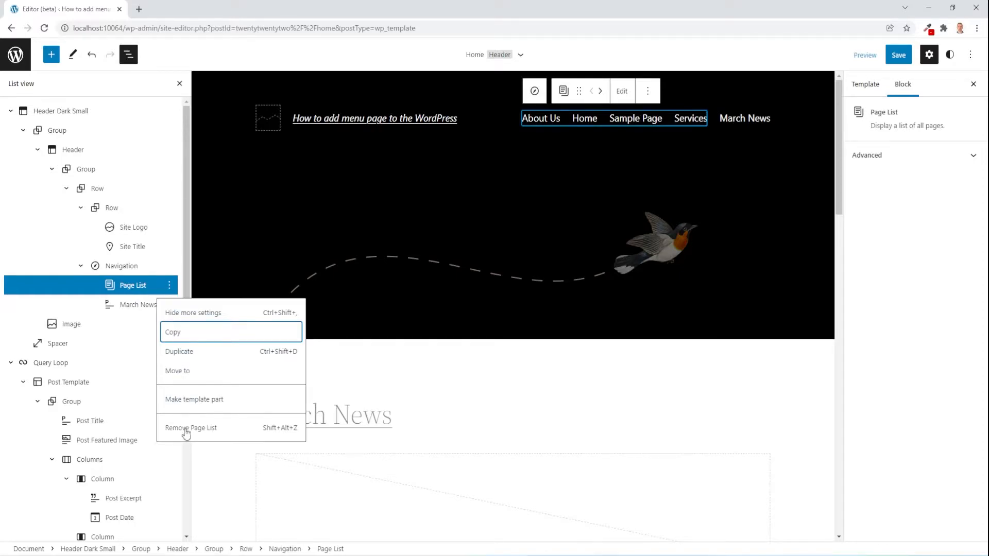
left_click(191, 427)
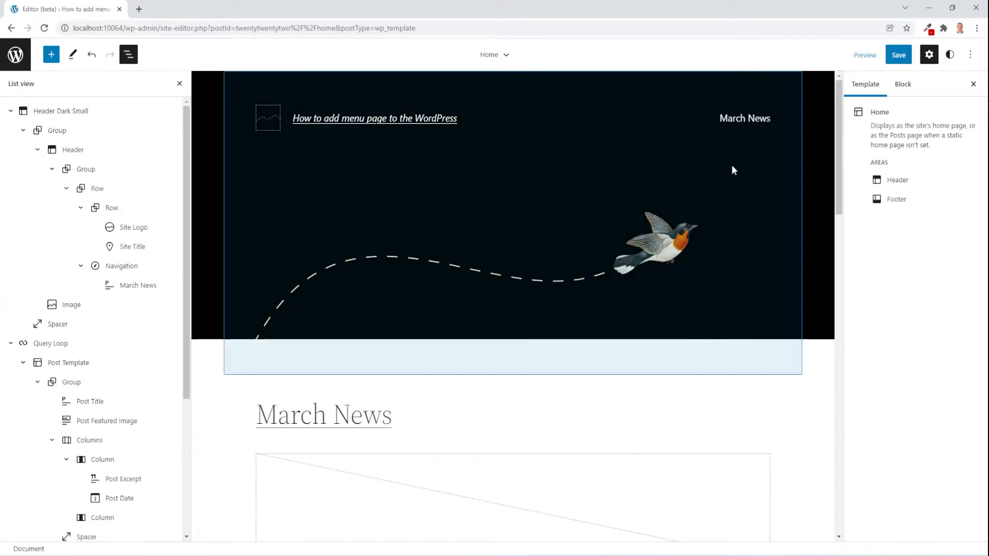
mouse_move(740, 122)
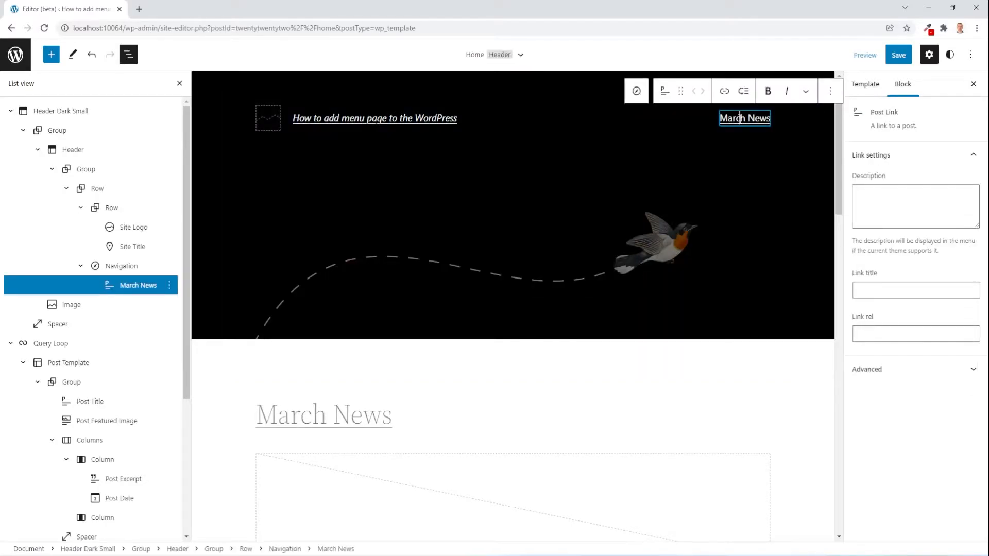
Add a Home page link to the header navigation.
left_click(119, 266)
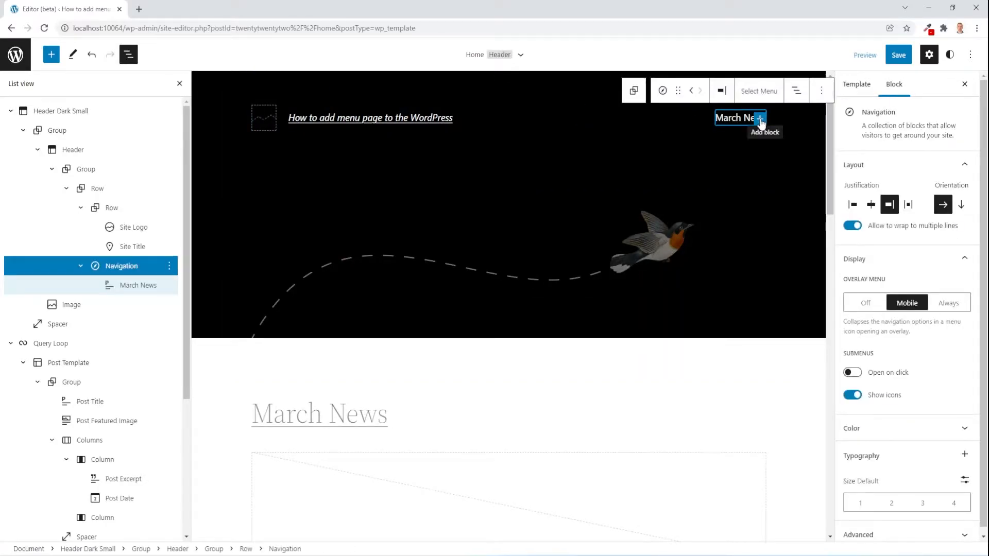
left_click(761, 117)
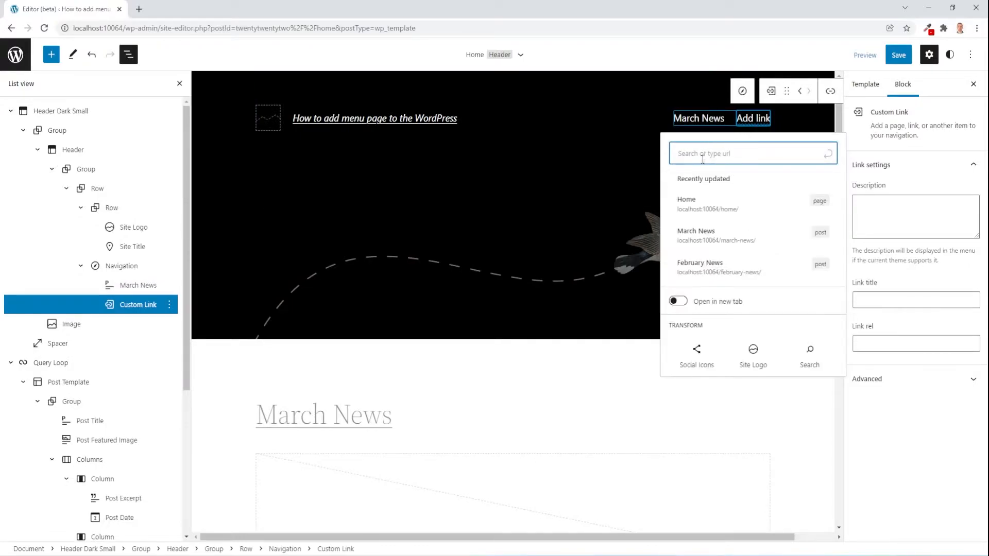
left_click(686, 204)
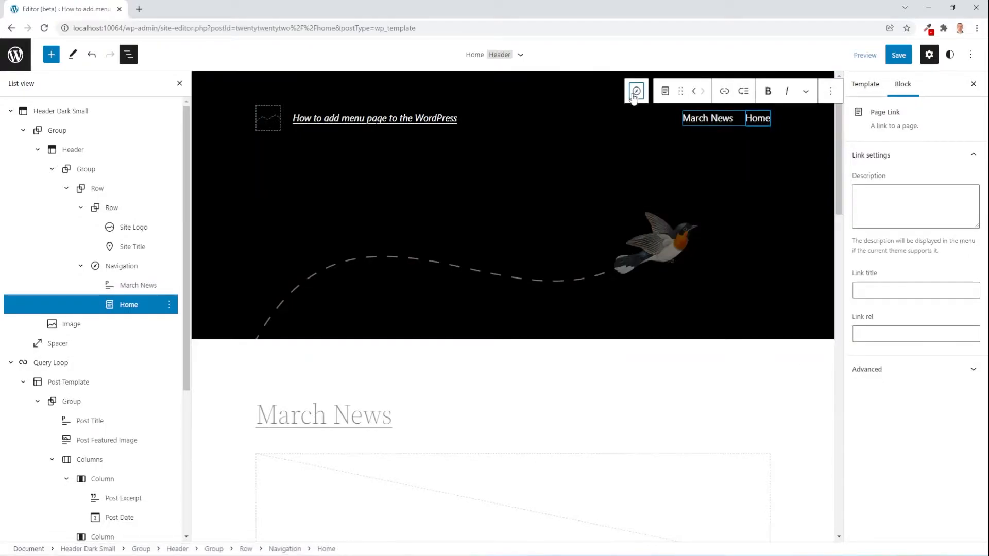
Add another navigation link and enter 'May' as its destination.
left_click(636, 91)
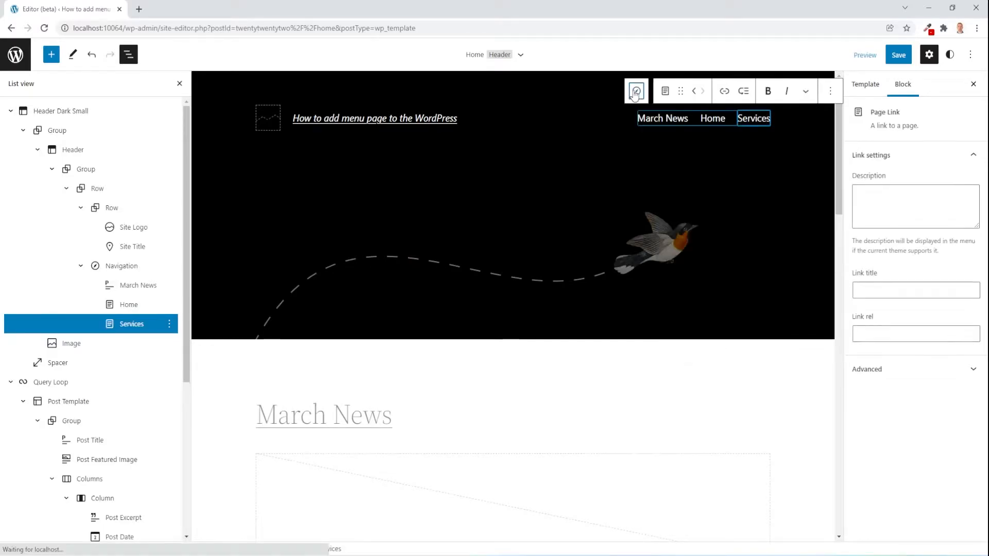
left_click(753, 117)
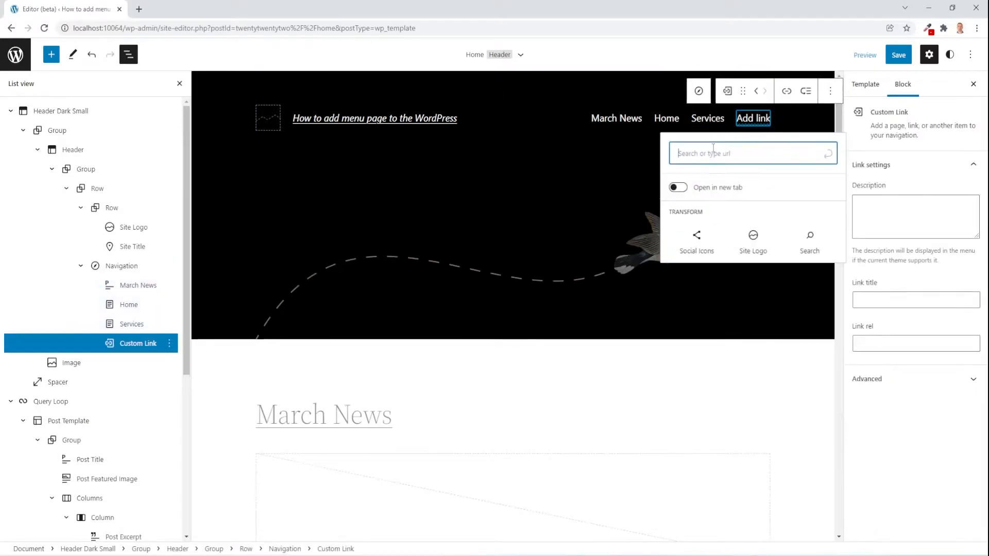
left_click(752, 152)
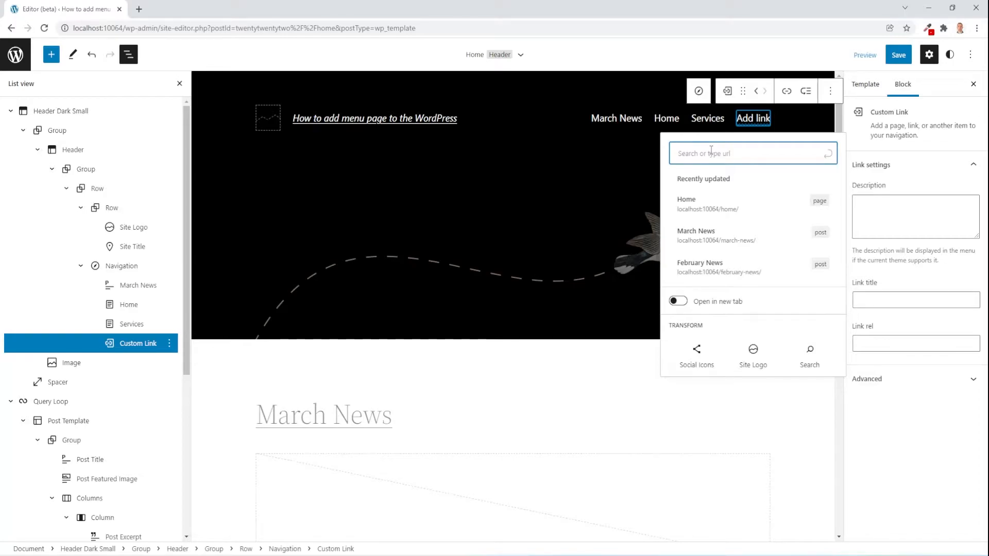
type("May")
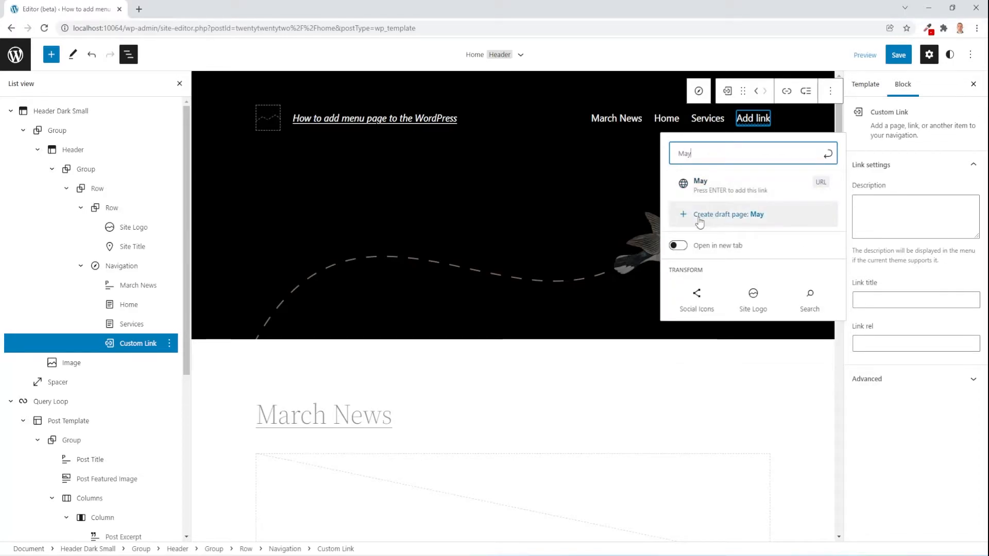
mouse_move(730, 222)
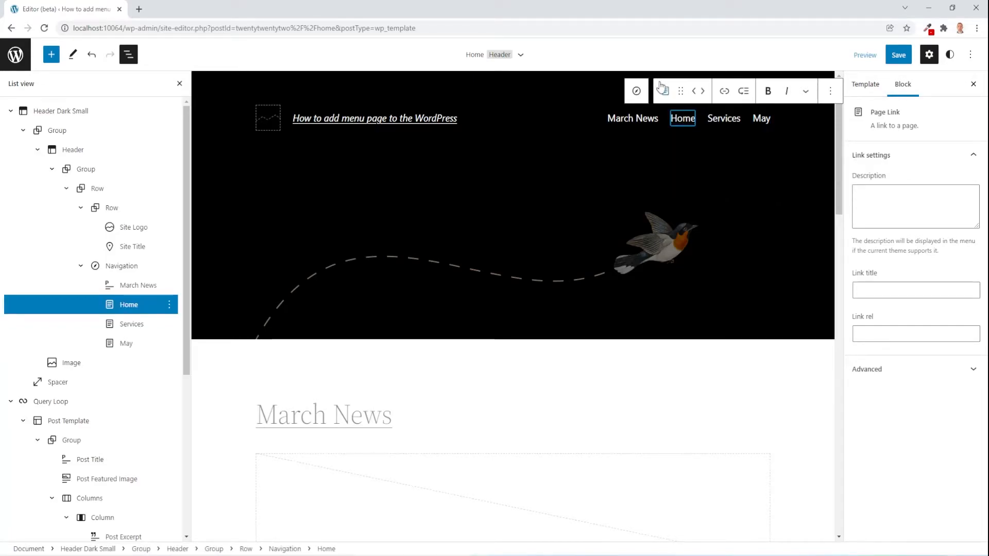
Transform the Home link into a submenu with an empty dropdown.
left_click(664, 90)
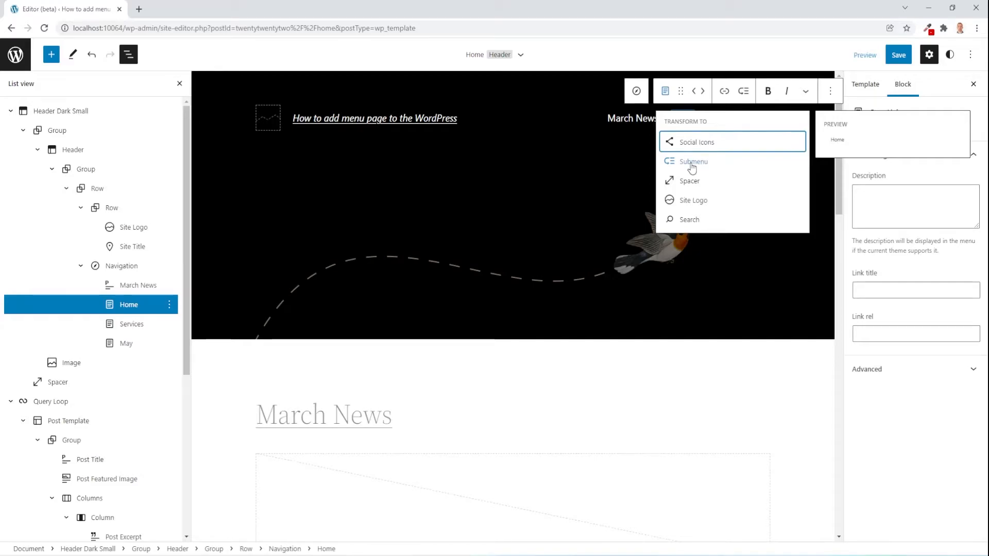
left_click(693, 162)
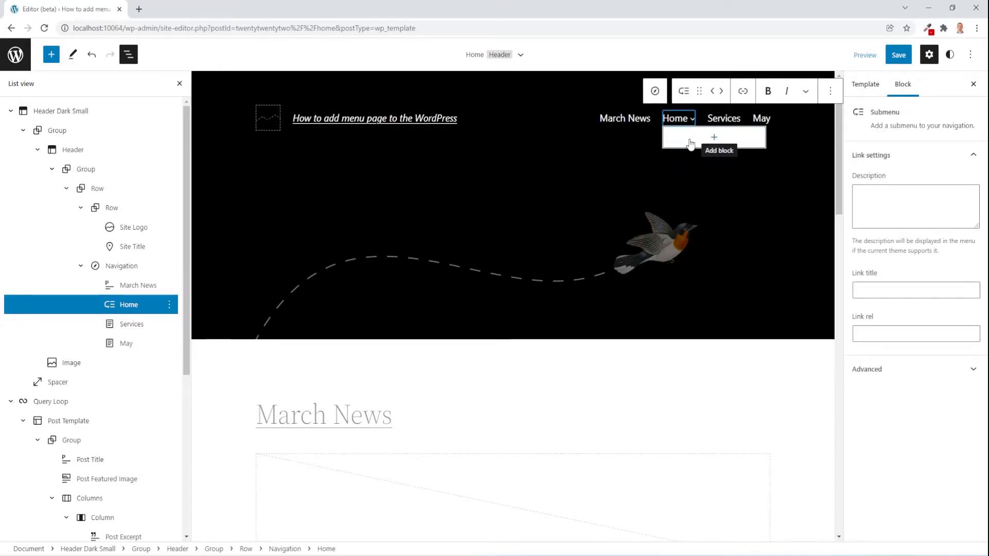
mouse_move(712, 137)
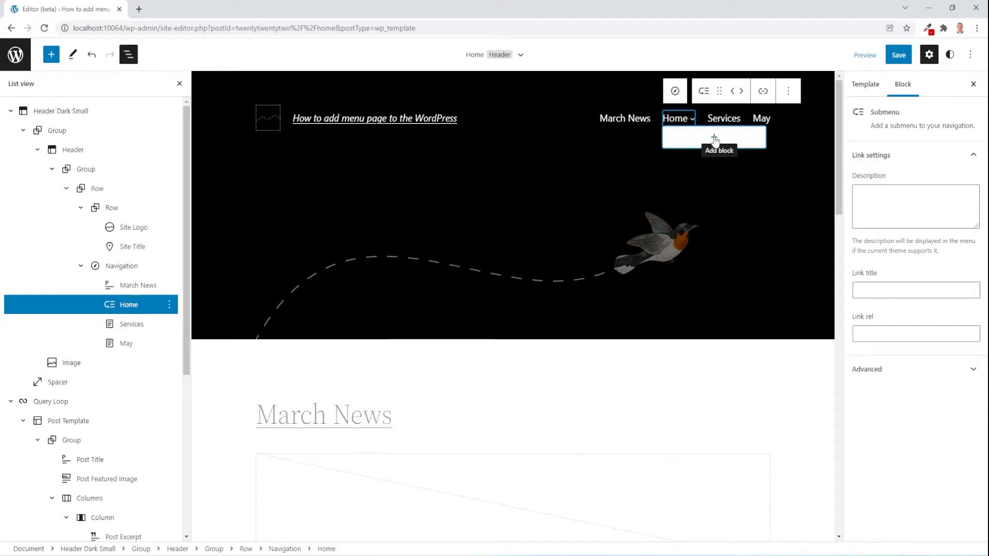
Add a March News link inside the Home submenu.
left_click(712, 137)
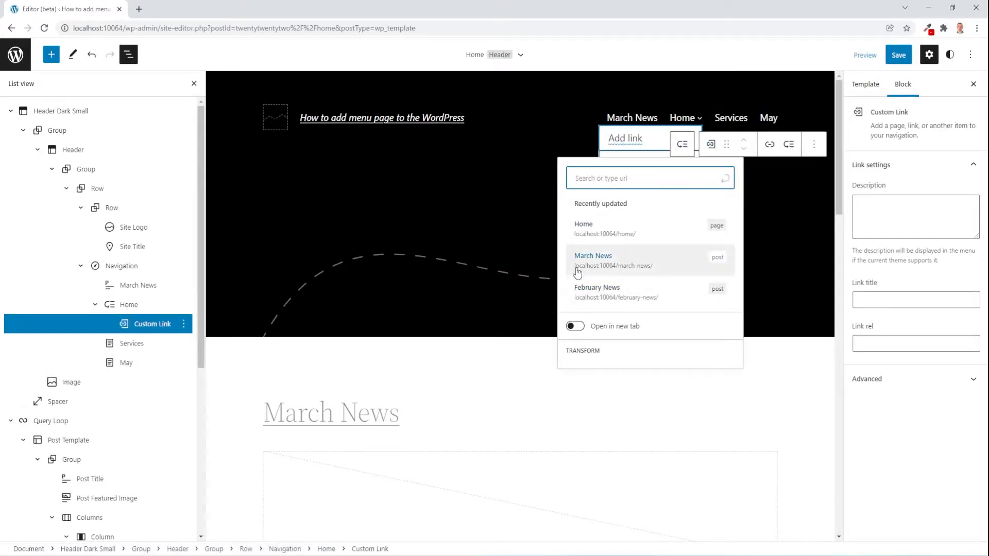
left_click(594, 260)
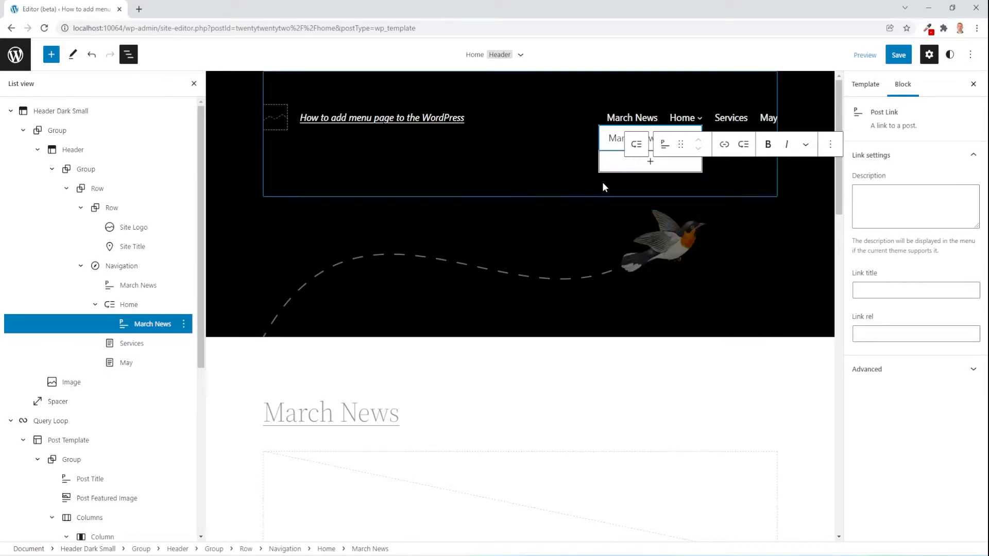
left_click(650, 161)
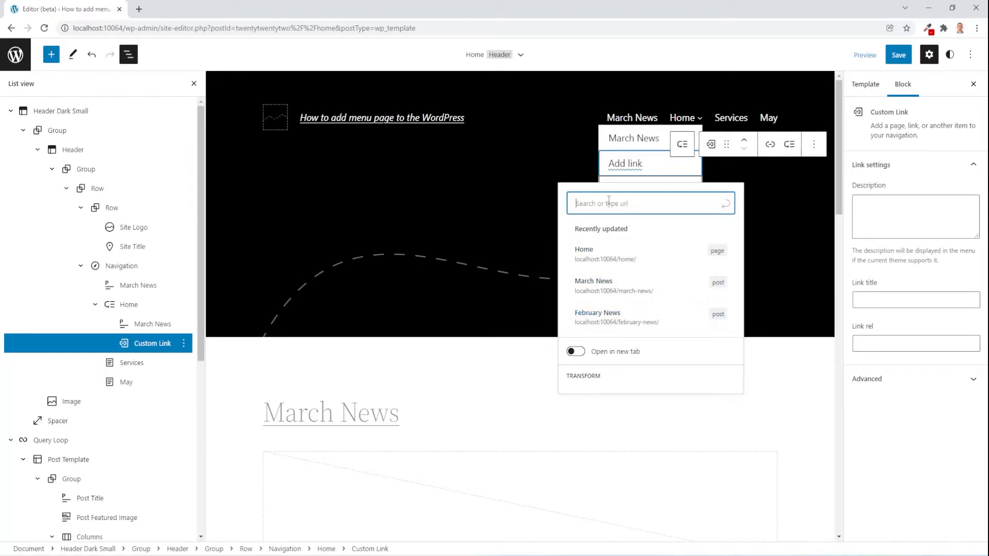
type("go")
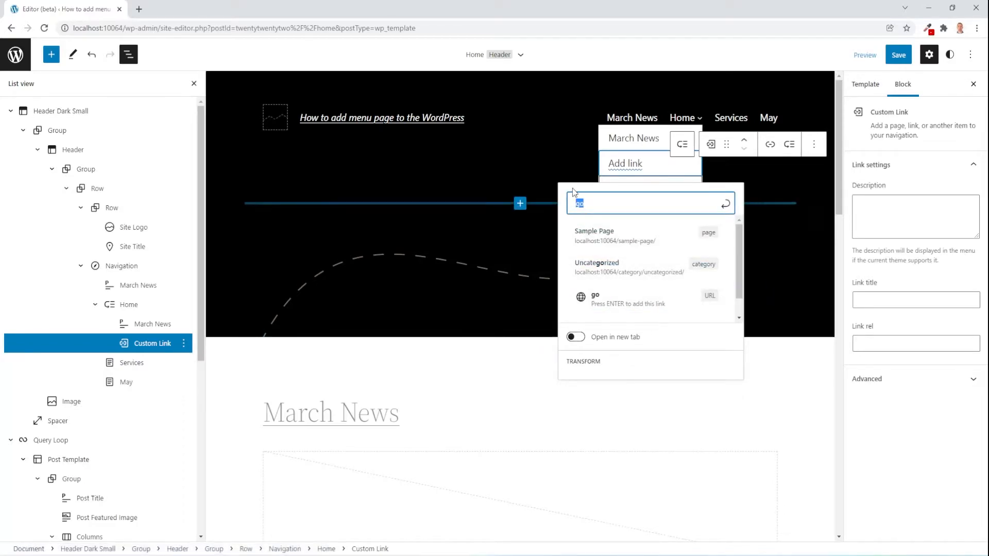
type("march")
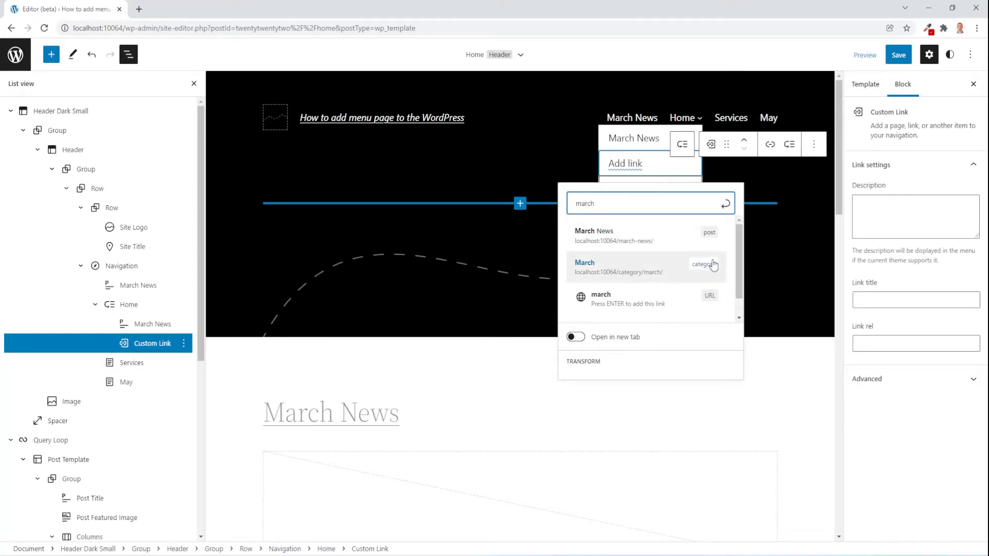
mouse_move(634, 274)
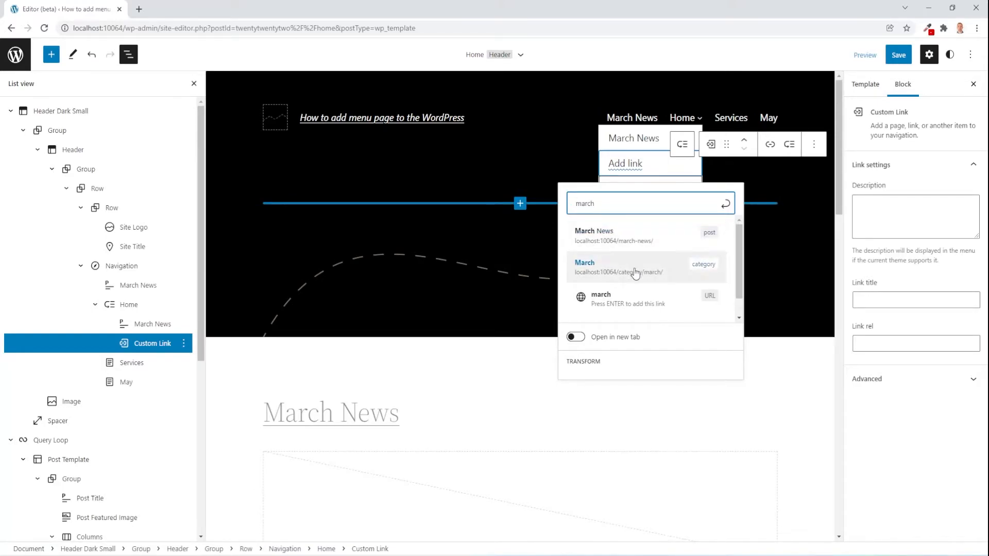
mouse_move(636, 303)
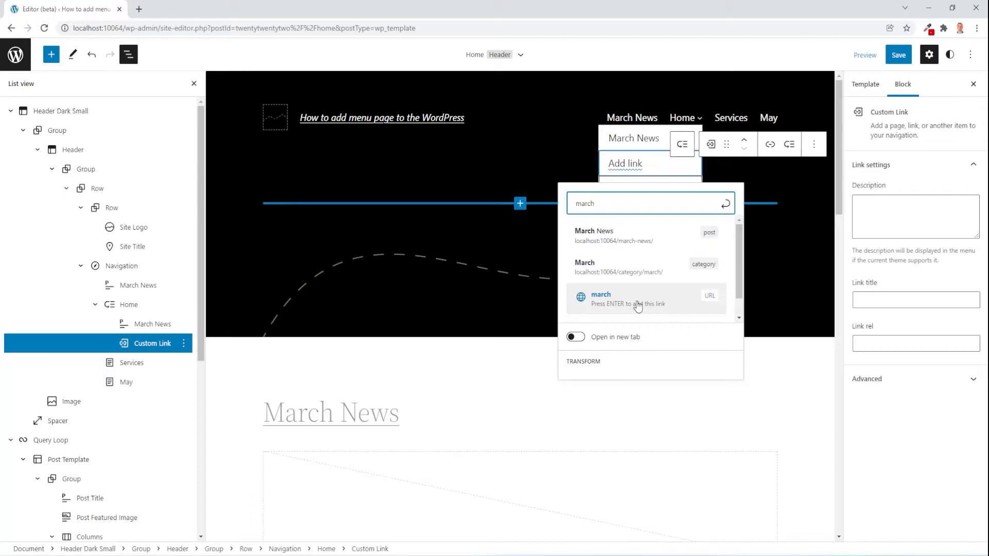
left_click(636, 303)
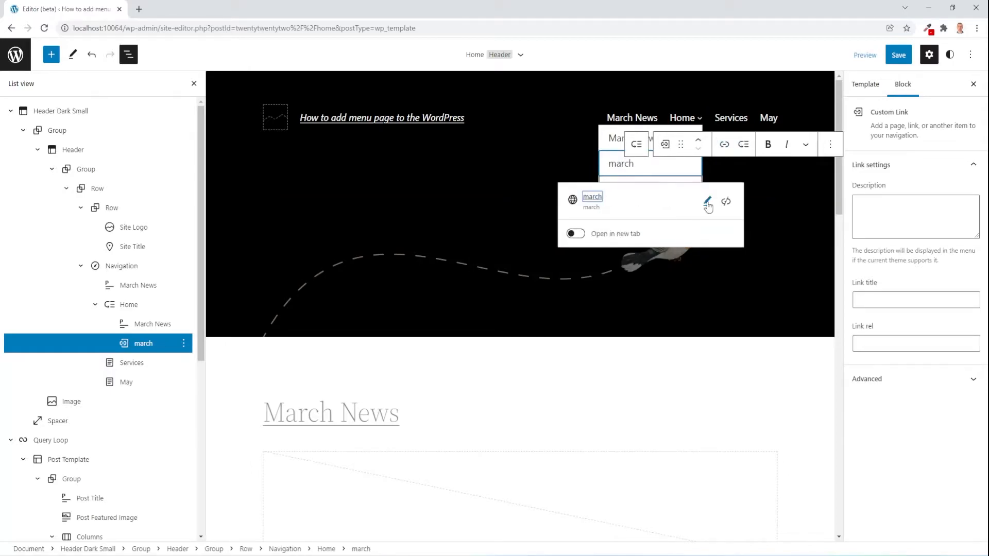
left_click(707, 201)
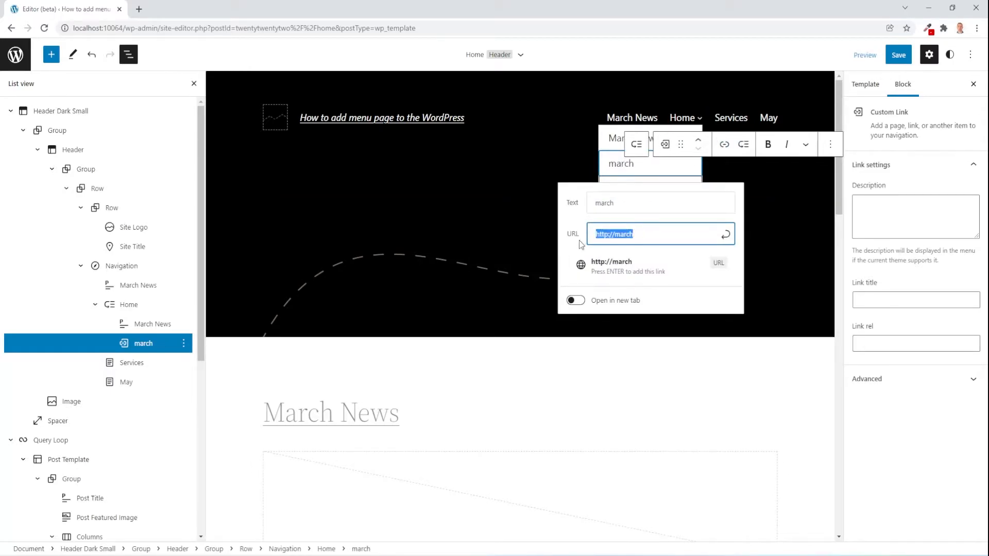
type("ww")
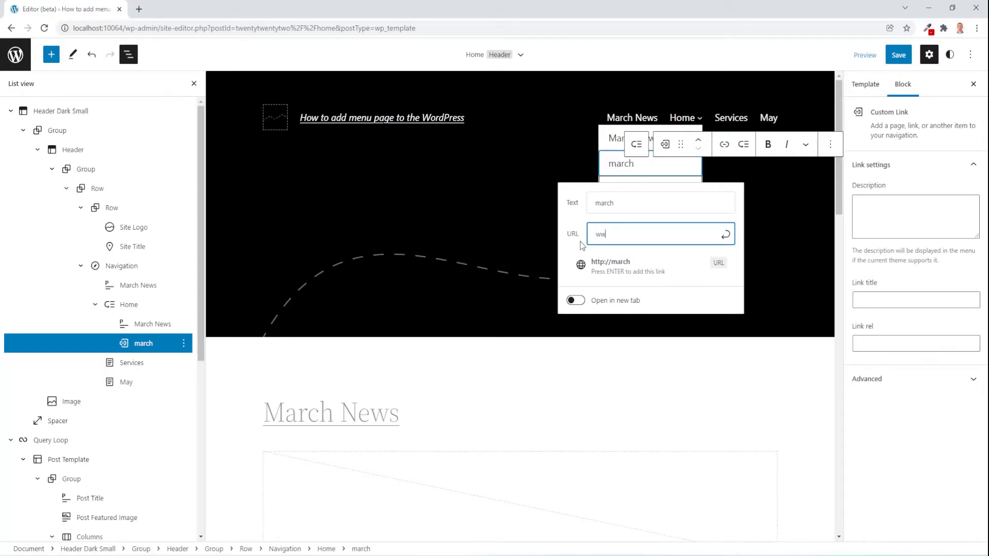
type("ww.a")
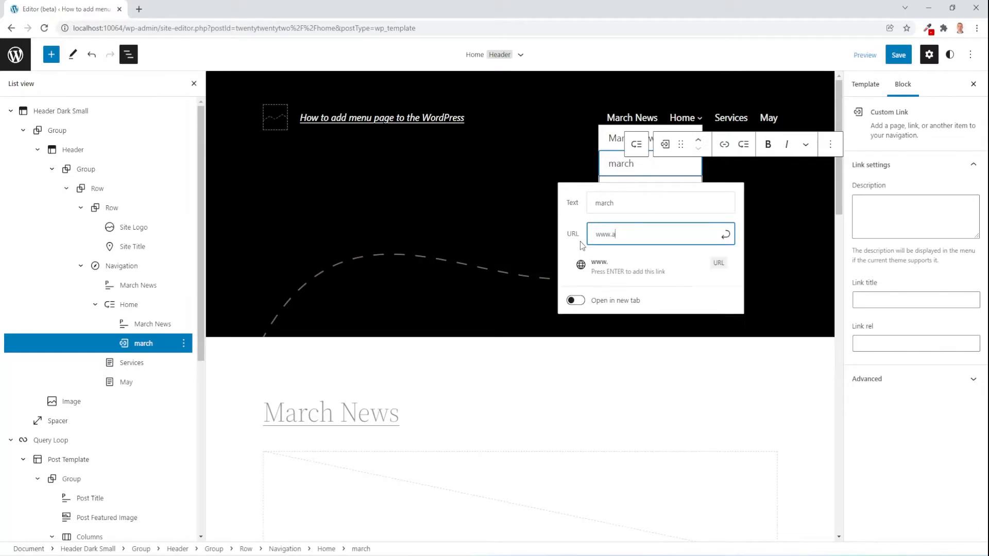
type("iridaskirstu")
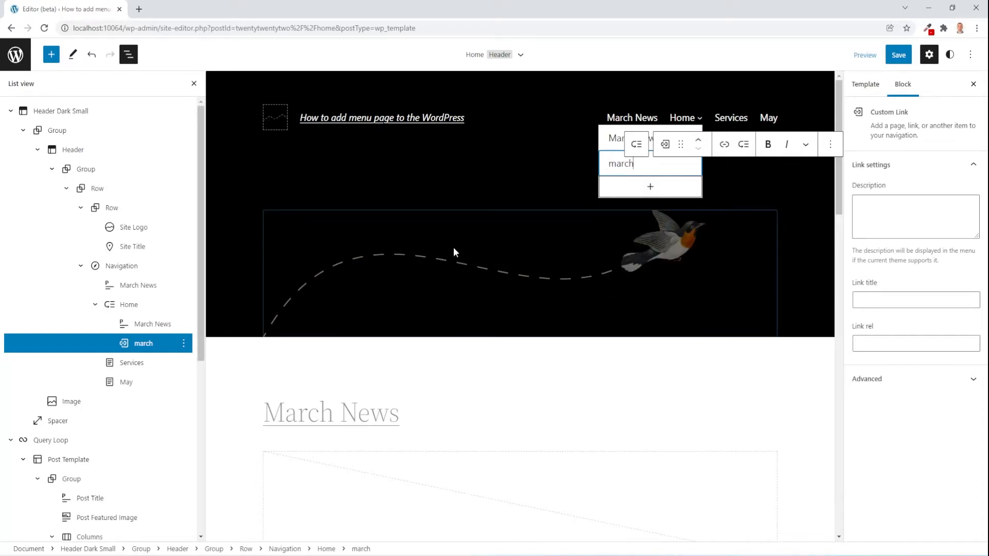
mouse_move(128, 324)
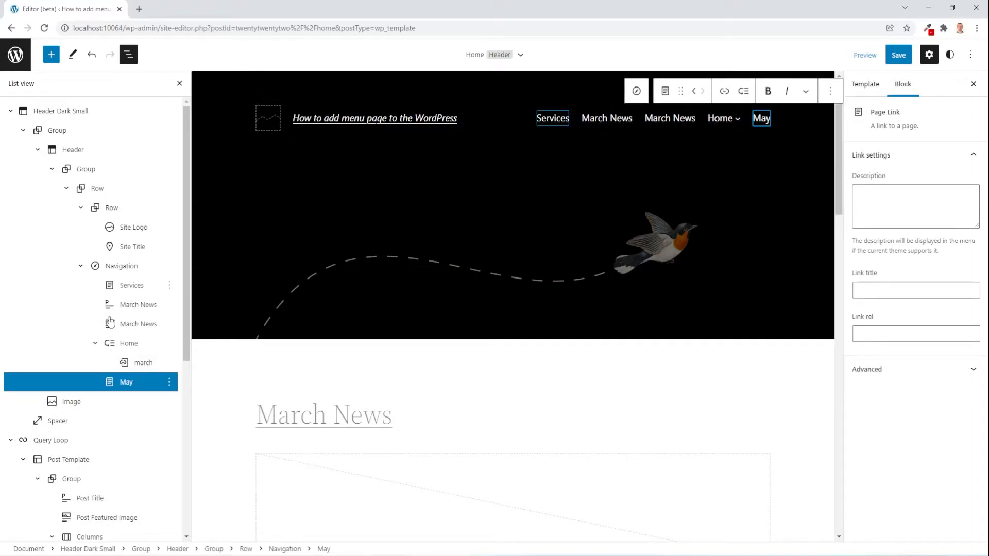
mouse_move(137, 295)
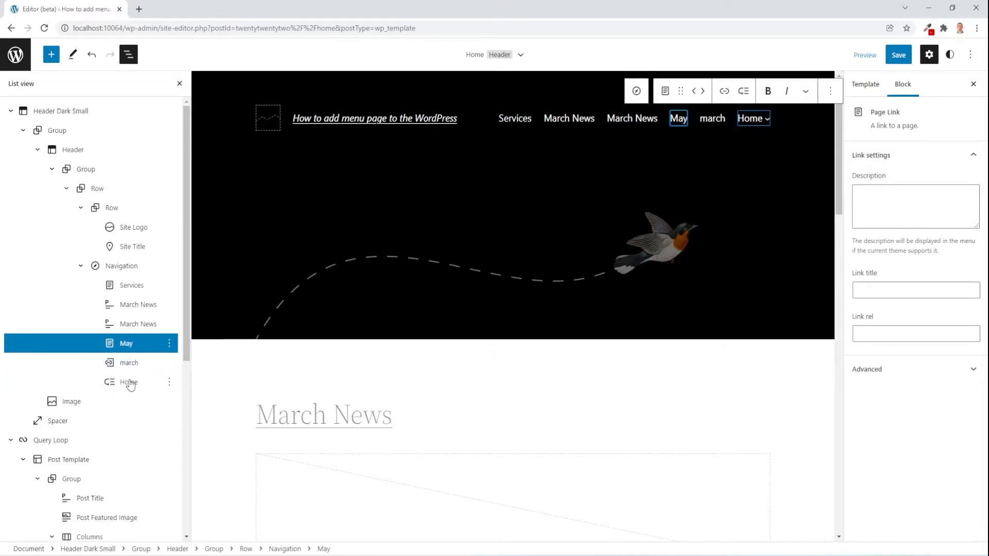
Convert the Home submenu item back into a plain page link.
left_click(128, 382)
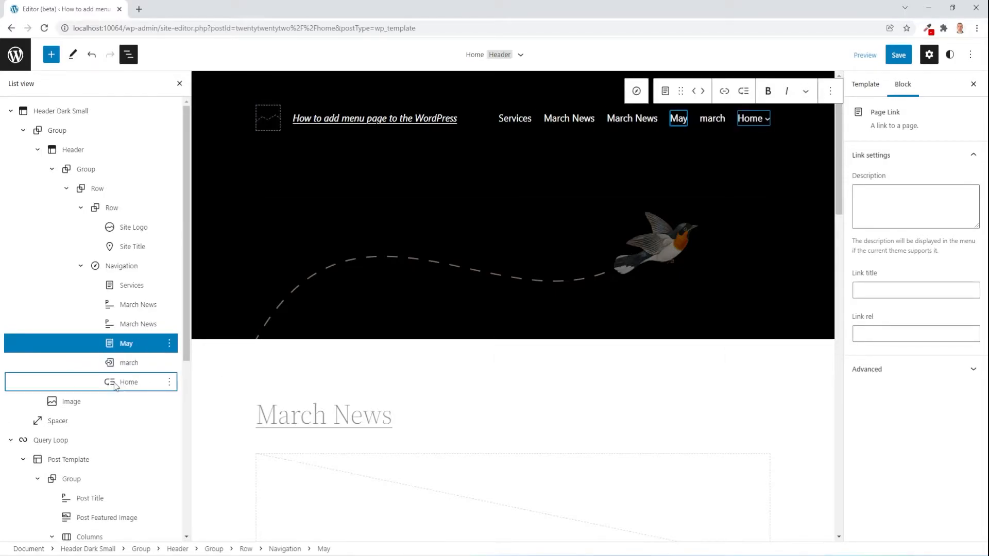
left_click(127, 381)
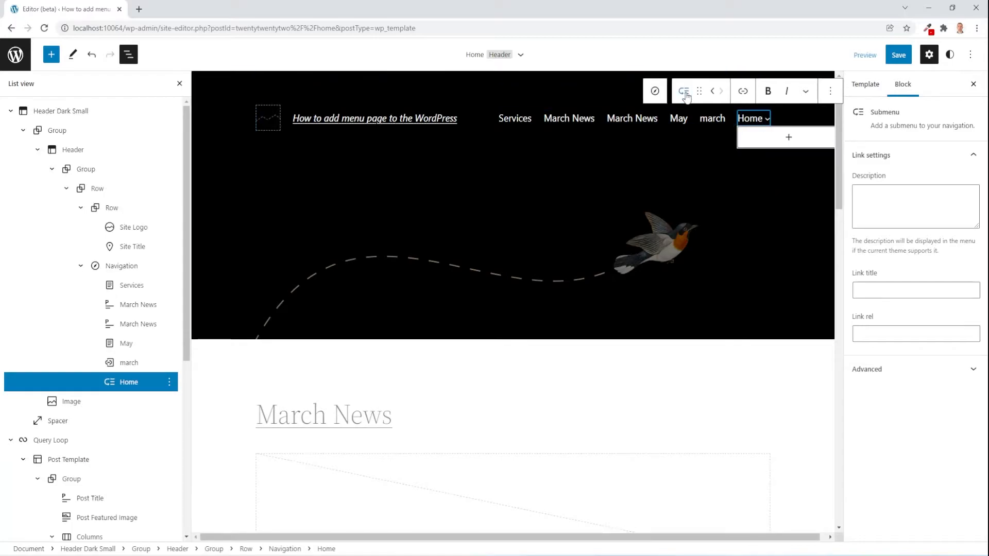
left_click(683, 91)
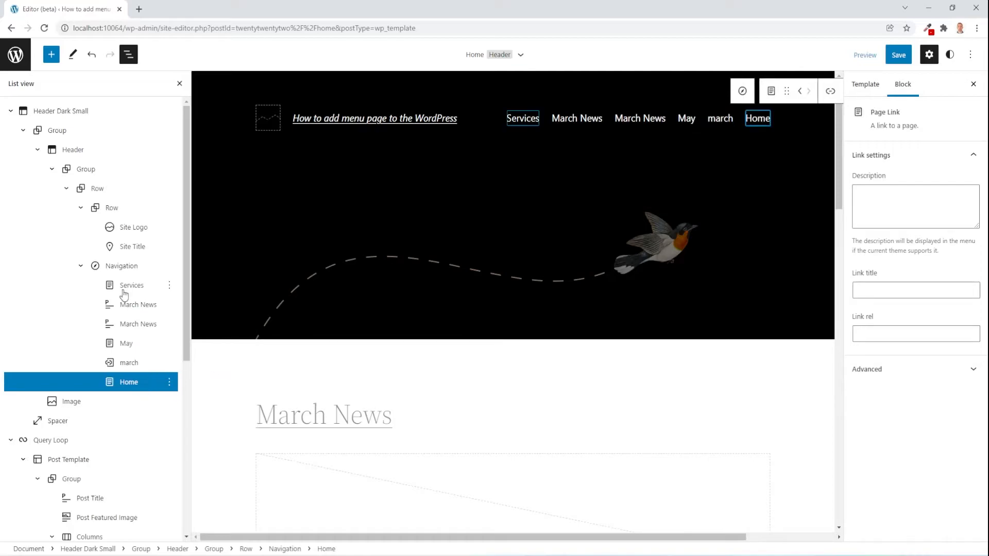
Turn Services into a dropdown submenu holding the remaining menu items.
left_click(131, 285)
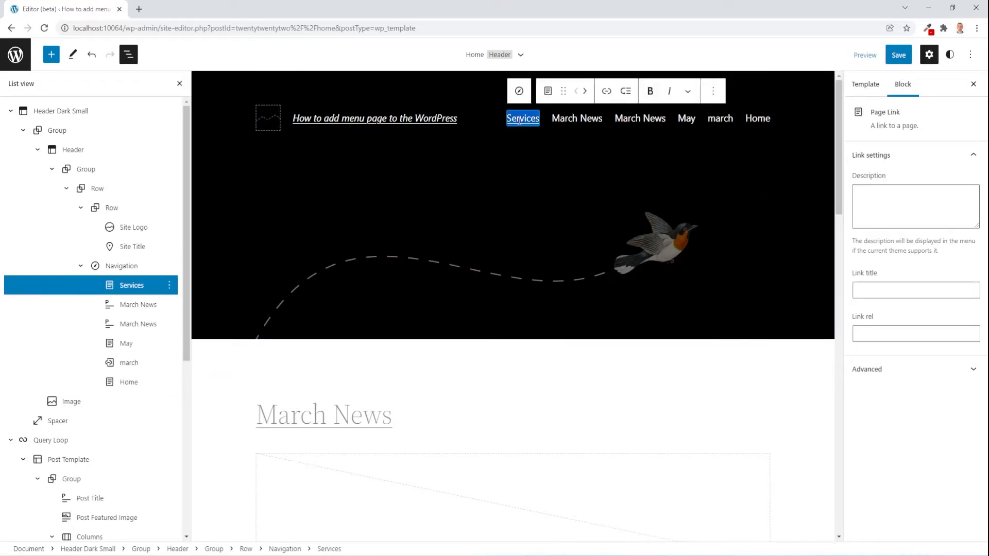
left_click(547, 91)
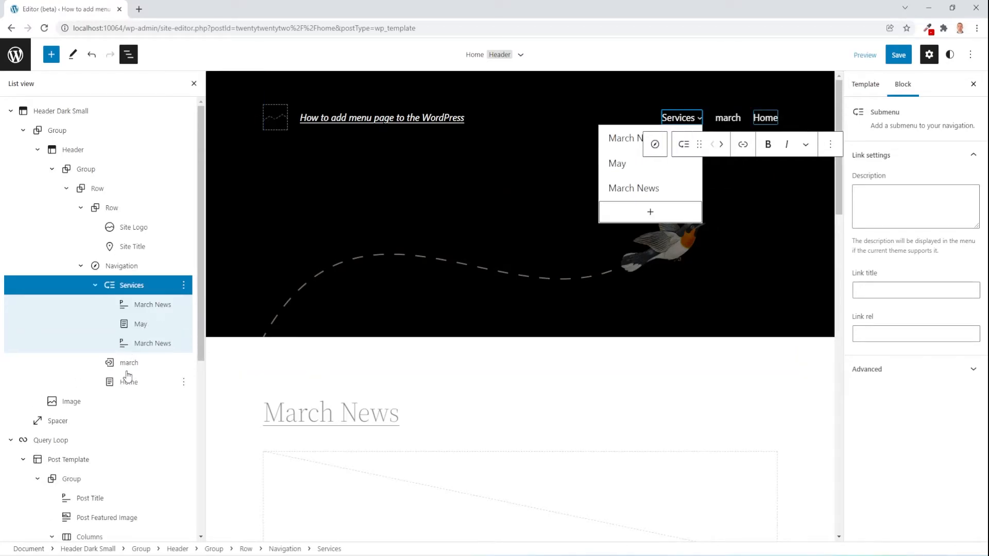
left_click(120, 265)
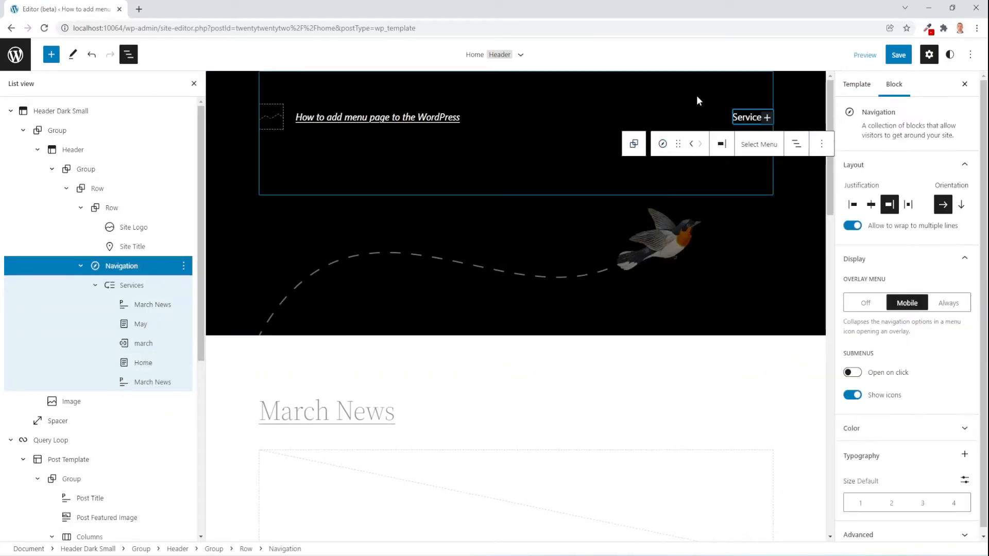
Add a link item to the Navigation and transform it into Social Icons with the Pill Shape style.
left_click(768, 117)
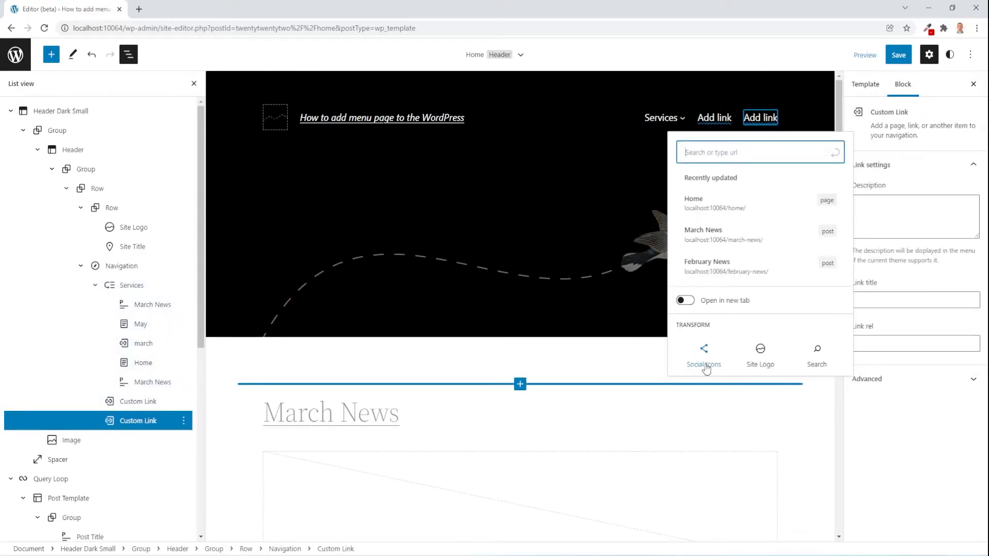
left_click(704, 353)
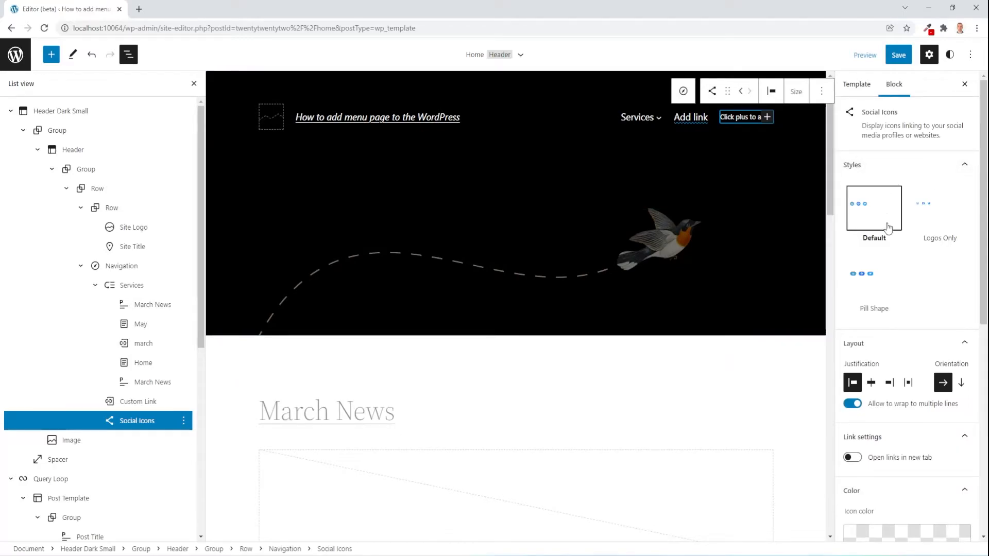
mouse_move(882, 237)
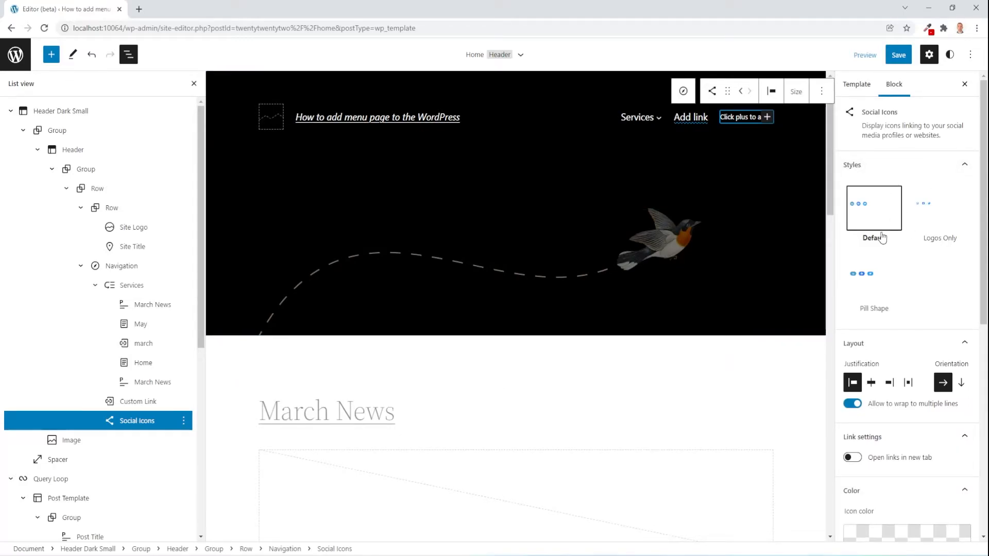
left_click(939, 207)
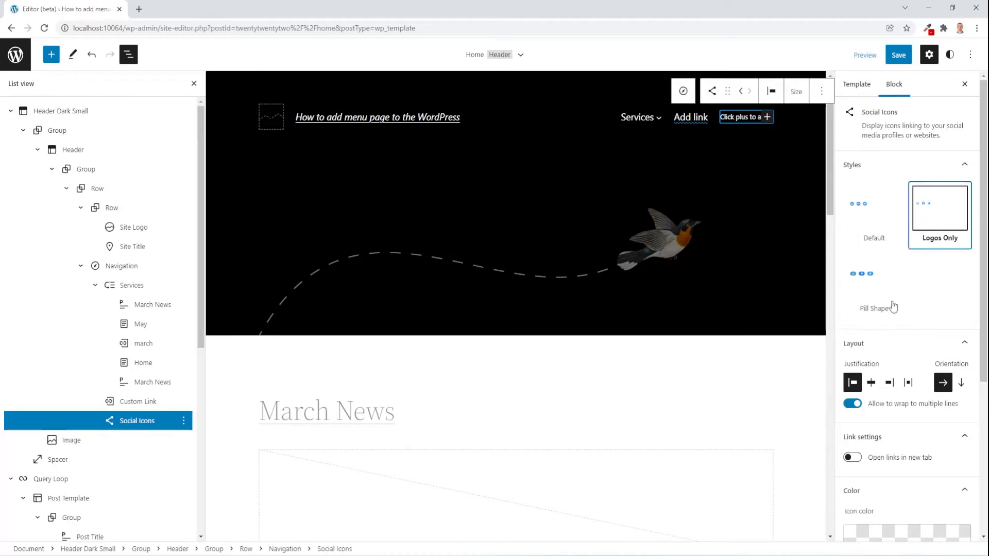
left_click(873, 279)
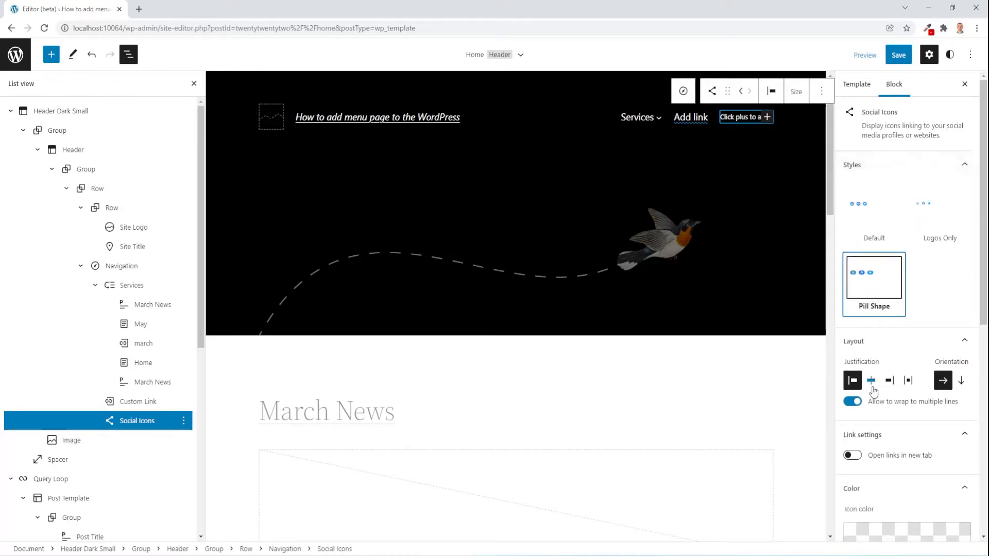
Enable Open links in new tab for the Social Icons block.
scroll("down", 3)
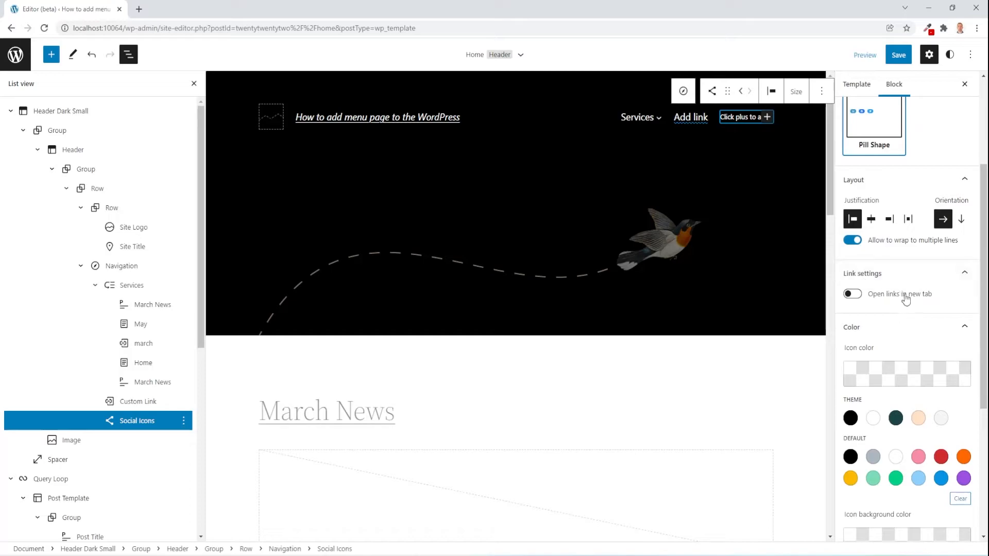
left_click(851, 293)
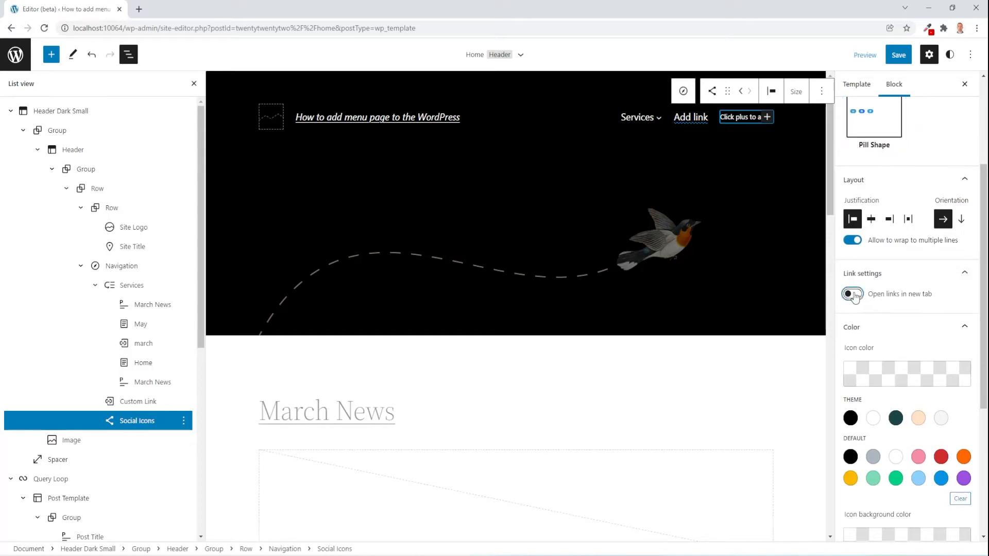
scroll("down", 3)
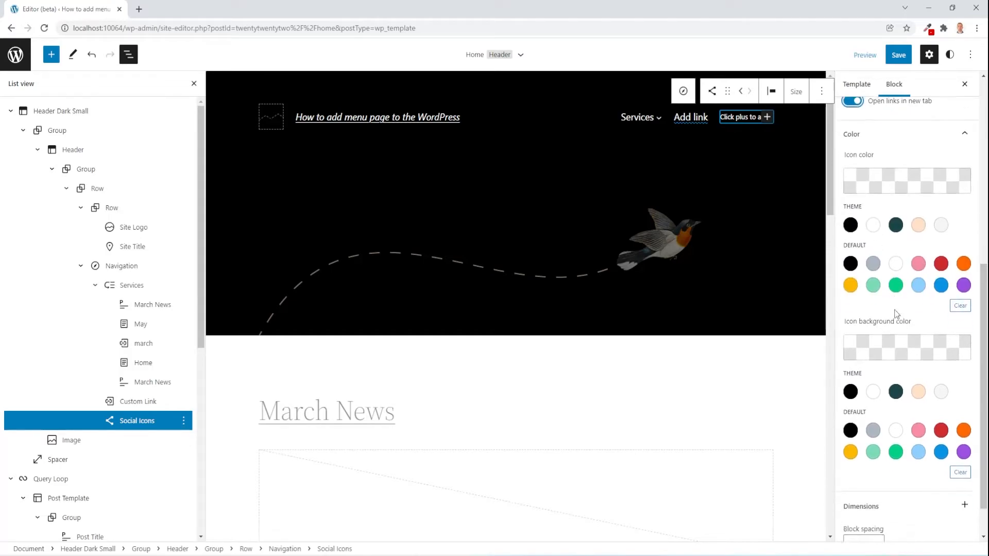
scroll("down", 3)
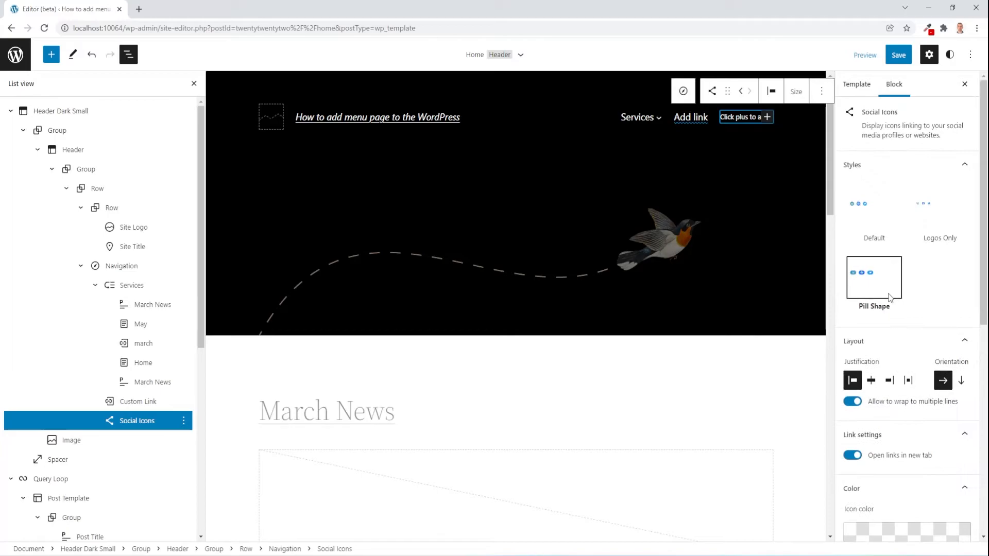
mouse_move(889, 409)
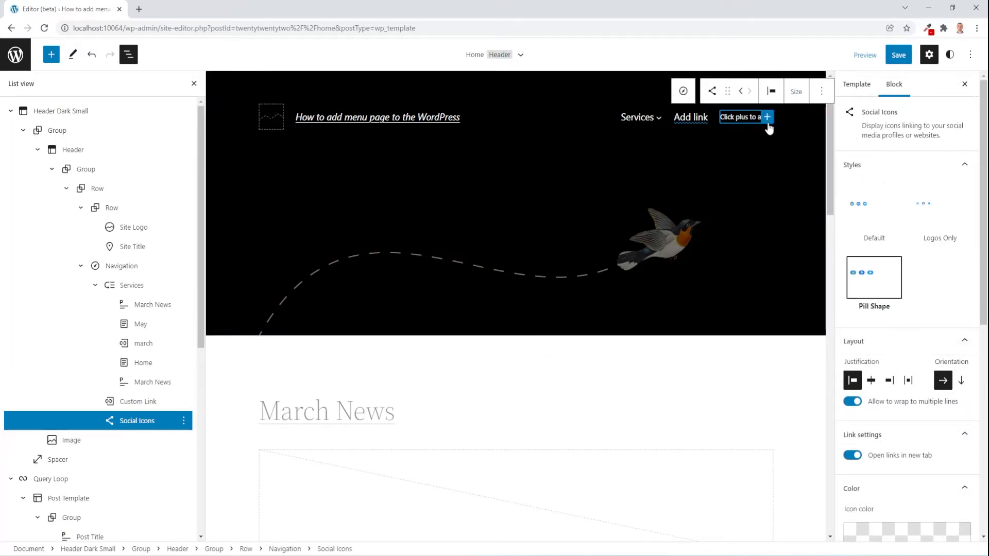
Add a Snapchat icon to the header Social Icons and select it.
left_click(766, 116)
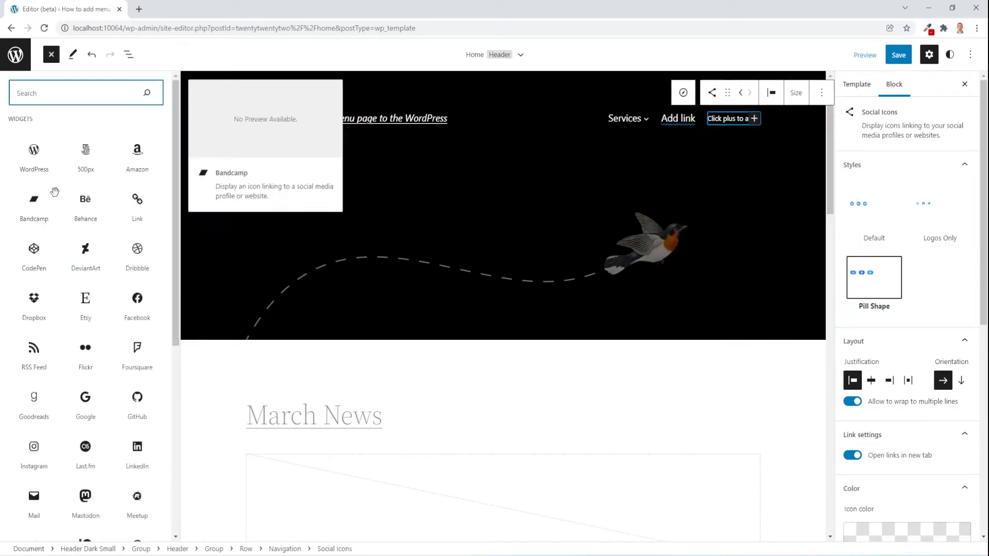
scroll("down", 3)
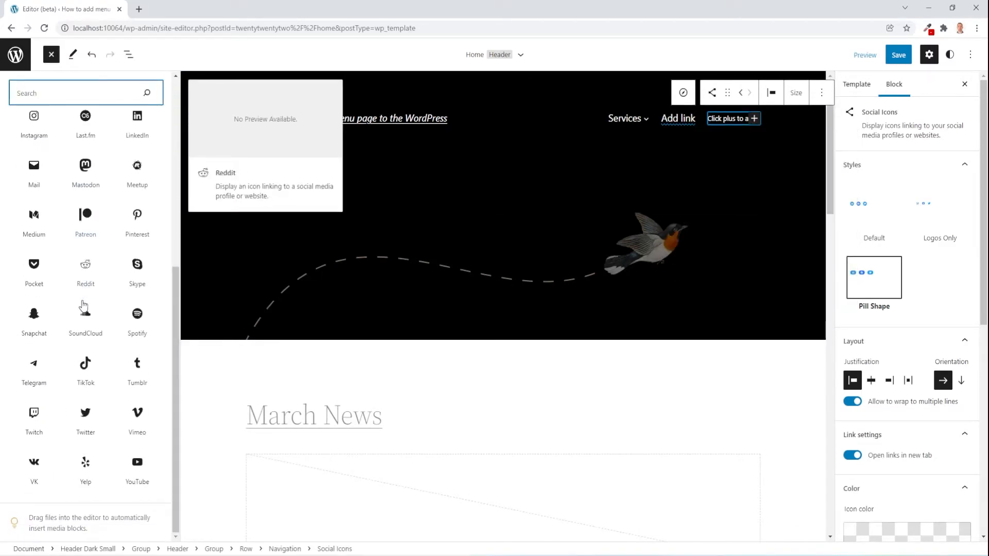
mouse_move(33, 312)
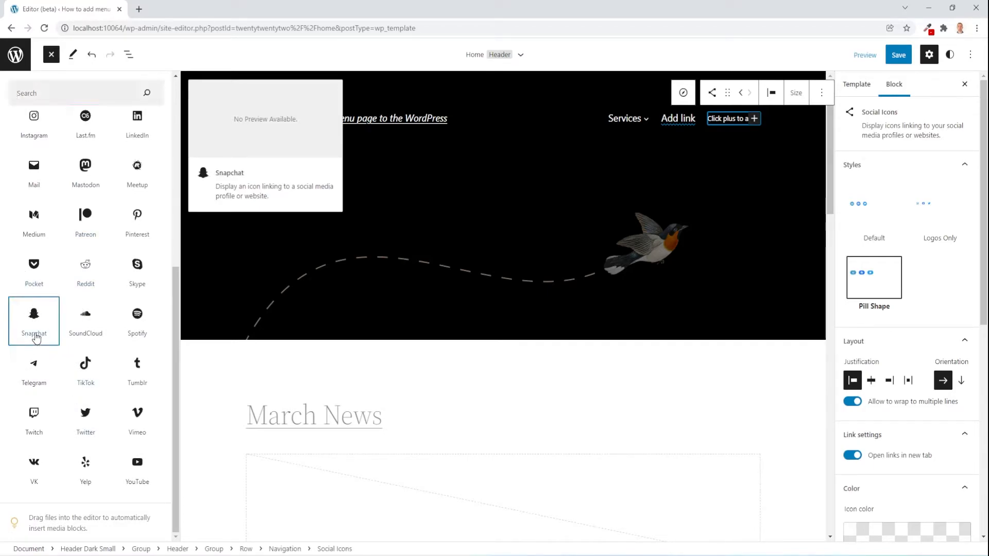
left_click(33, 319)
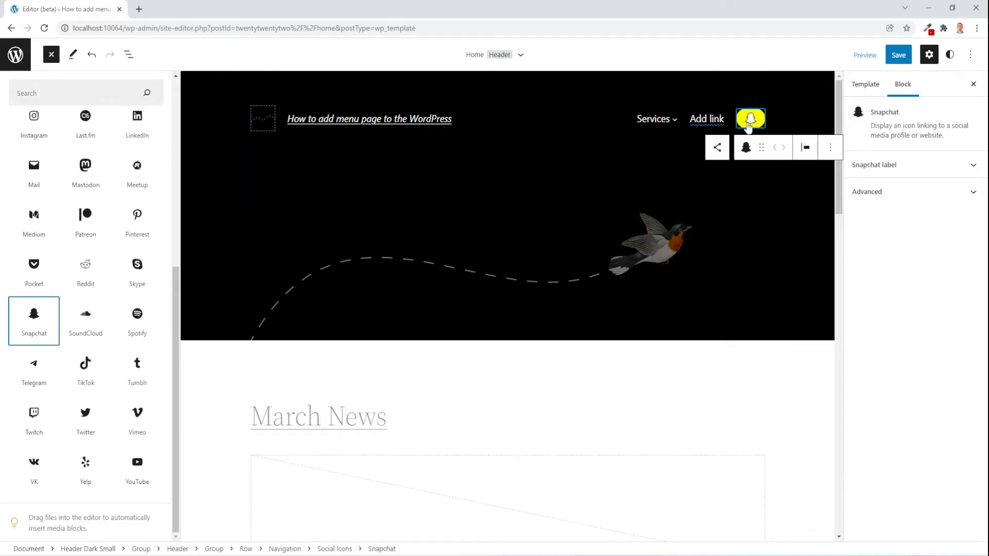
left_click(51, 55)
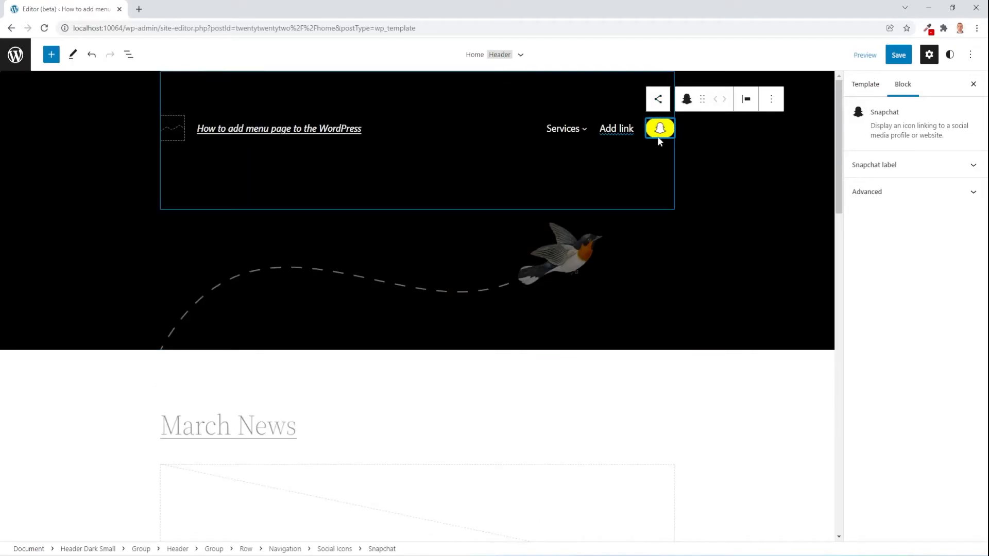
Give the Snapchat icon a placeholder link and reopen the social network list.
left_click(659, 127)
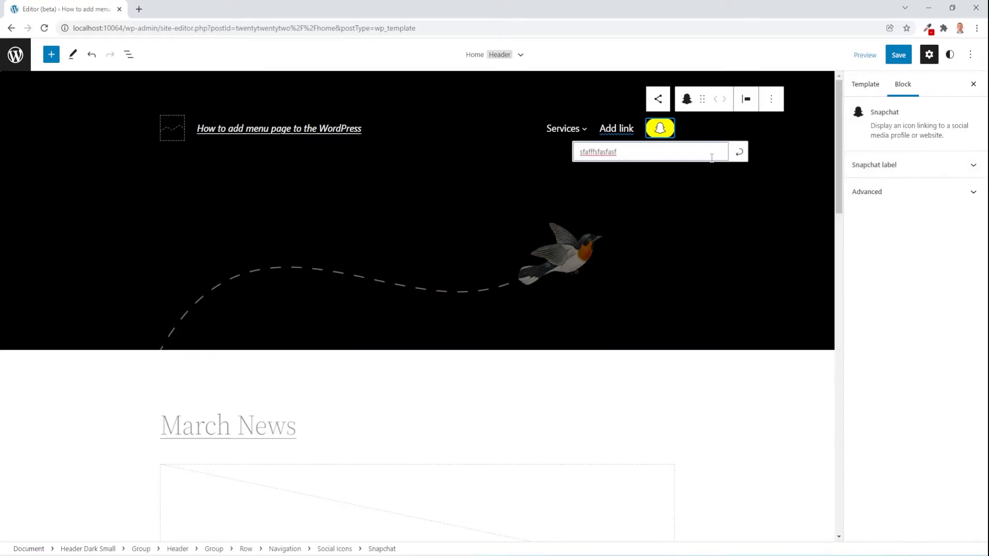
left_click(654, 99)
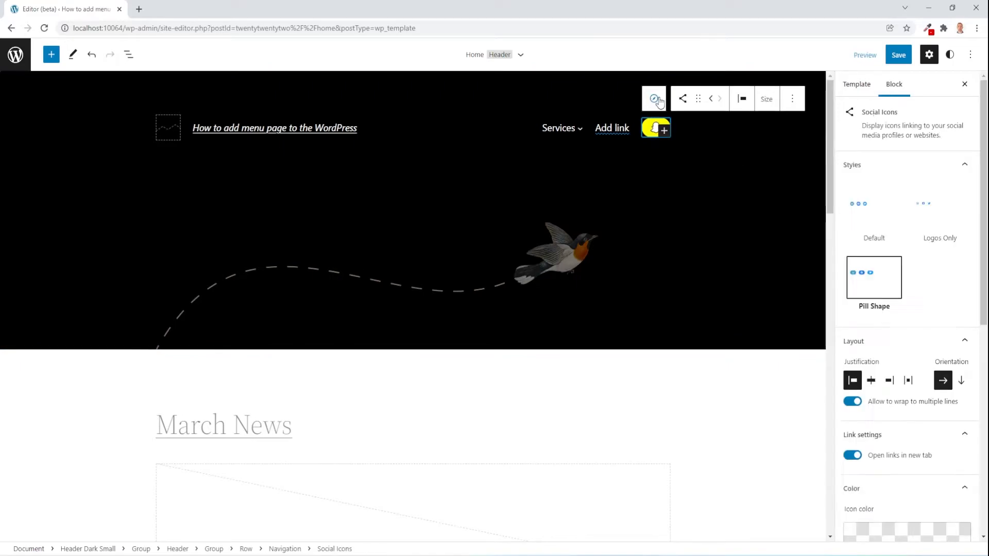
left_click(51, 54)
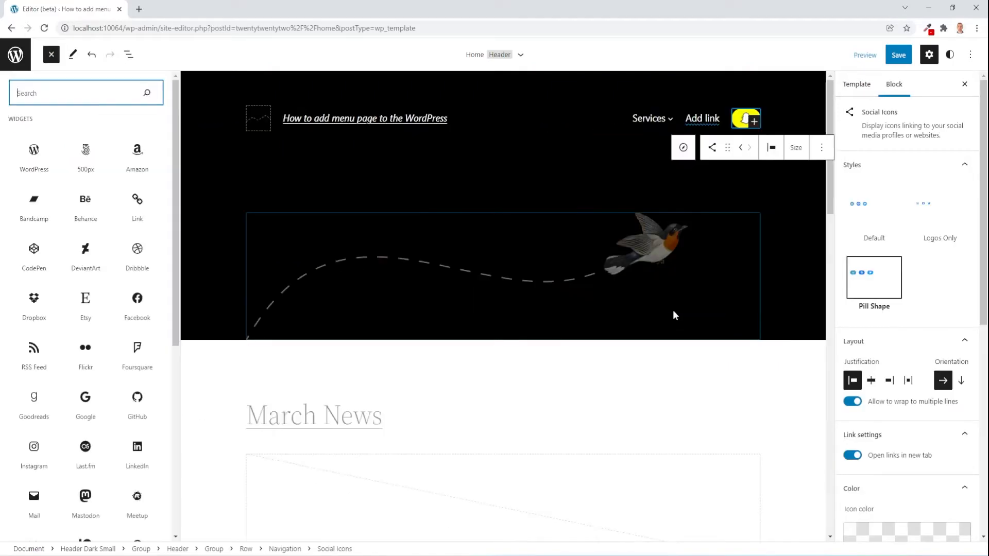
Add a Facebook icon and move it before the Snapchat icon.
left_click(137, 306)
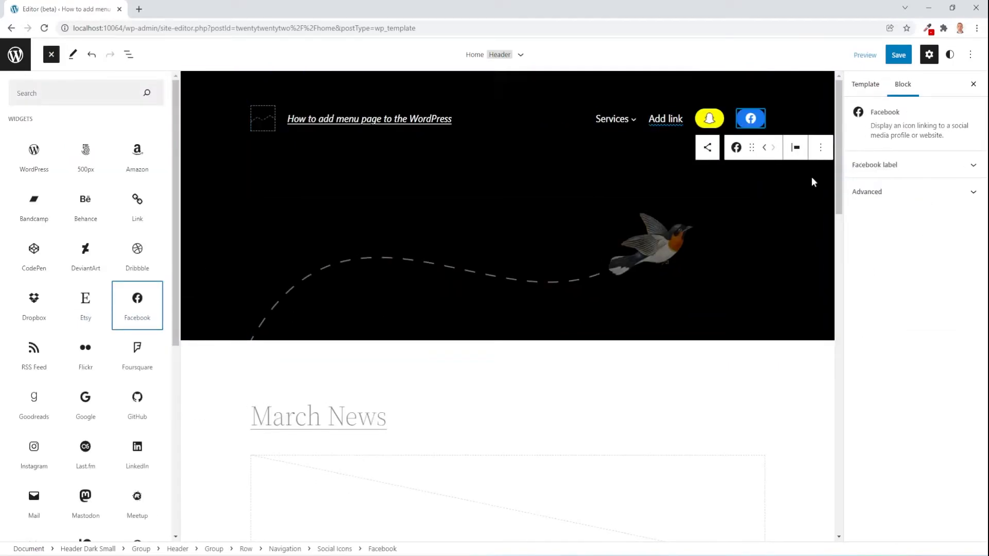
left_click(50, 55)
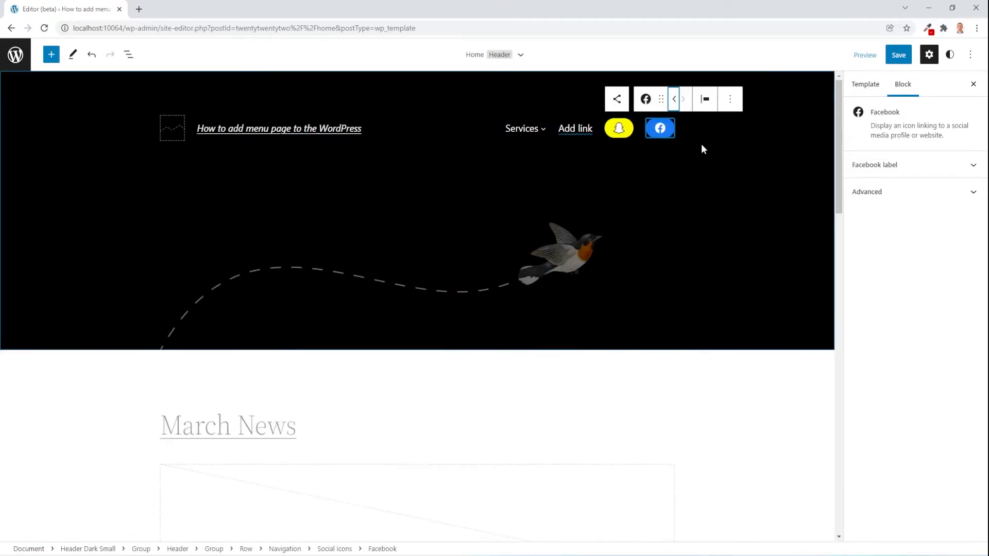
left_click(673, 99)
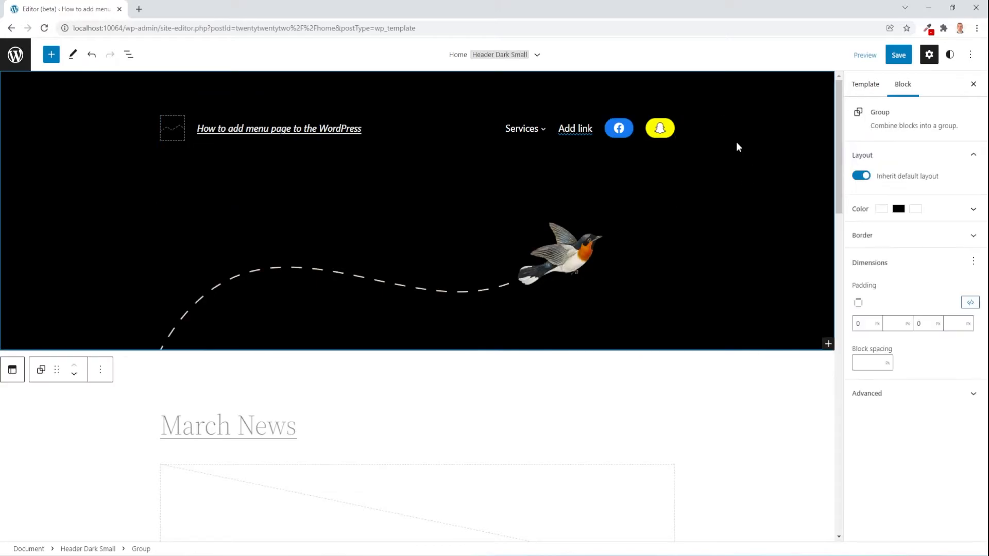
mouse_move(129, 54)
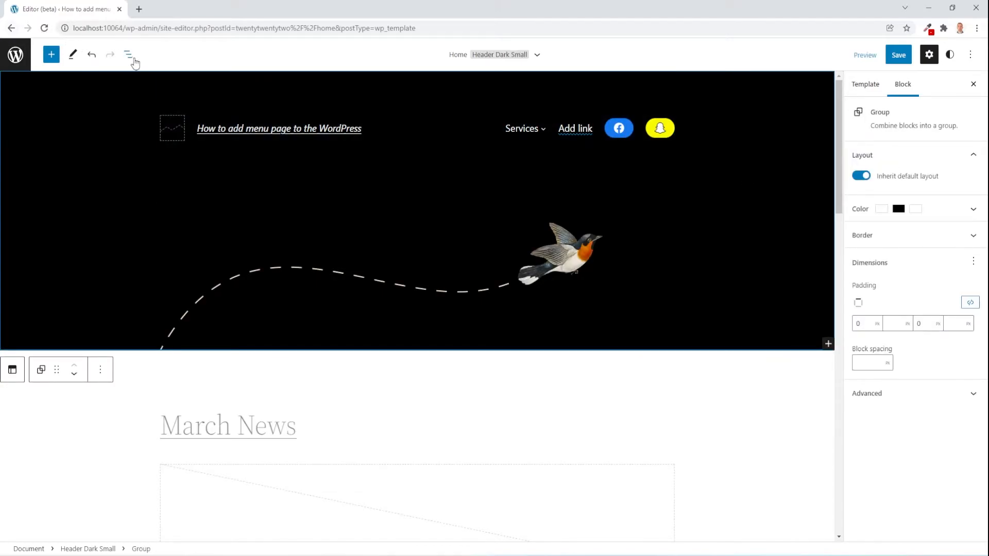
left_click(128, 54)
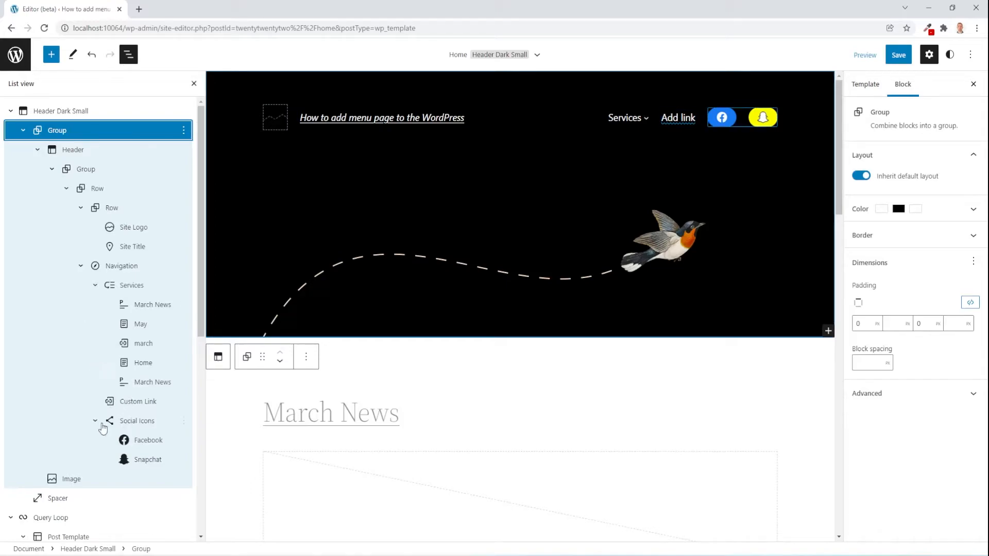
mouse_move(137, 420)
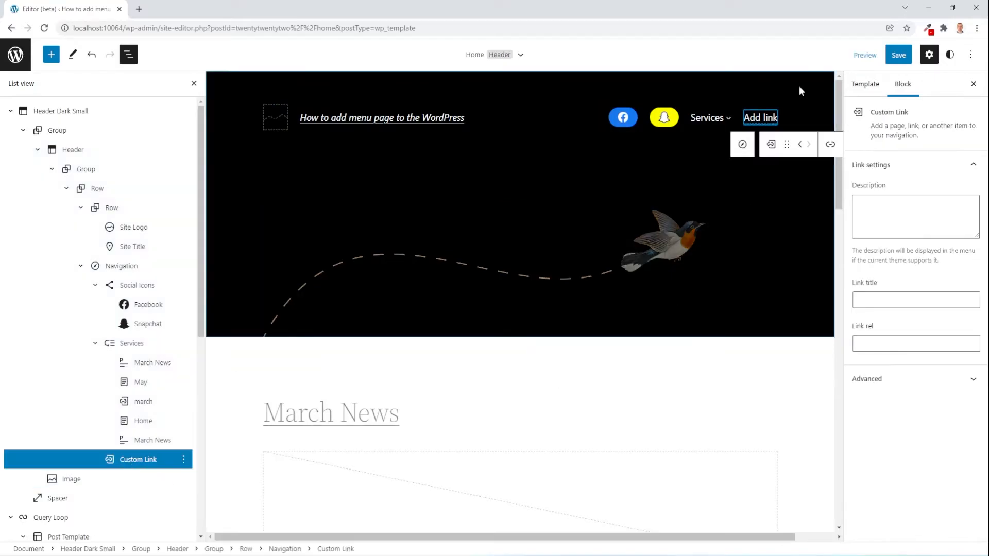
left_click(183, 459)
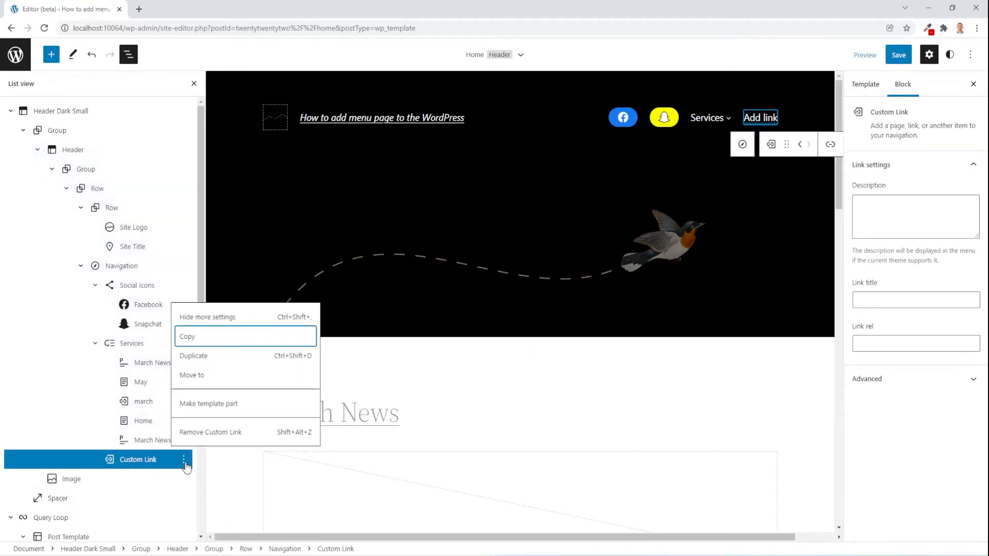
left_click(210, 432)
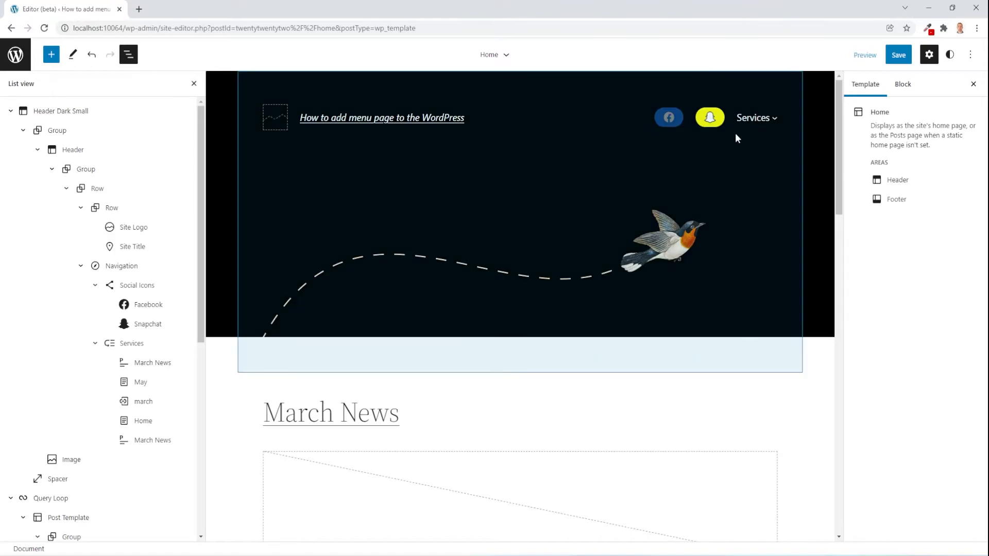
left_click(753, 118)
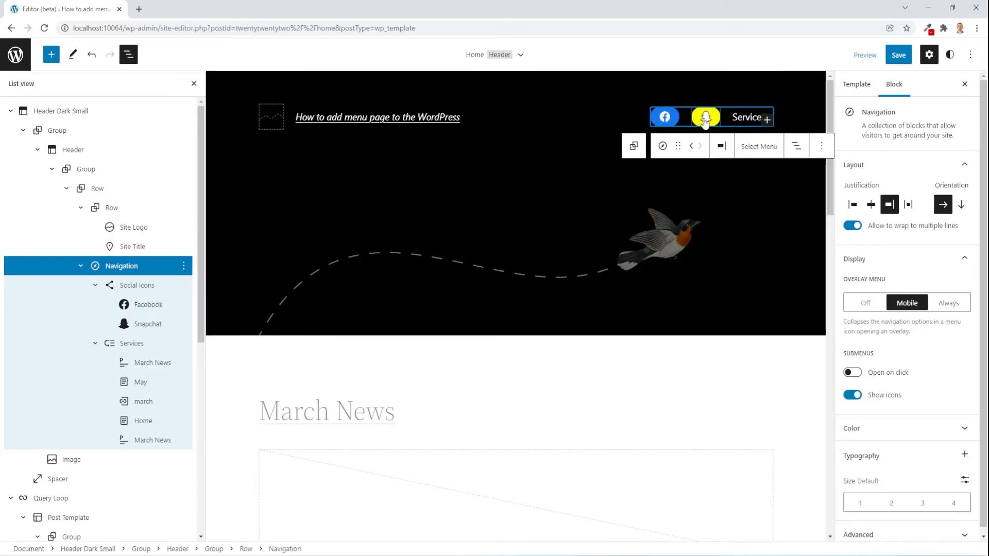
mouse_move(735, 144)
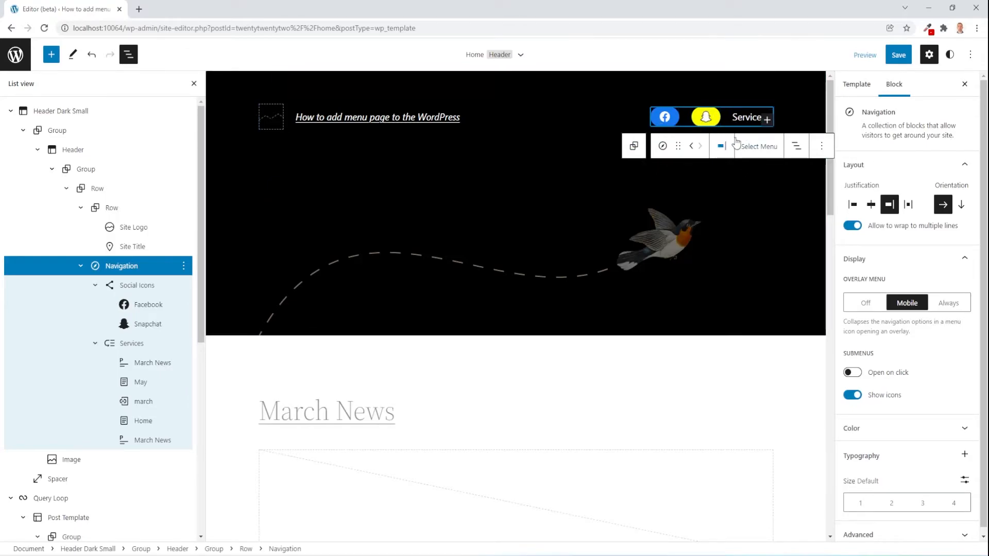
Replace the header navigation with a new menu started empty.
left_click(757, 146)
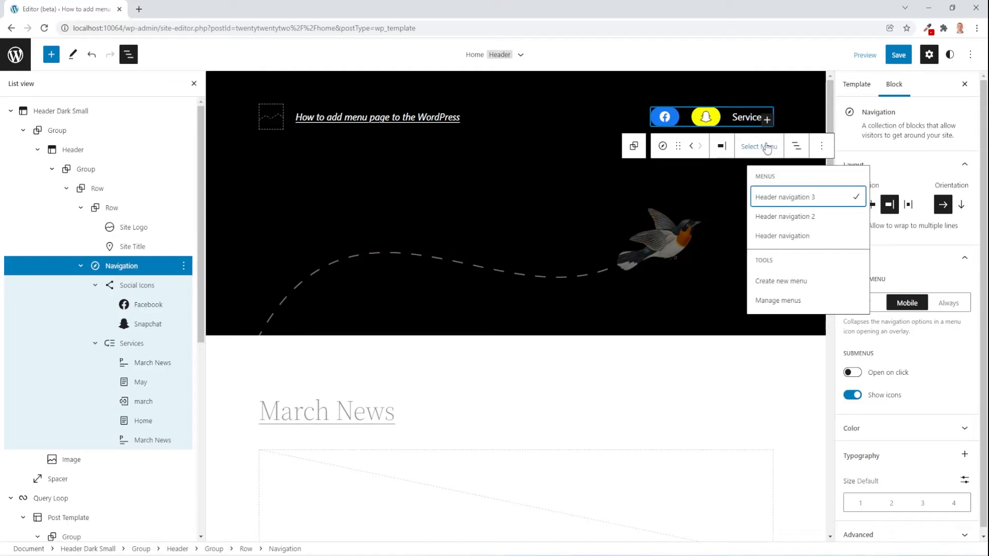
mouse_move(784, 280)
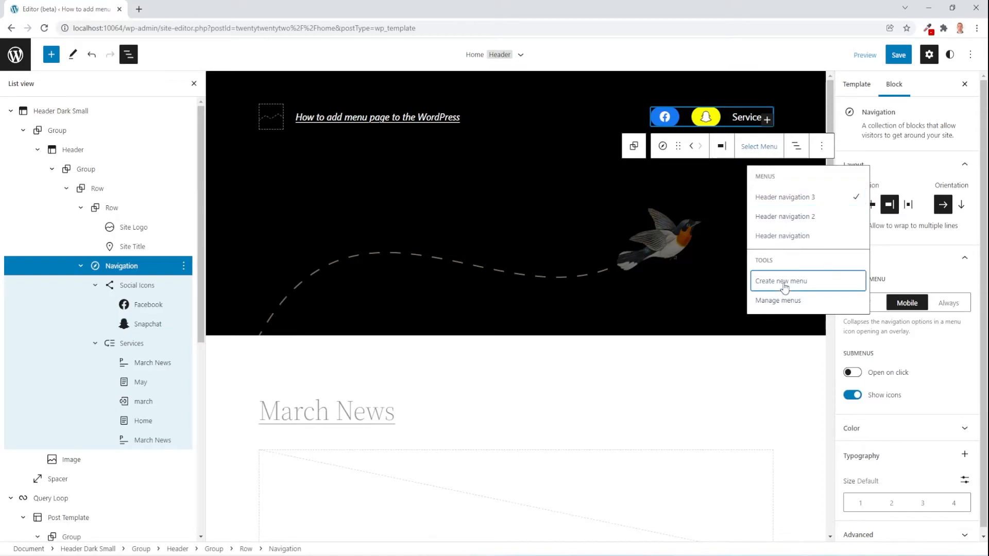
left_click(781, 280)
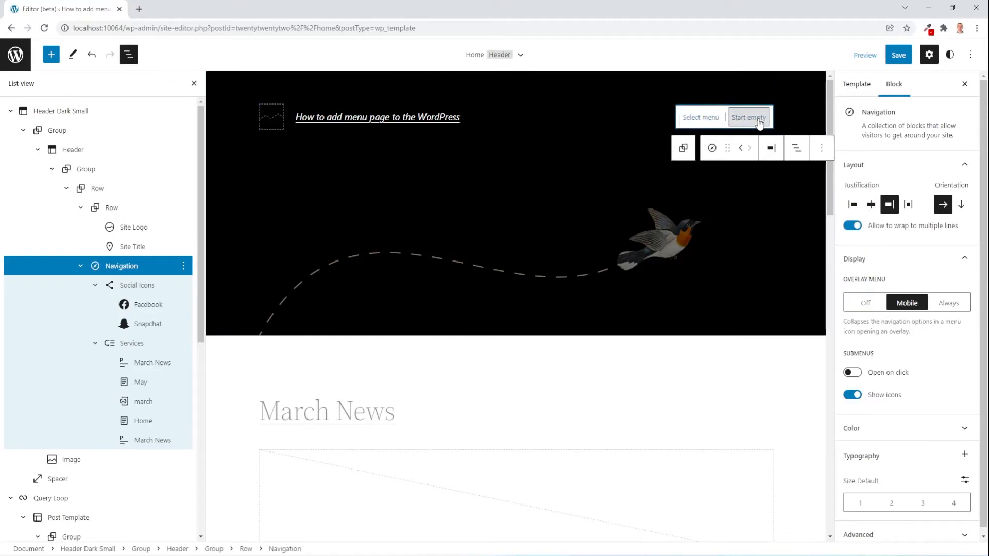
left_click(169, 13)
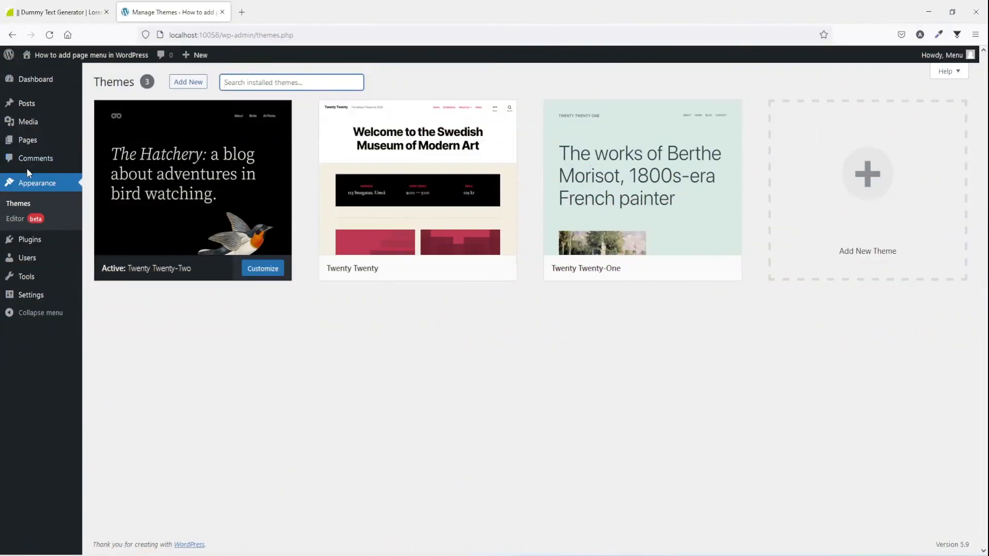
Search the theme directory for Blocksy, install and activate it, then view the live site.
left_click(188, 81)
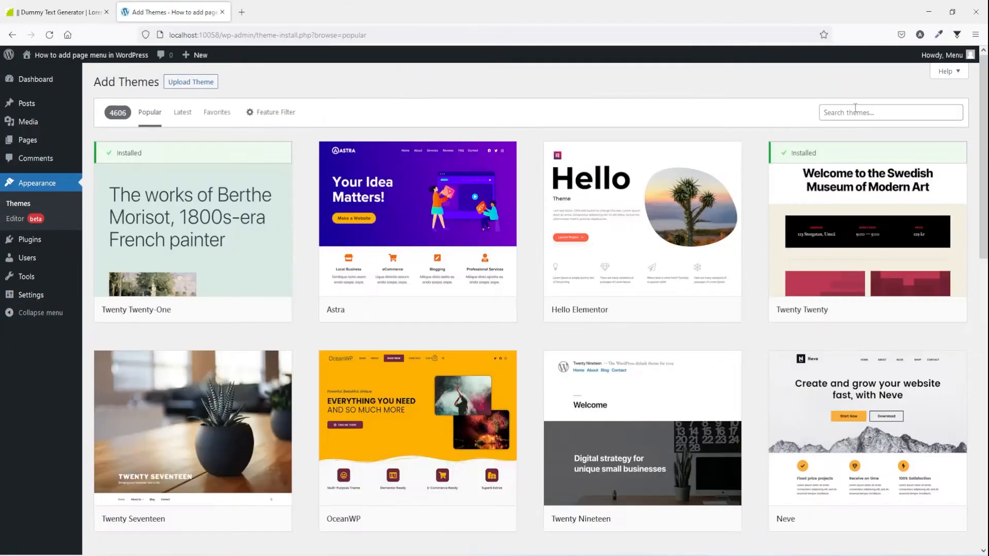
left_click(890, 112)
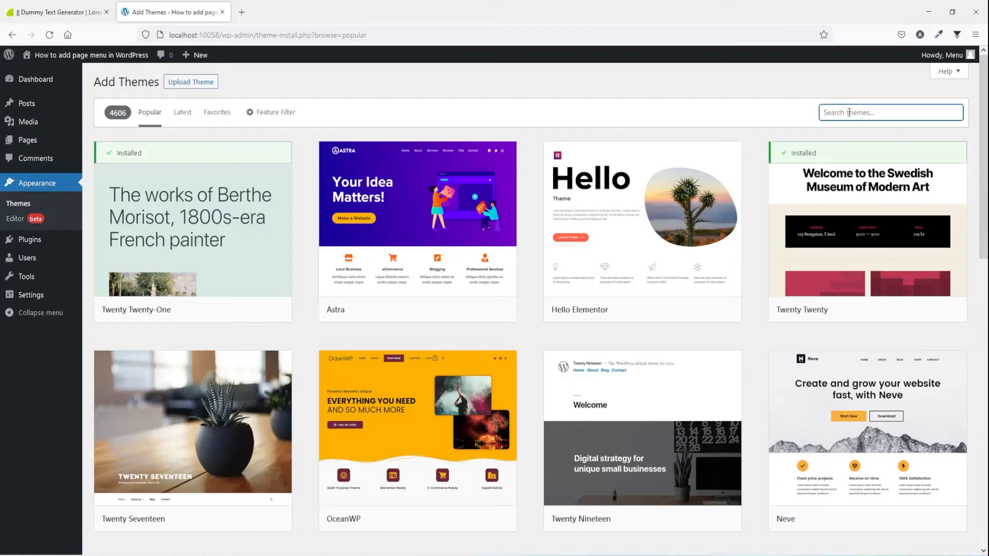
type("Blocksy")
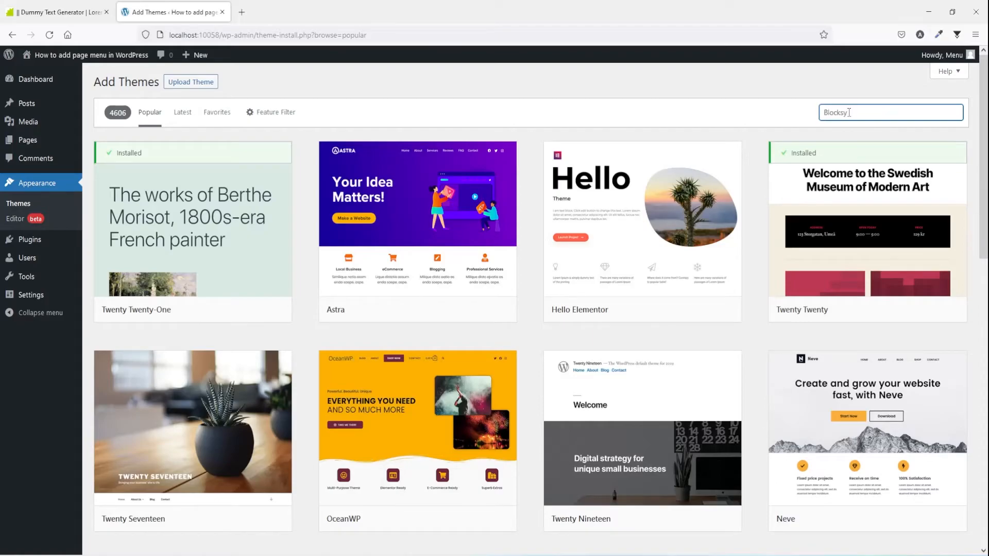
key("Return")
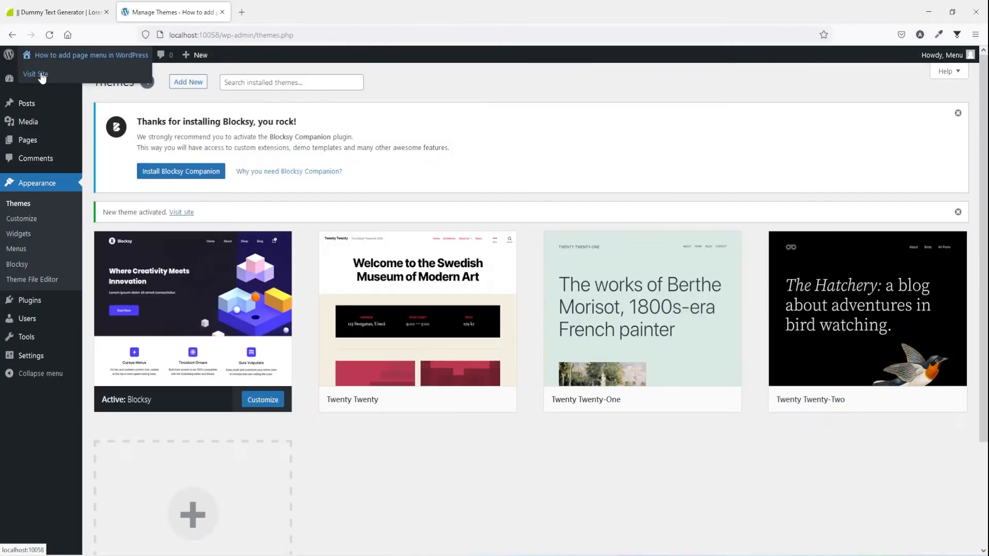
left_click(35, 74)
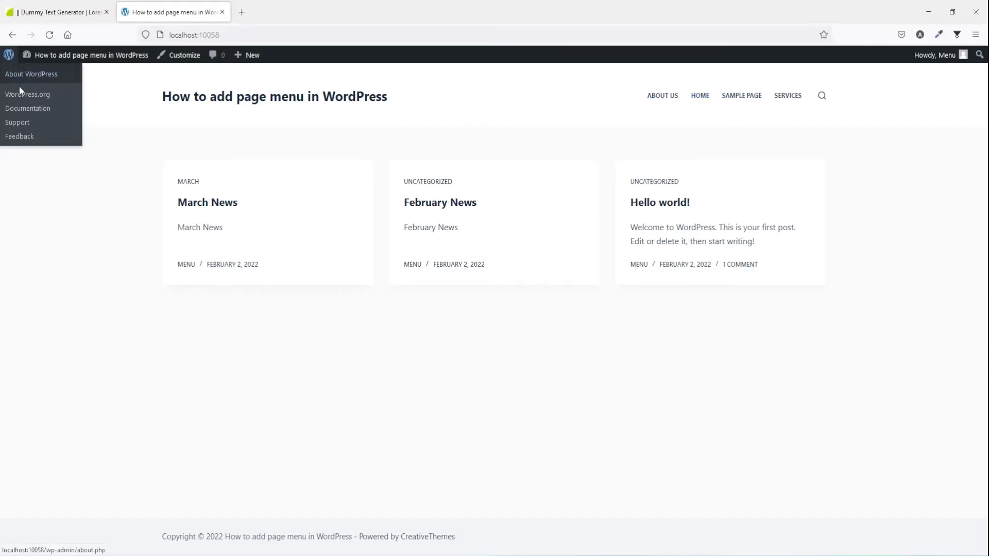
Create a new menu named Main in Appearance > Menus.
left_click(31, 74)
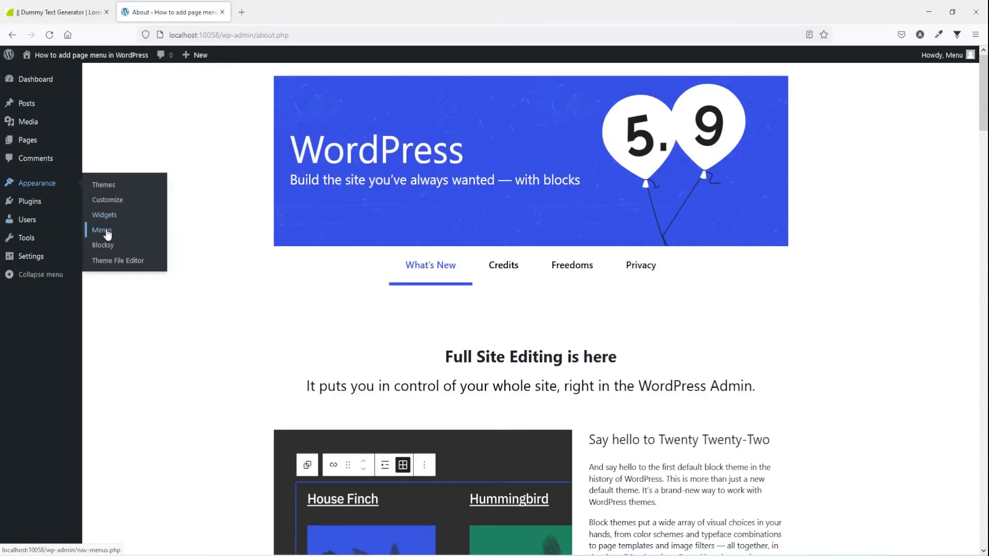
left_click(102, 230)
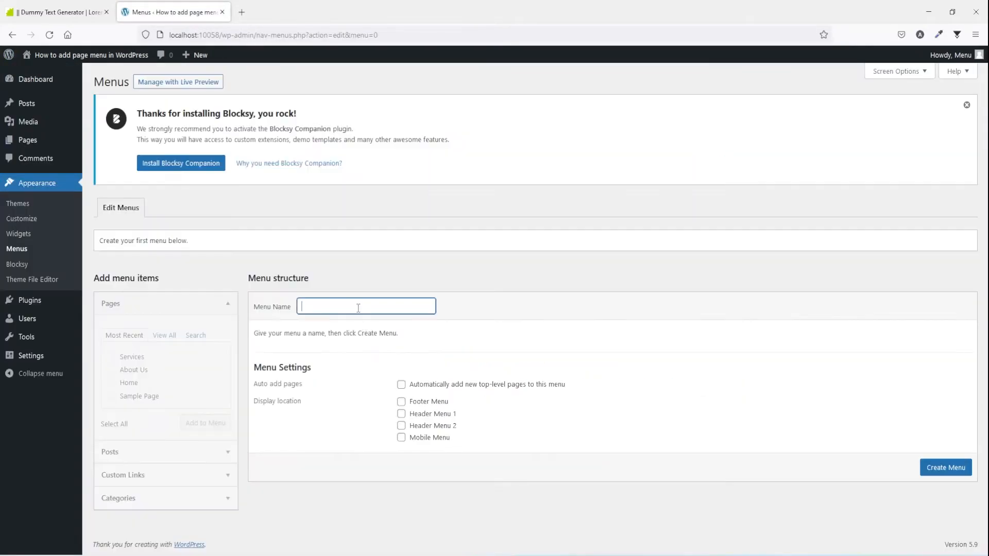
type("Main")
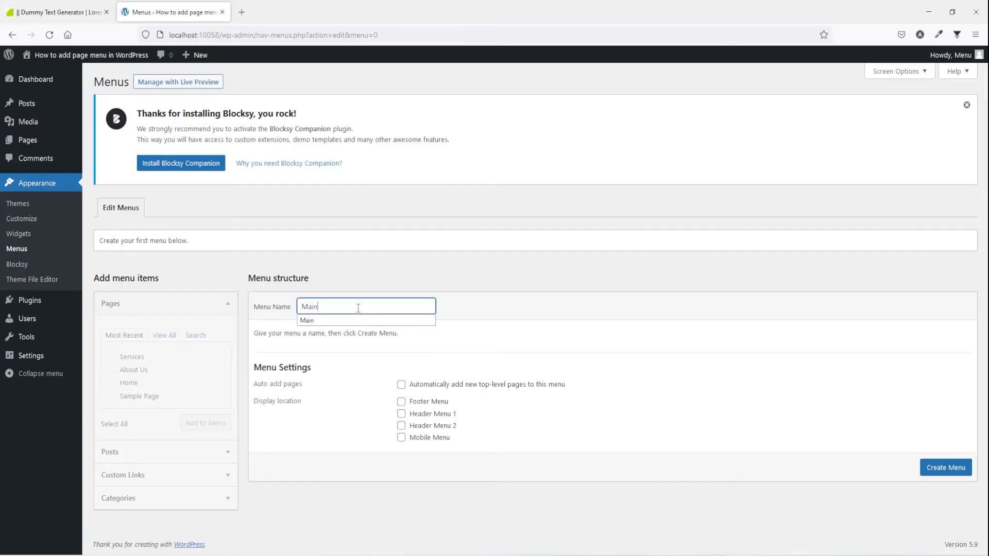
left_click(945, 467)
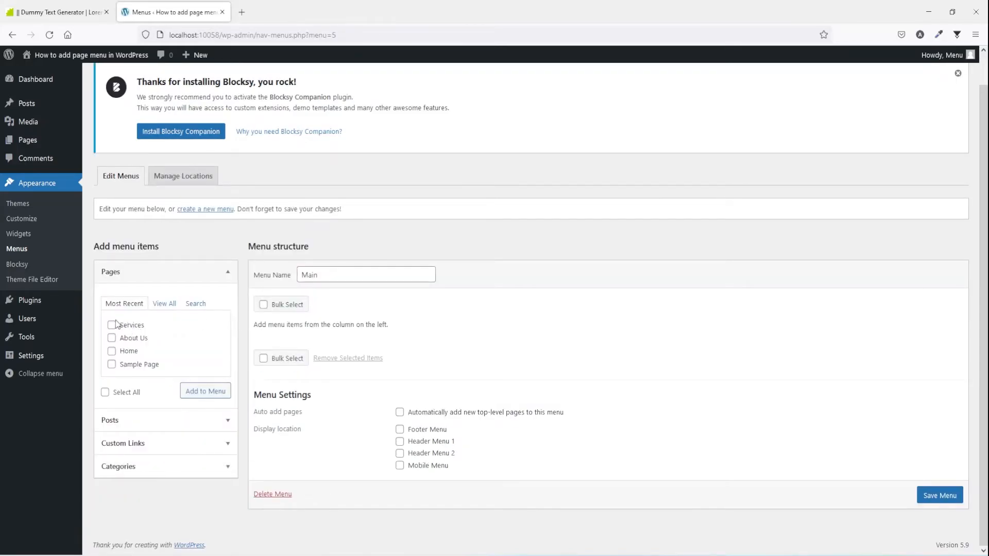
Add all pages to Main, nest Sample Page under Services, and save the menu.
left_click(105, 392)
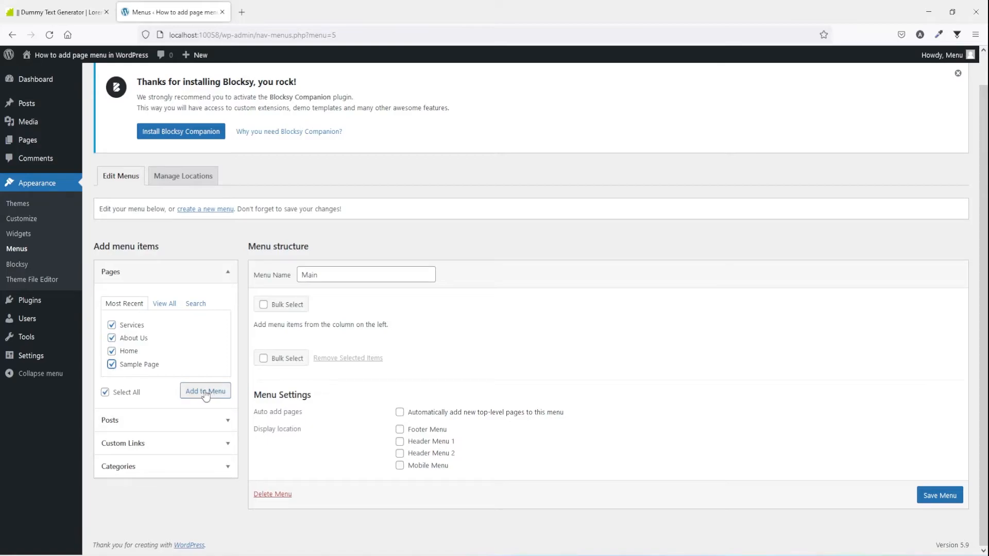
left_click(205, 391)
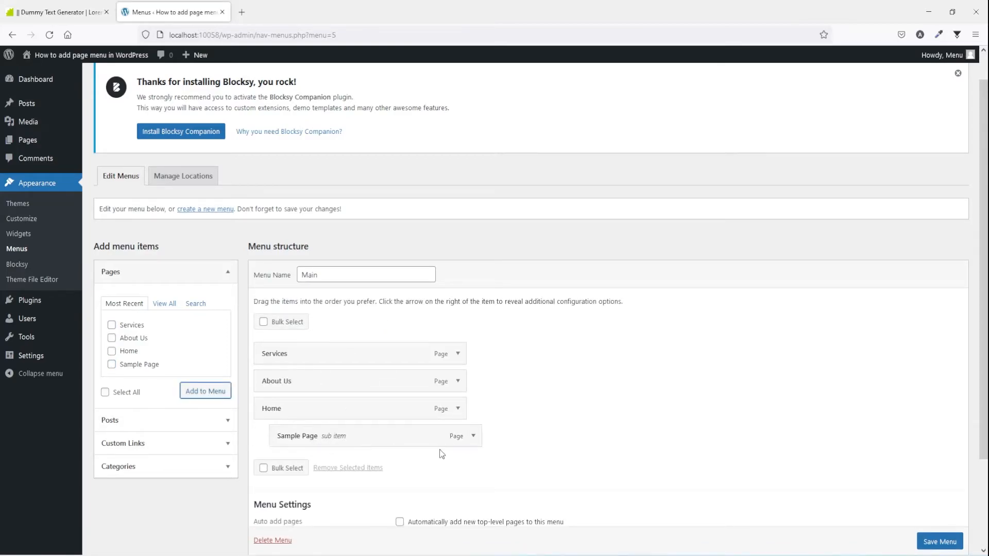
mouse_move(381, 439)
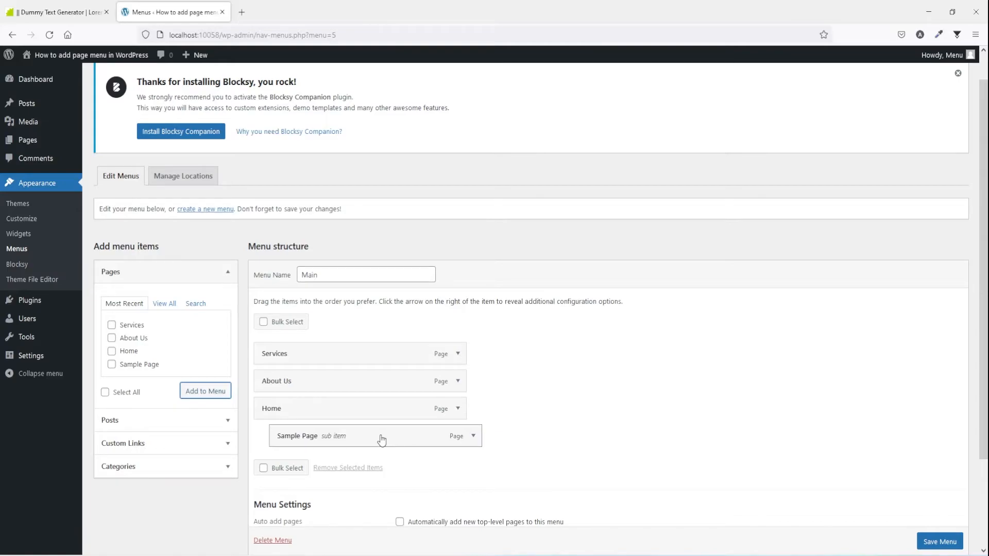
mouse_move(308, 409)
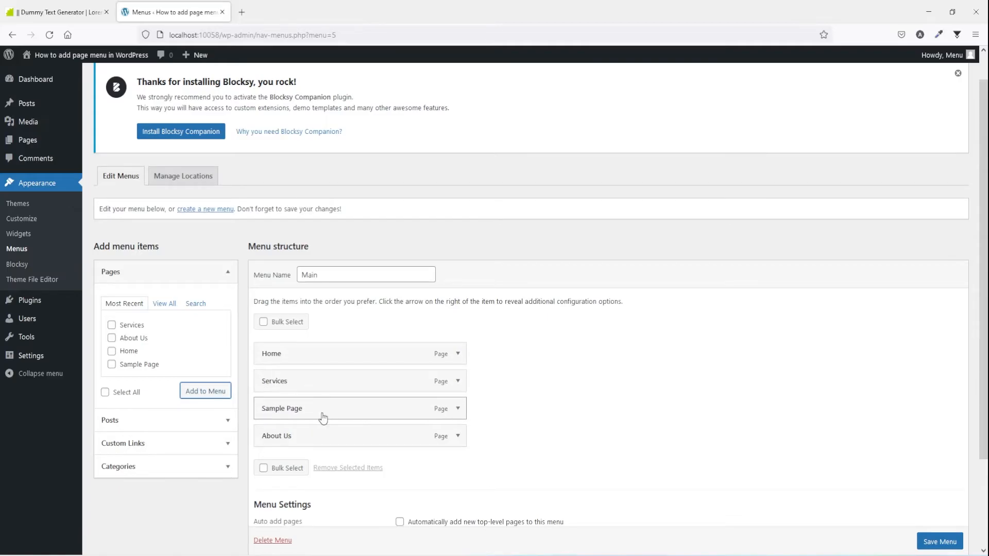
left_click(939, 540)
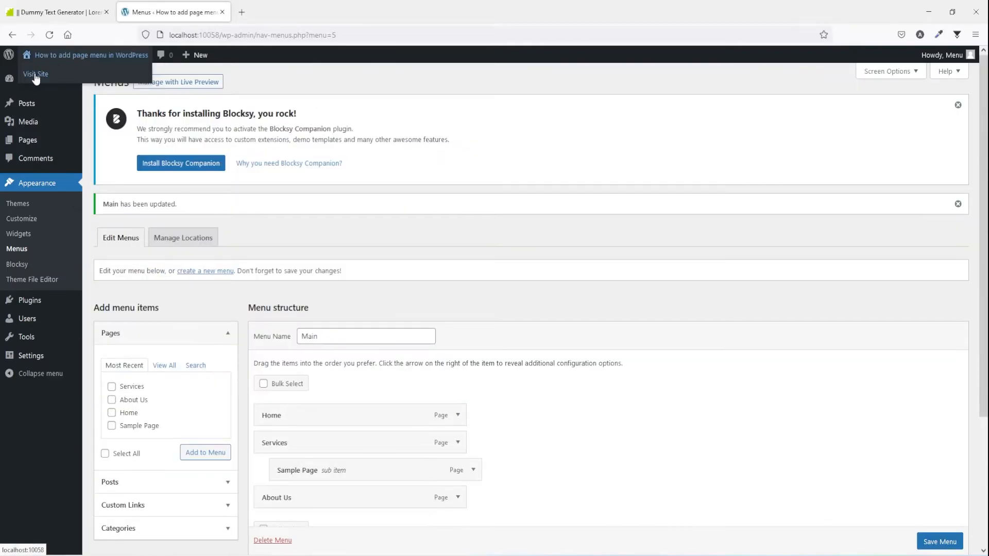
In the Customizer, set the header's Menu 1 element to use the Main menu.
left_click(35, 75)
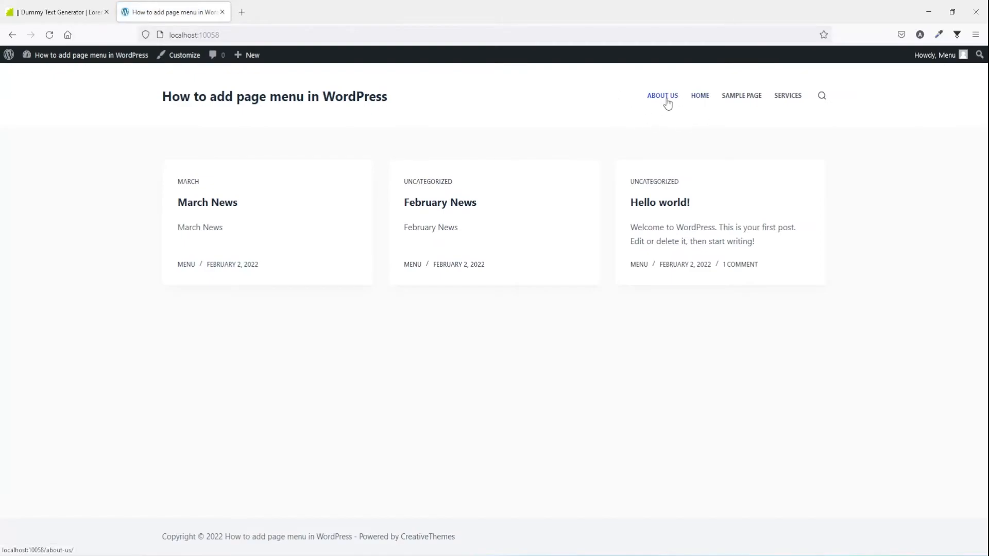
left_click(184, 54)
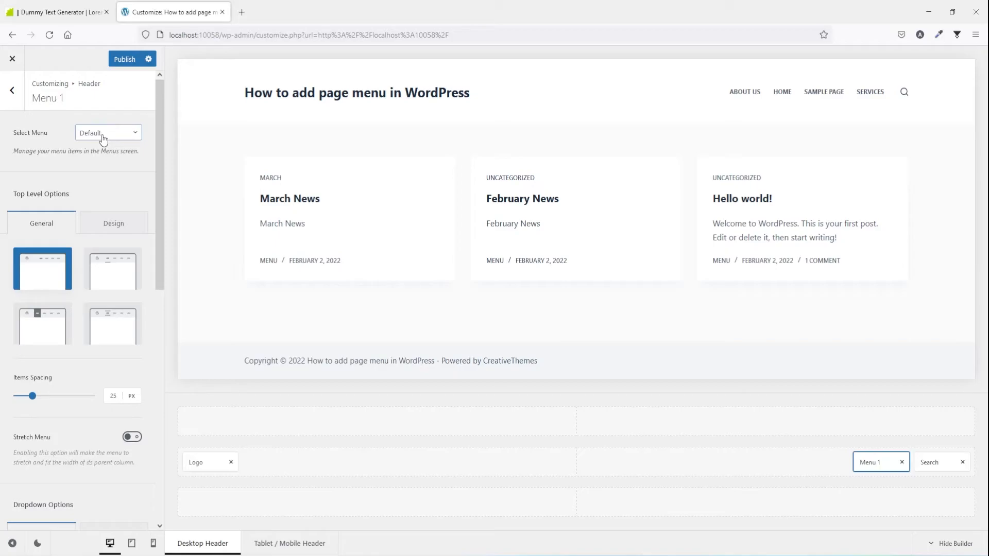
left_click(107, 132)
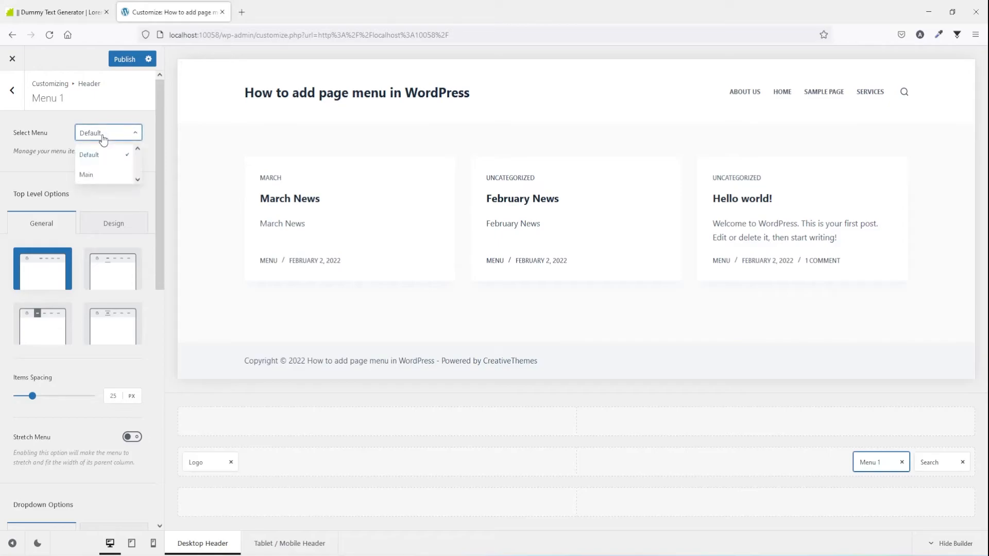
left_click(85, 175)
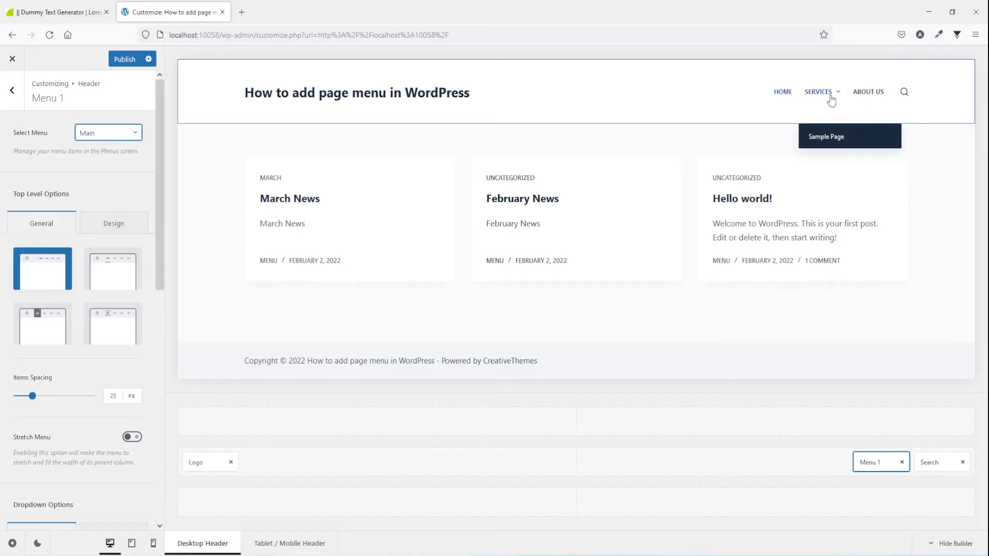
Publish the customizer changes and browse the live site's Home, About Us and front page via the new menu.
left_click(782, 91)
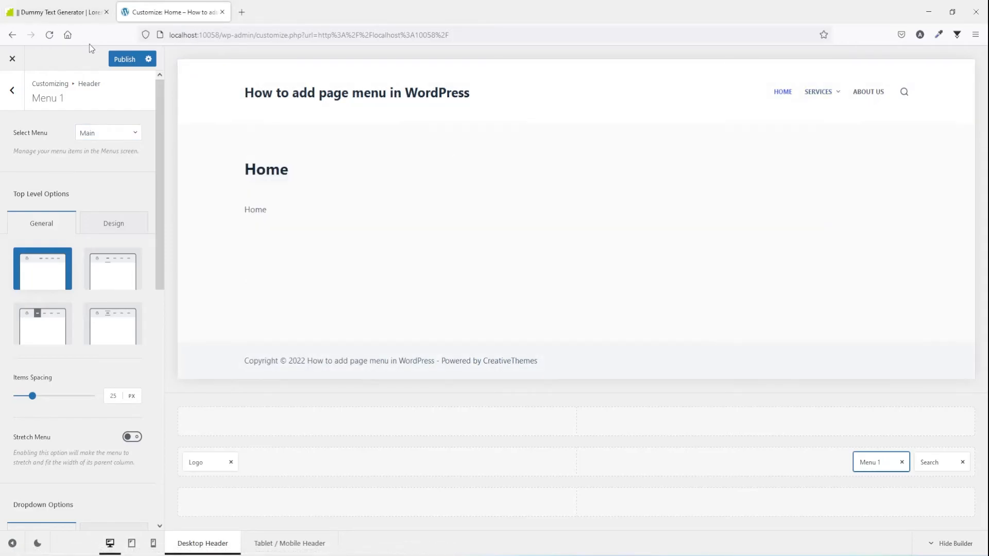
left_click(124, 59)
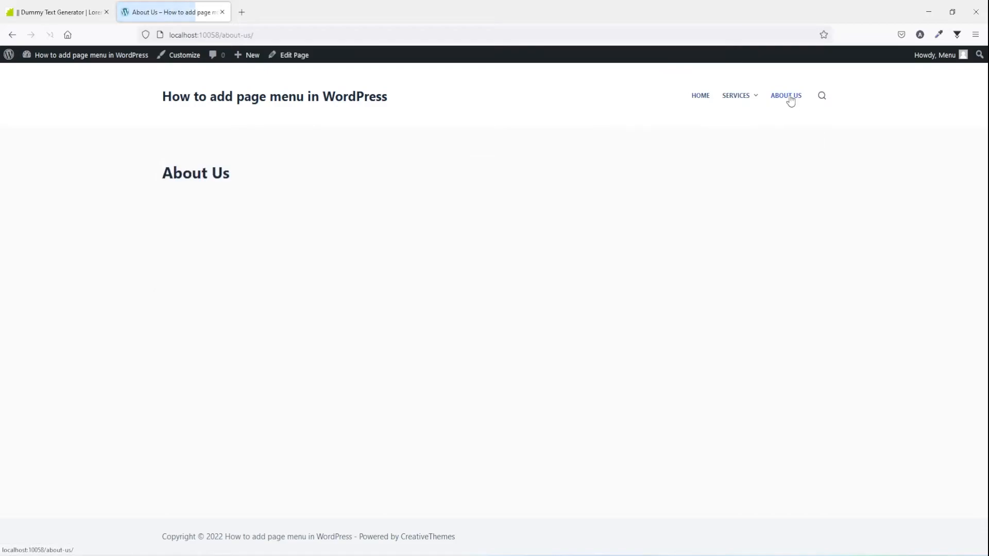
mouse_move(209, 102)
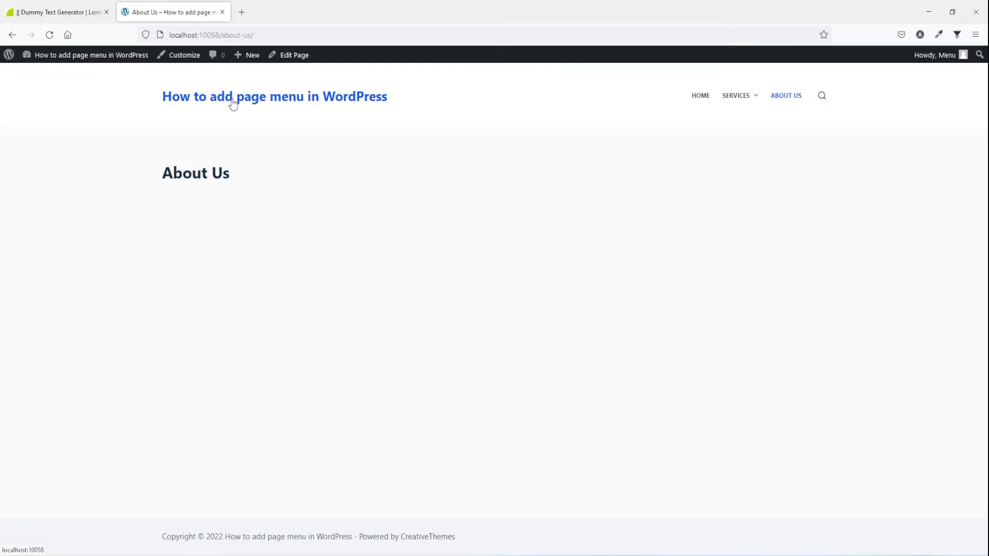
left_click(274, 97)
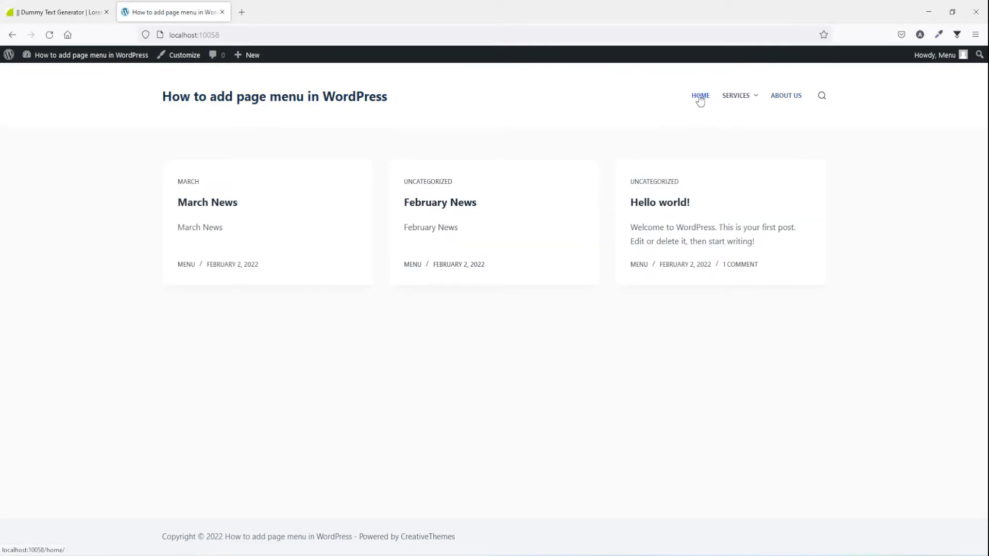
Return to the admin area and reopen the Main menu in the menu editor.
left_click(9, 55)
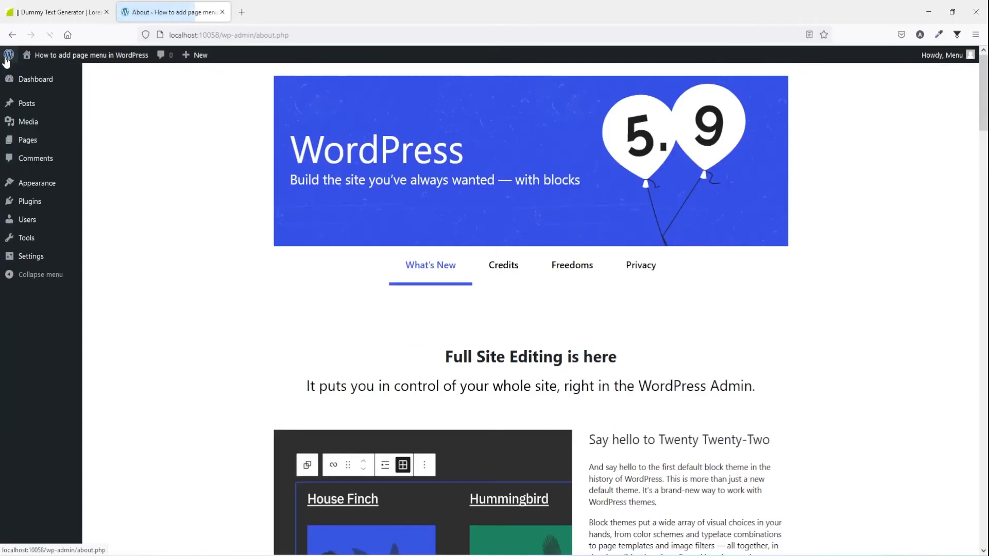
left_click(102, 230)
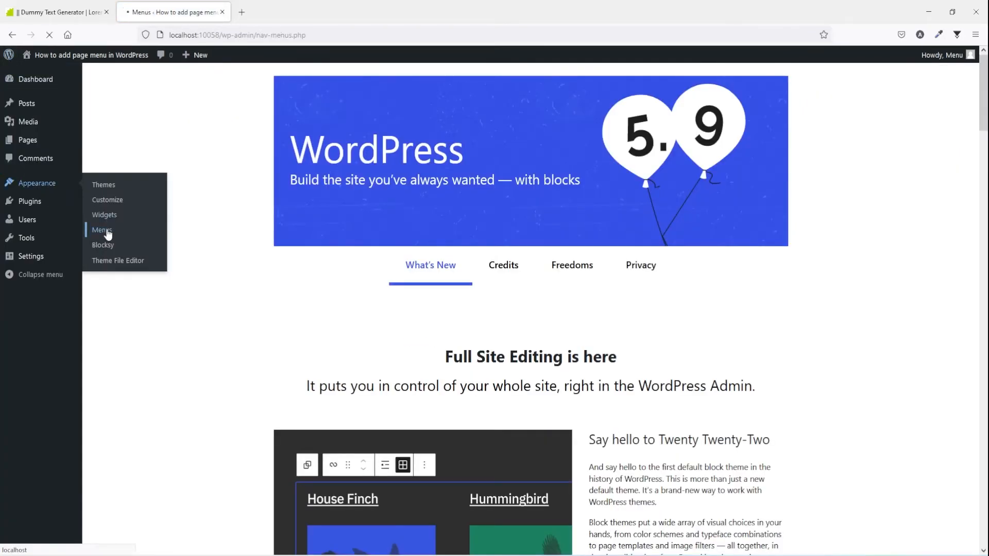
left_click(102, 229)
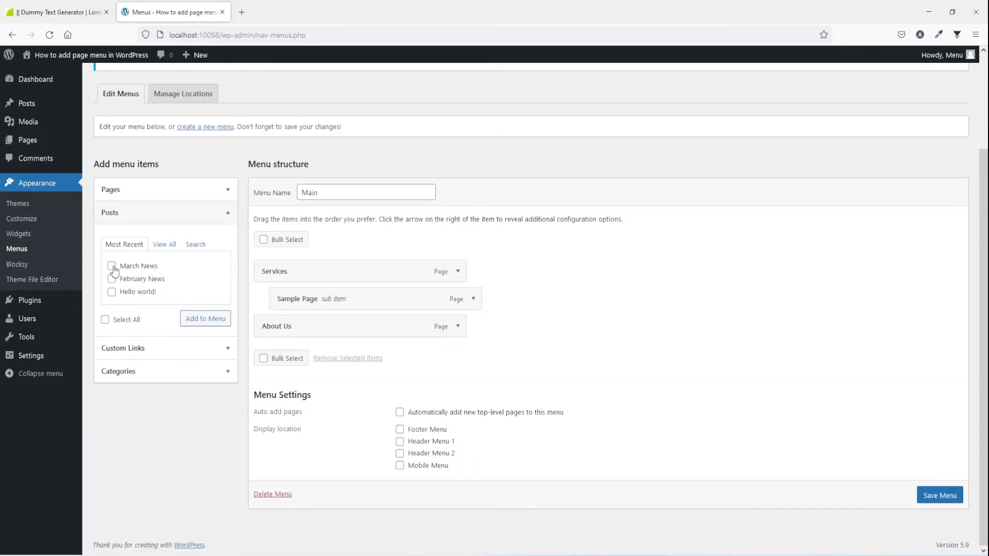
mouse_move(141, 302)
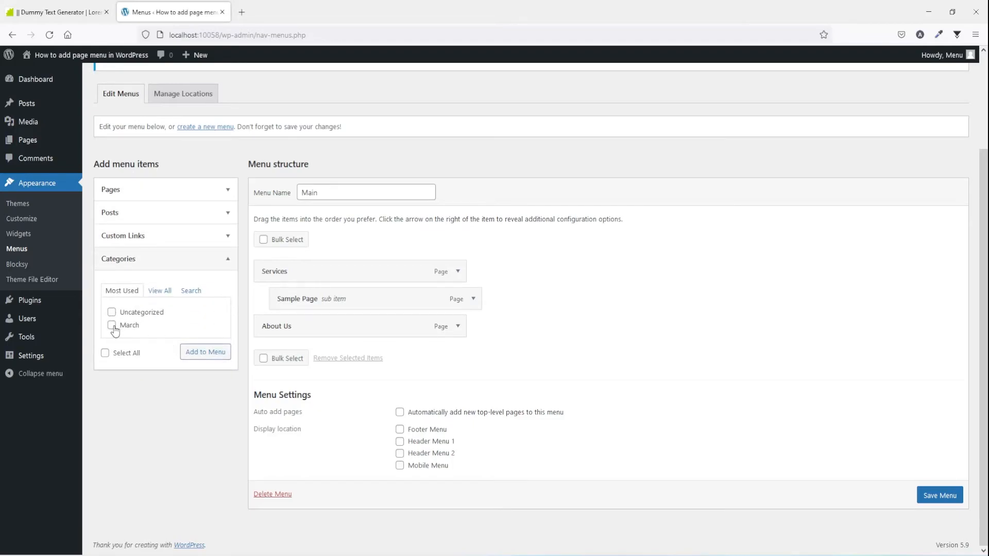
Add the March category to Main, save the menu, and view the live site.
left_click(205, 352)
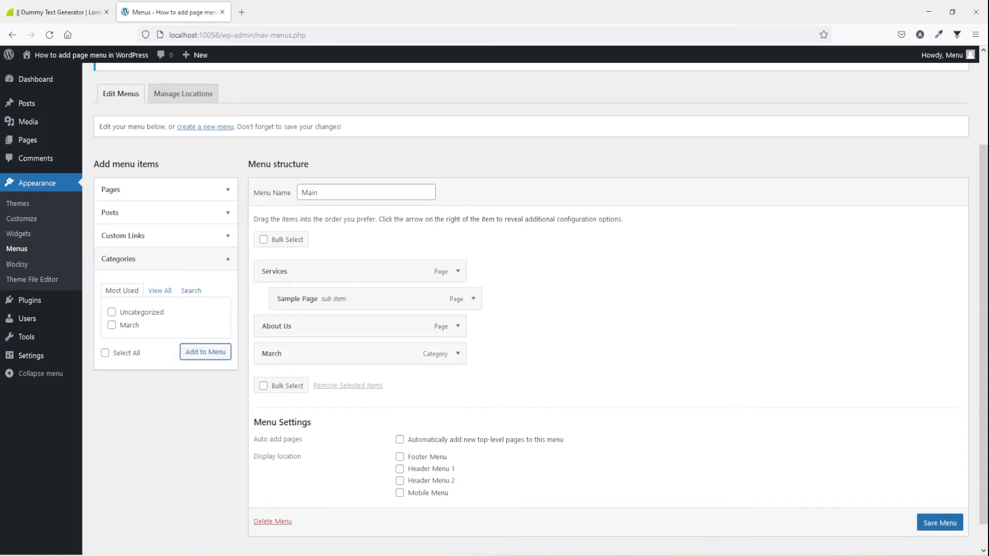
left_click(939, 523)
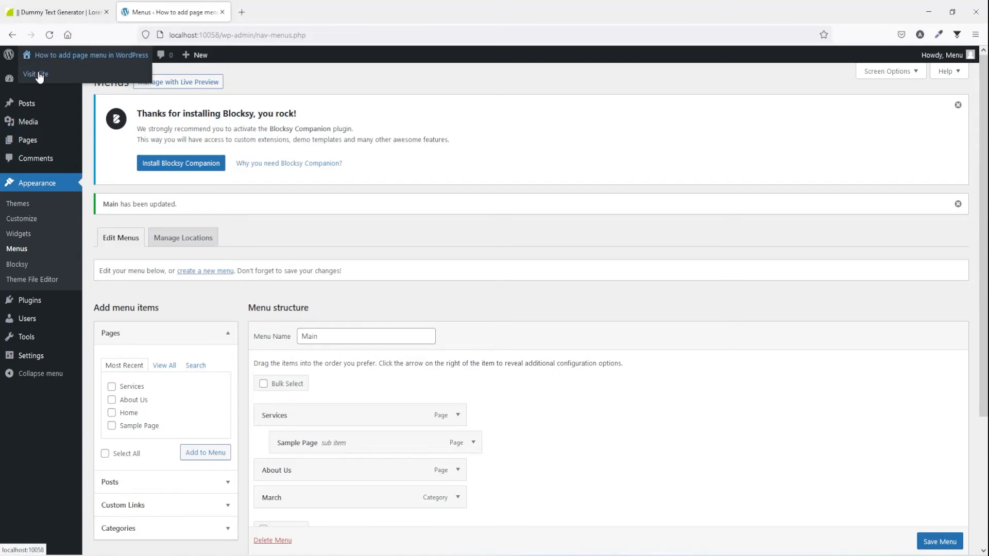
left_click(35, 74)
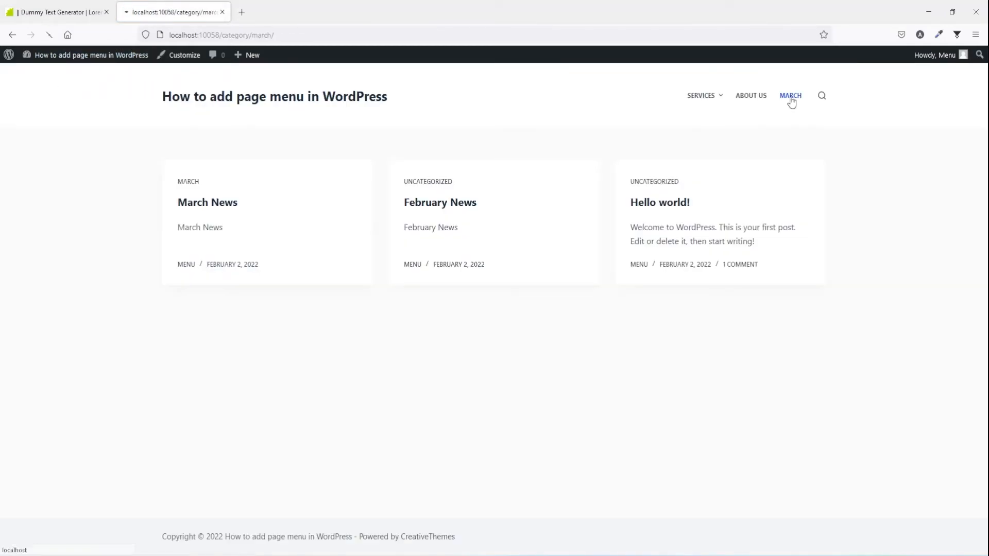
Browse the March archive, Home and the front page, then open the Pages list in the dashboard.
left_click(790, 95)
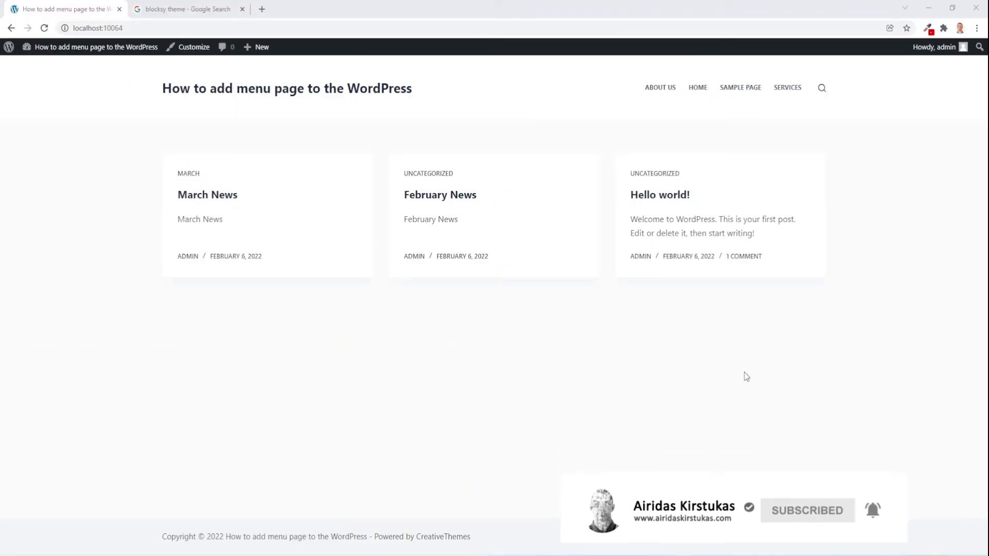
mouse_move(240, 88)
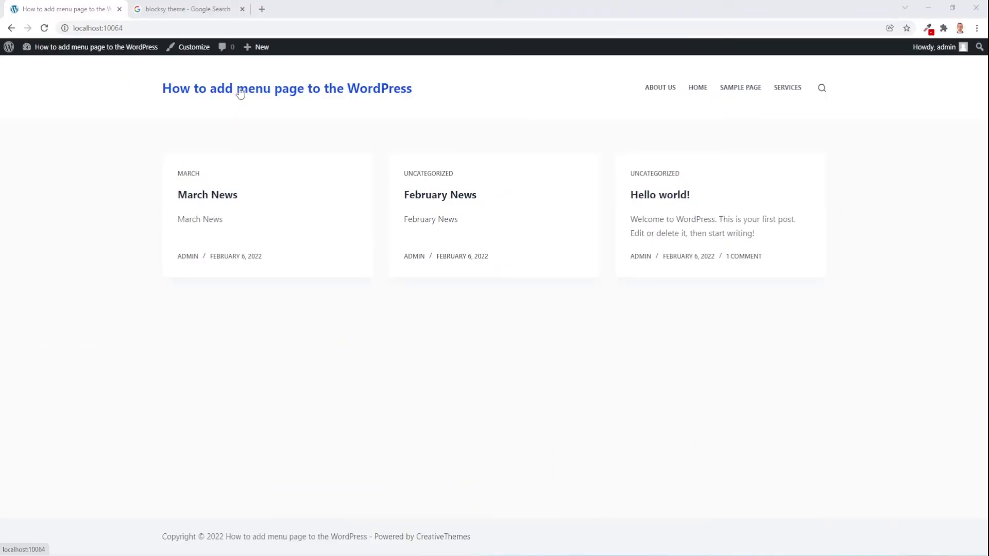
mouse_move(234, 94)
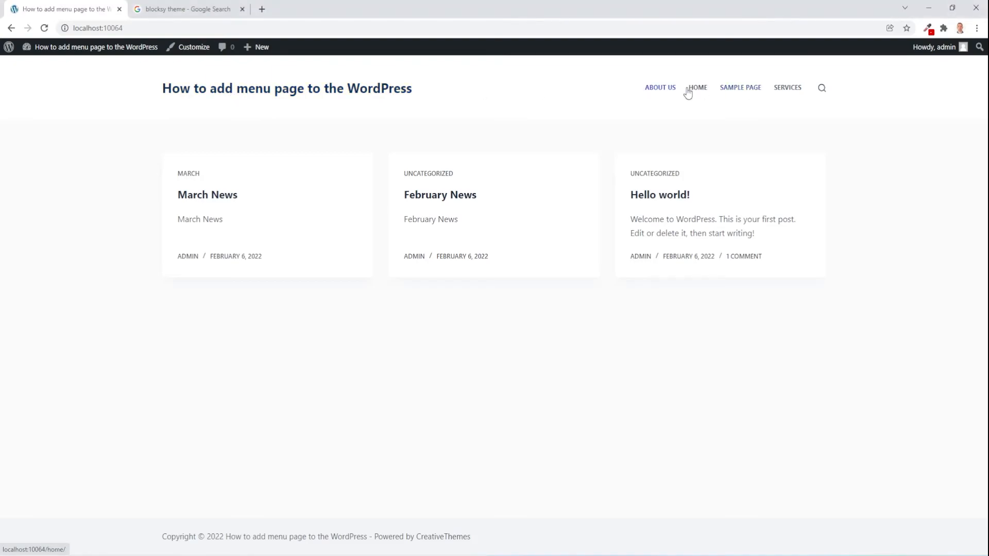
left_click(697, 87)
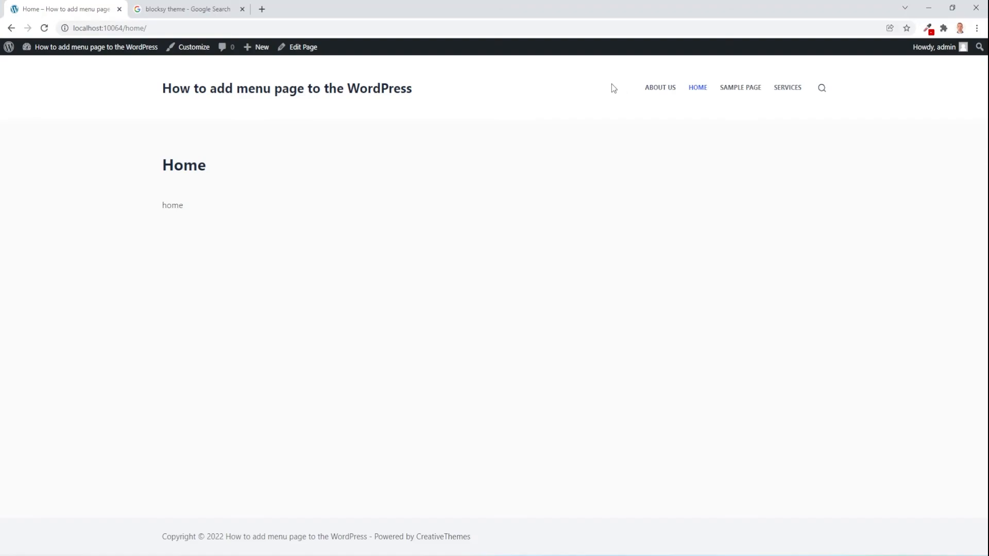
mouse_move(384, 98)
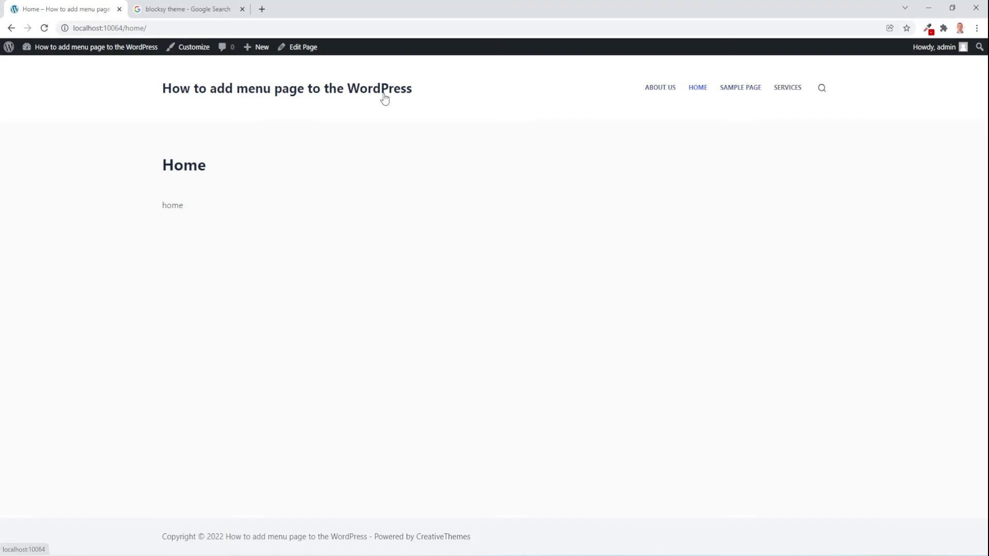
left_click(286, 88)
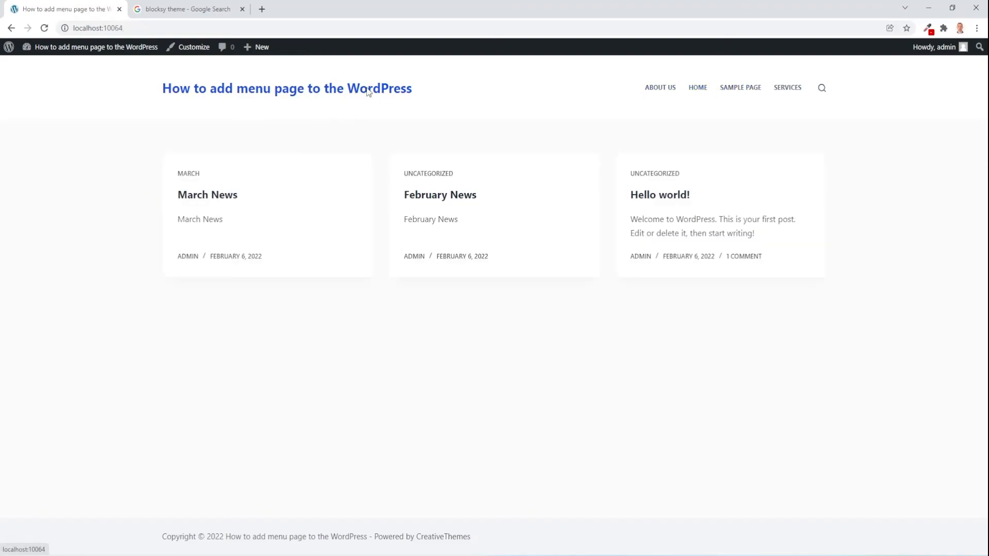
mouse_move(612, 210)
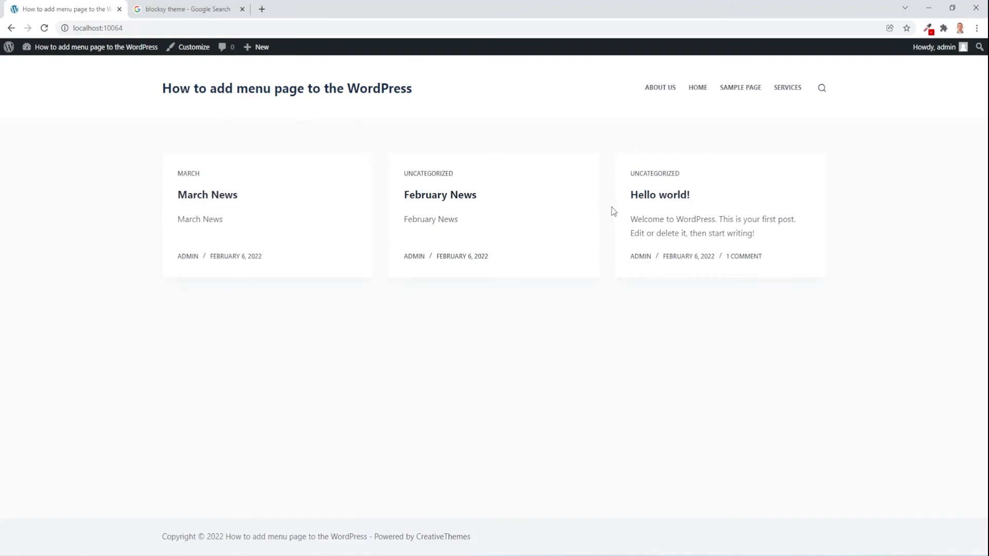
mouse_move(372, 215)
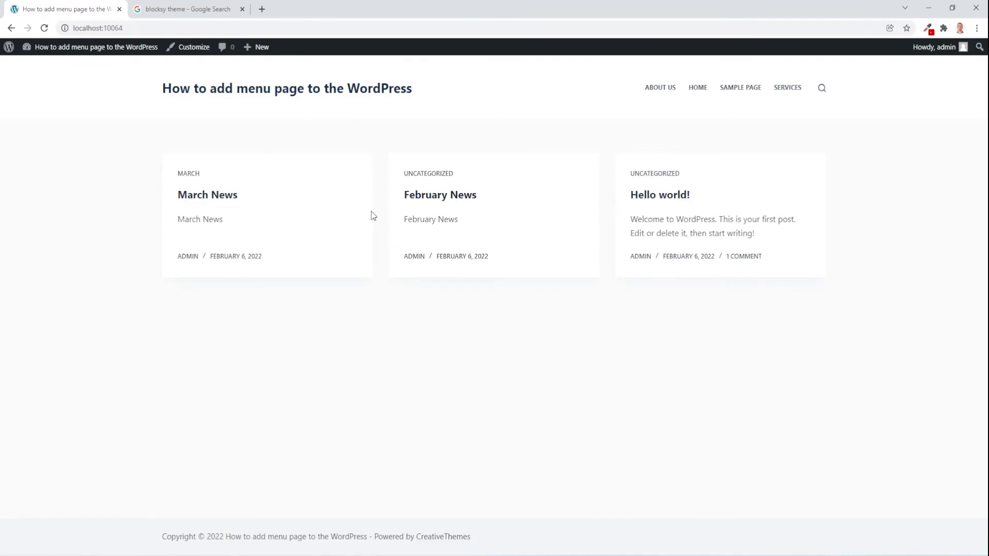
mouse_move(392, 219)
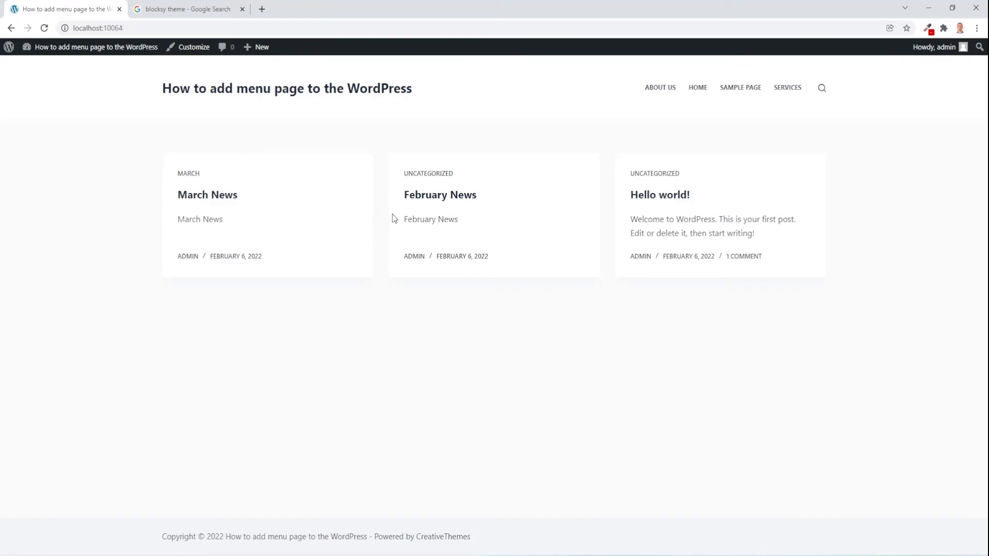
left_click(9, 46)
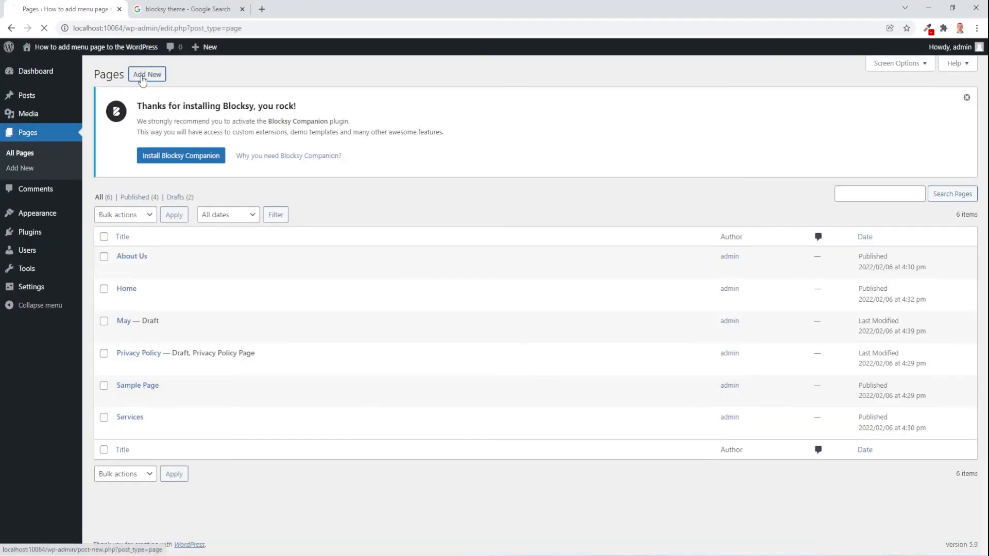
In Reading Settings choose a static homepage: Homepage 'Home', Posts page 'blog', and save changes.
left_click(146, 74)
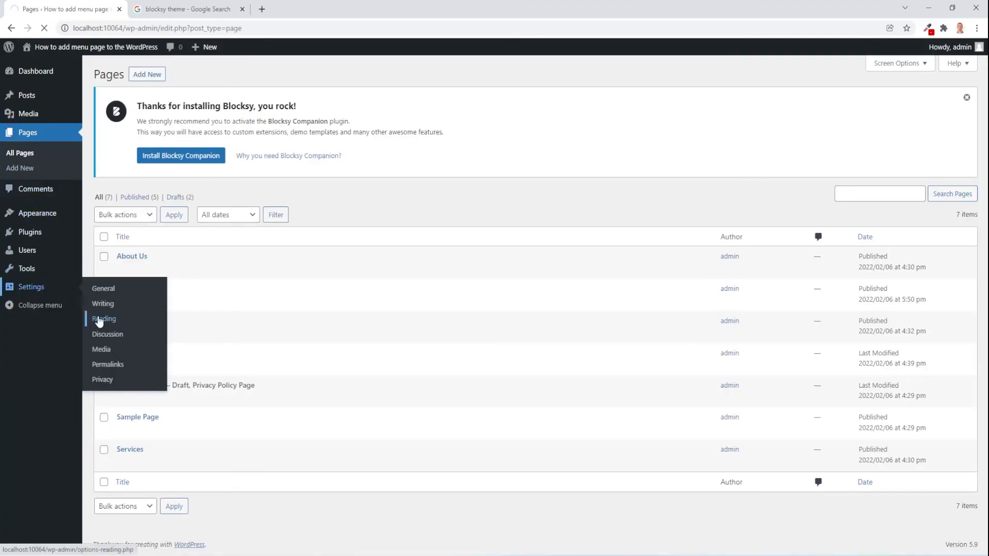
left_click(103, 319)
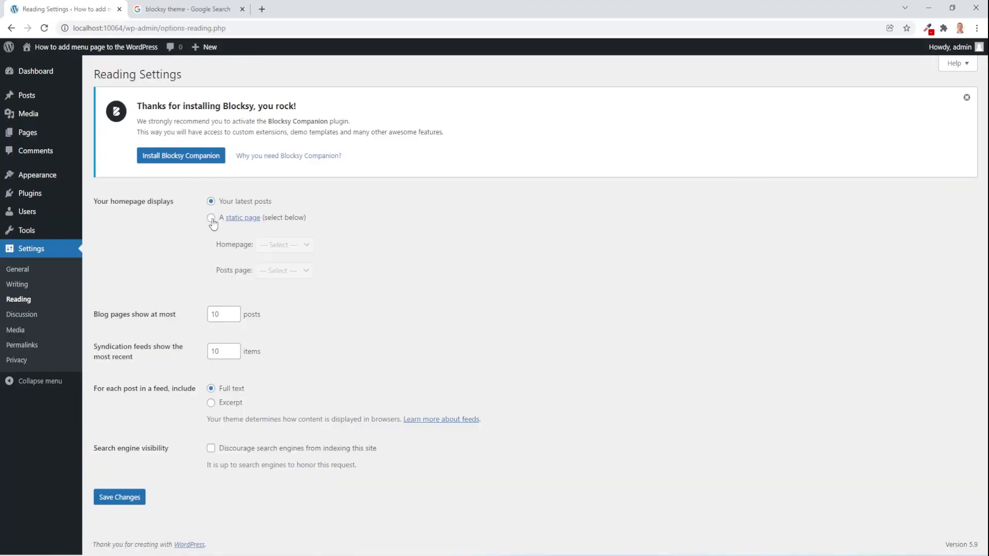
left_click(211, 217)
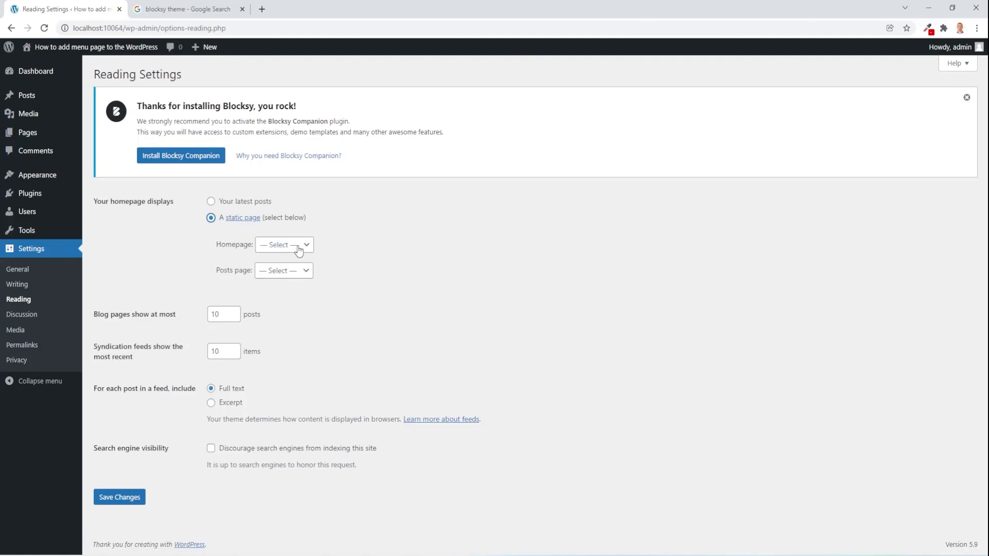
left_click(283, 245)
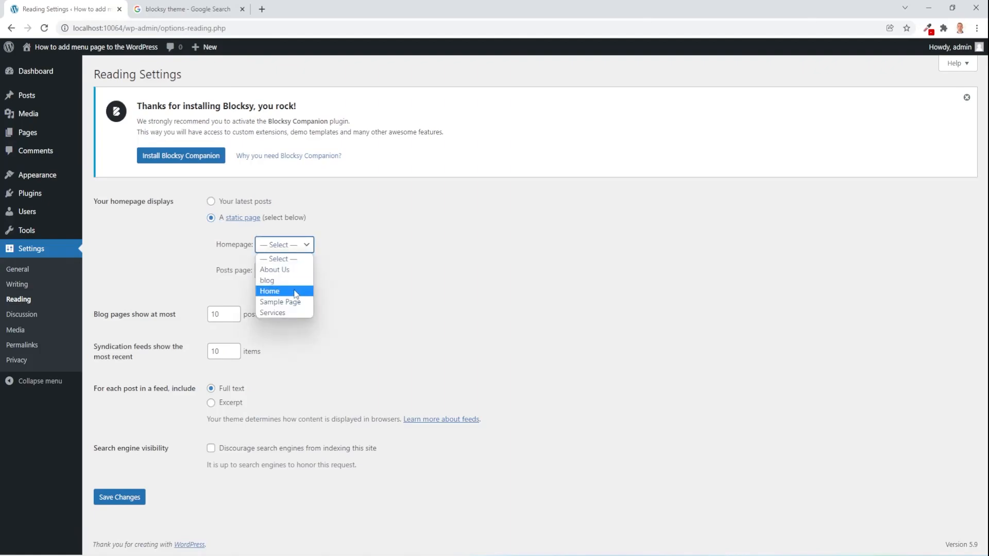
left_click(269, 290)
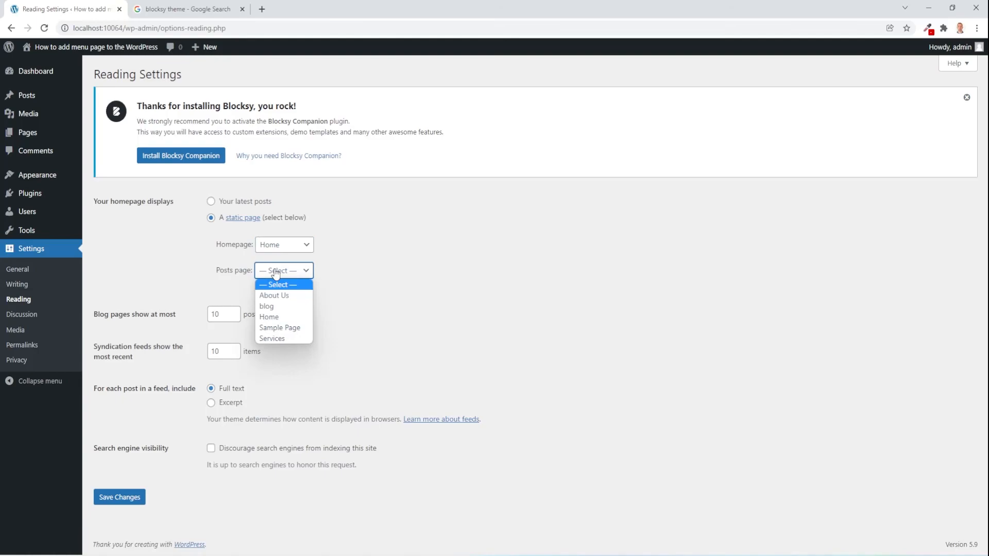
left_click(265, 306)
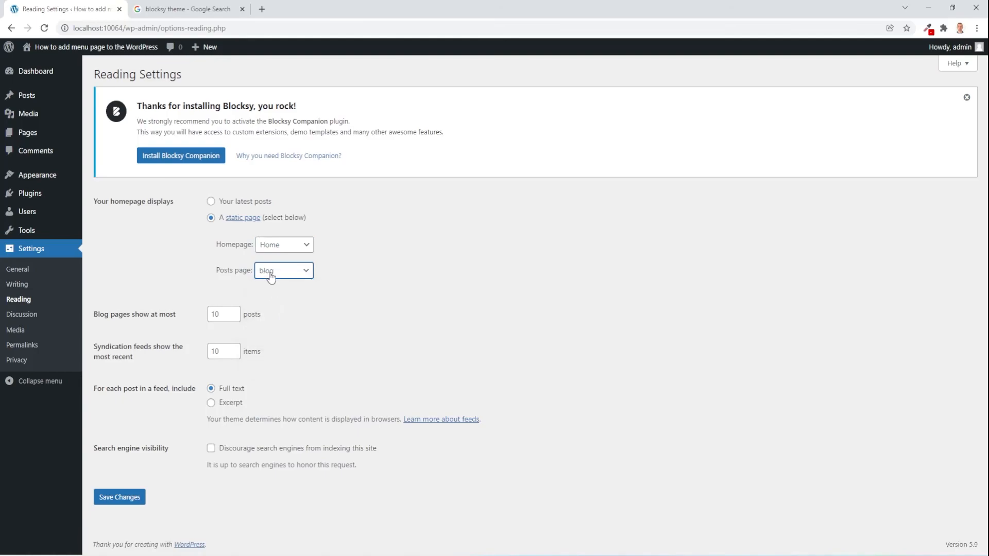
mouse_move(150, 326)
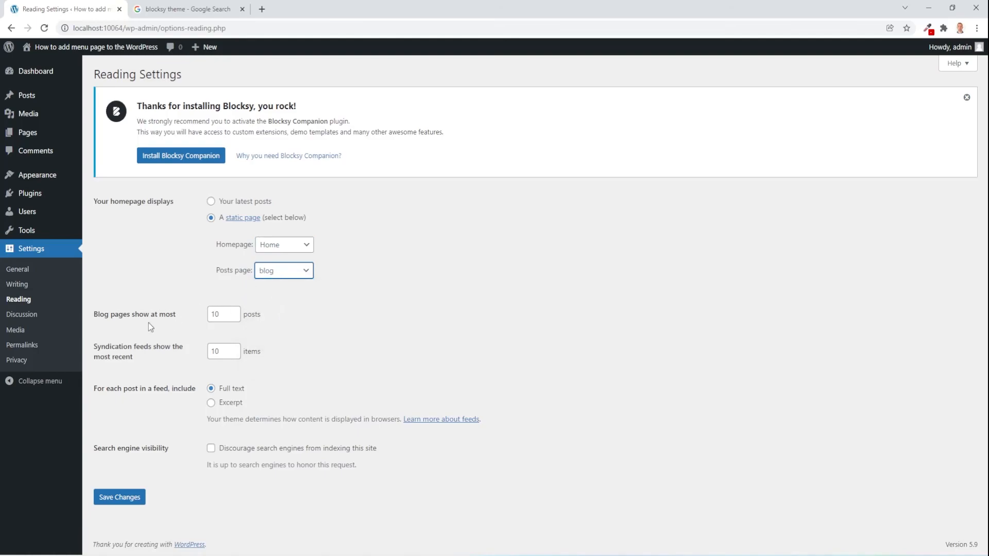
mouse_move(229, 378)
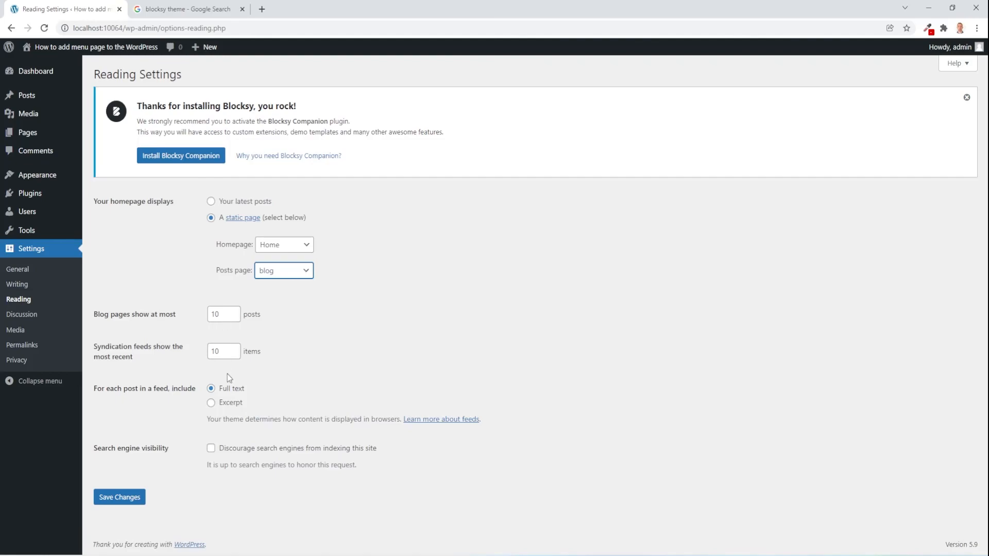
mouse_move(196, 465)
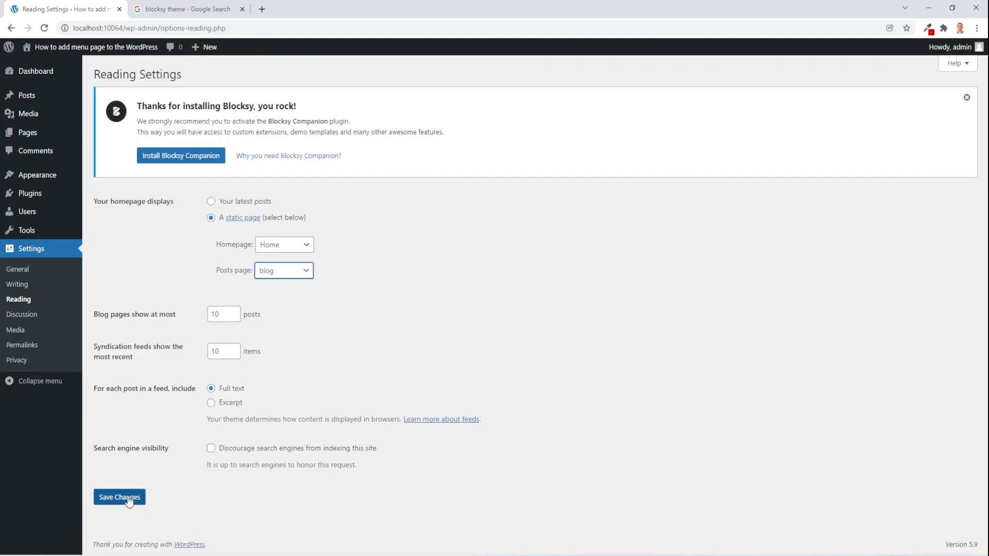
left_click(119, 496)
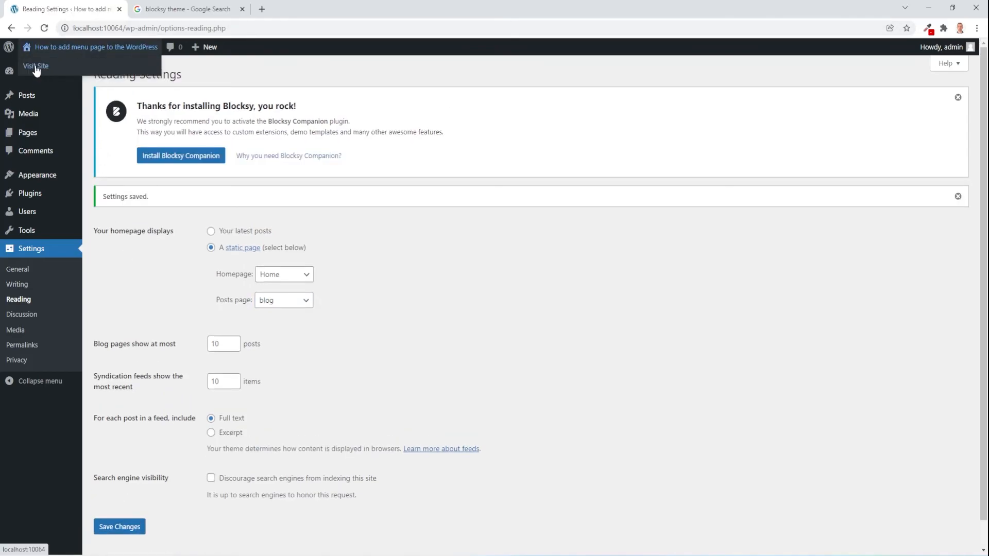
Visit the live site, confirm Home as front page, then view the BLOG listing the posts.
left_click(36, 66)
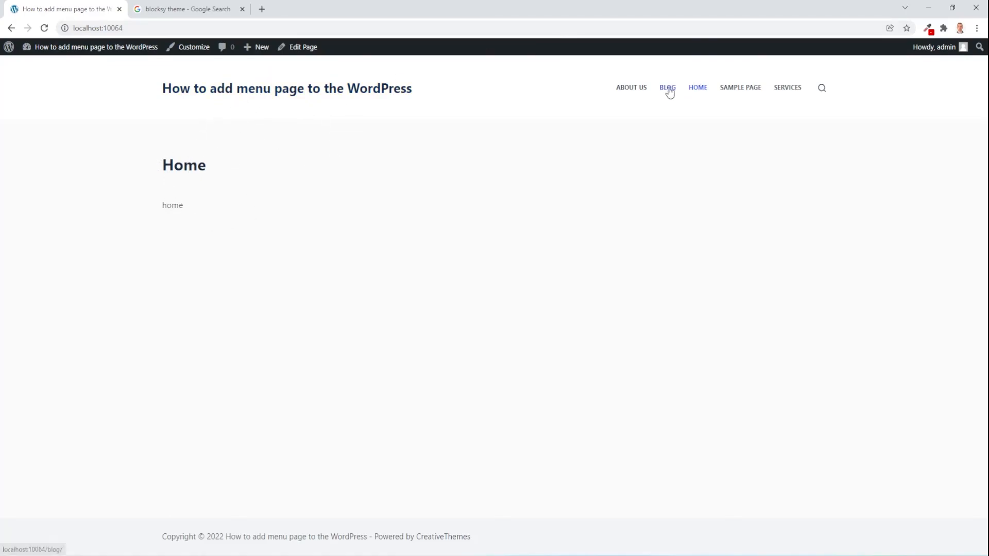
left_click(668, 87)
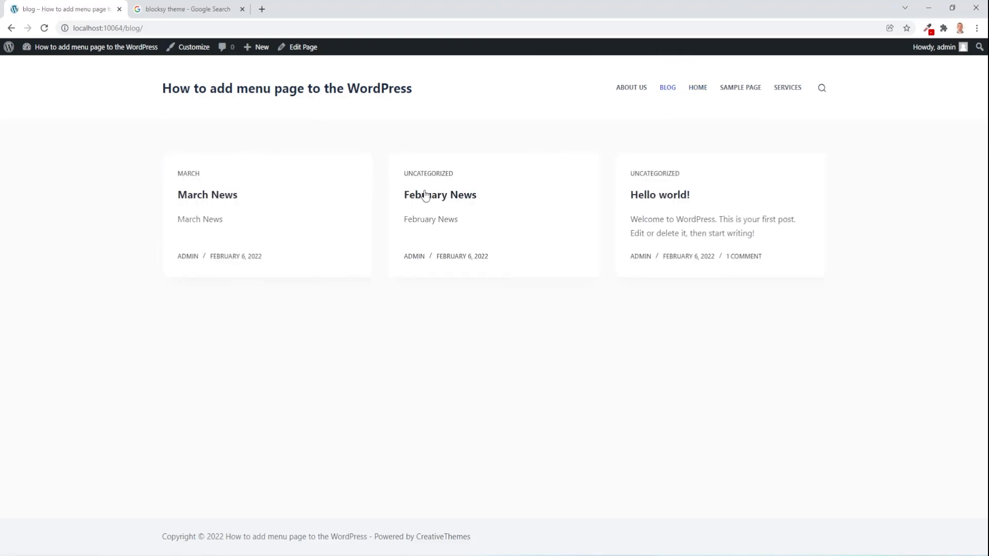
mouse_move(262, 203)
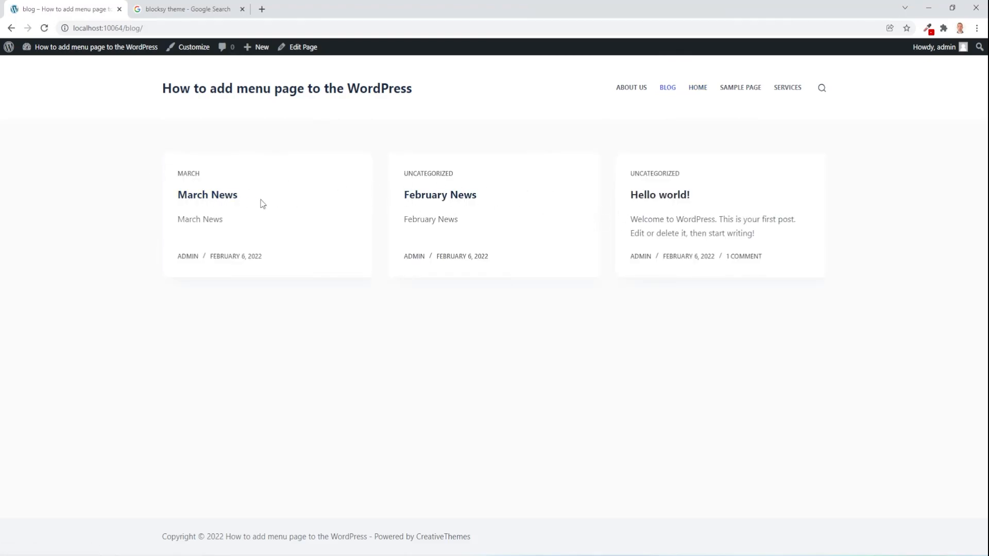